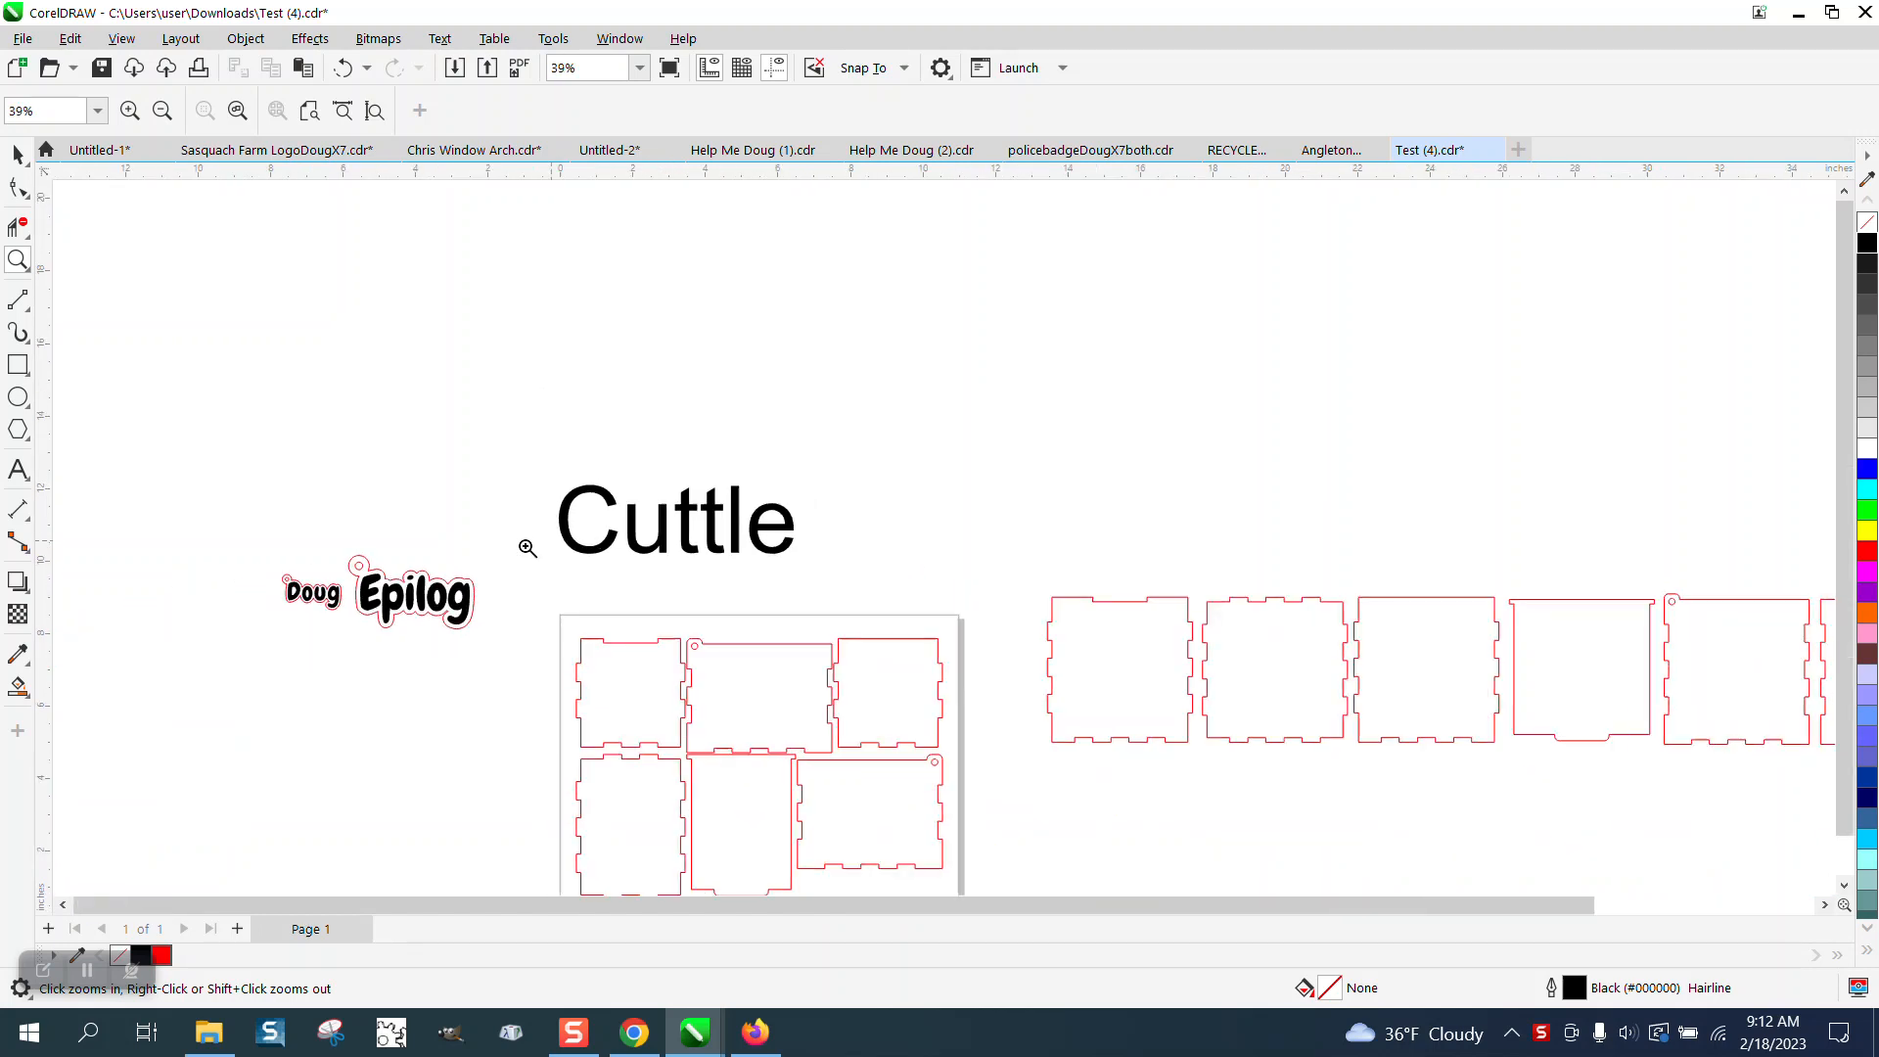
- Switch to Chrome's Cuttle projects dashboard and start a new blank Untitled Project
click(527, 548)
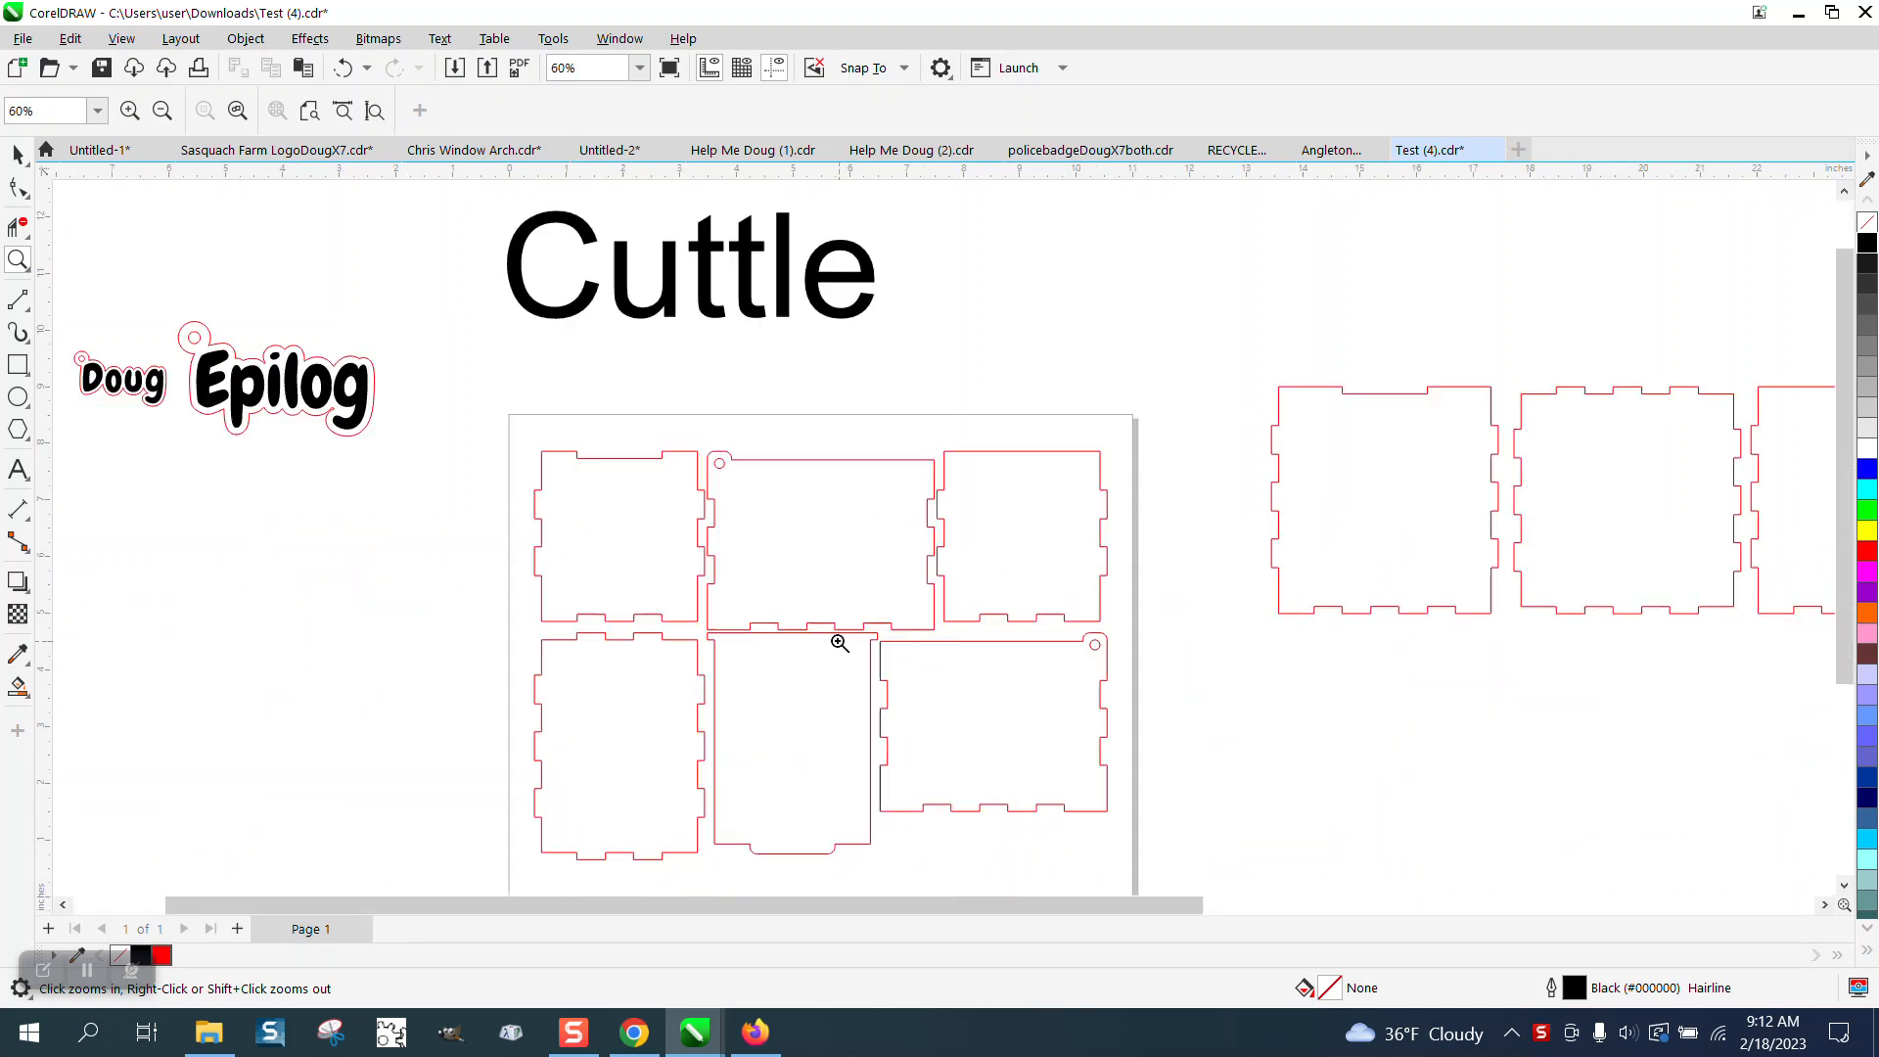
right_click(840, 644)
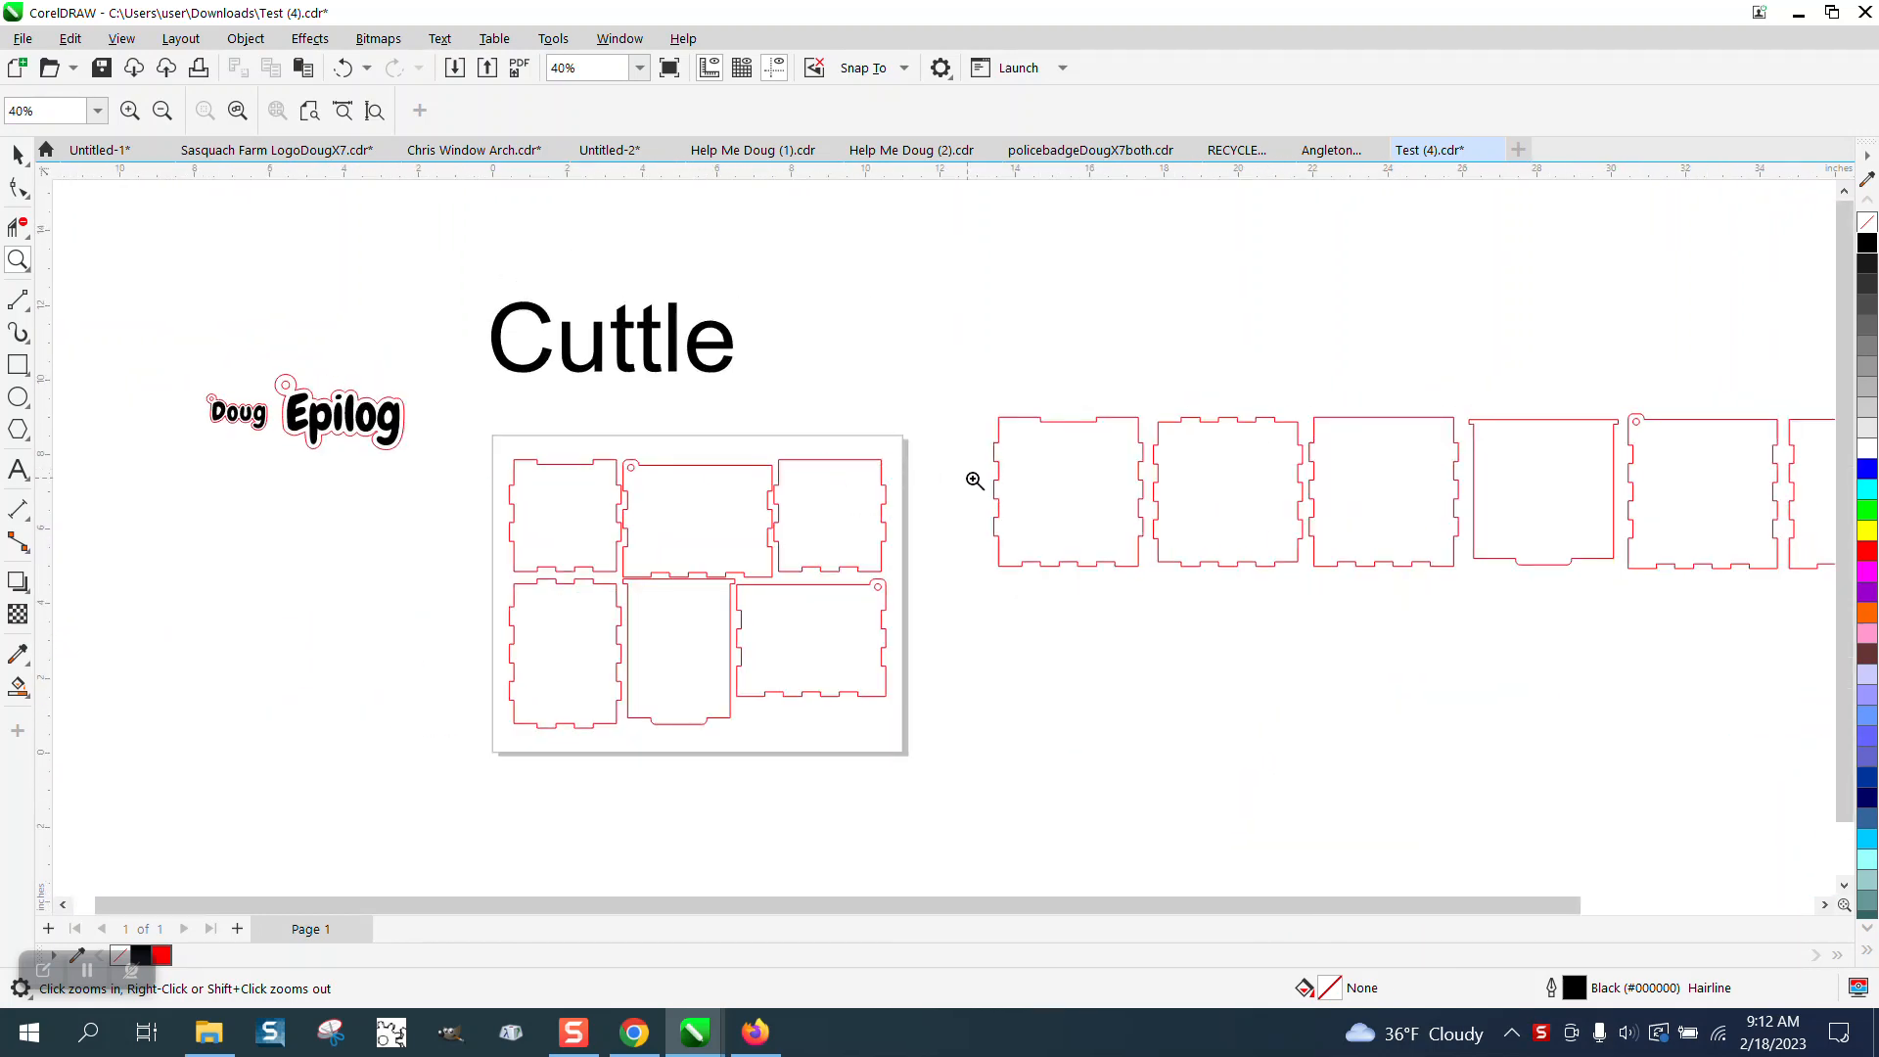
mouse_move(462, 472)
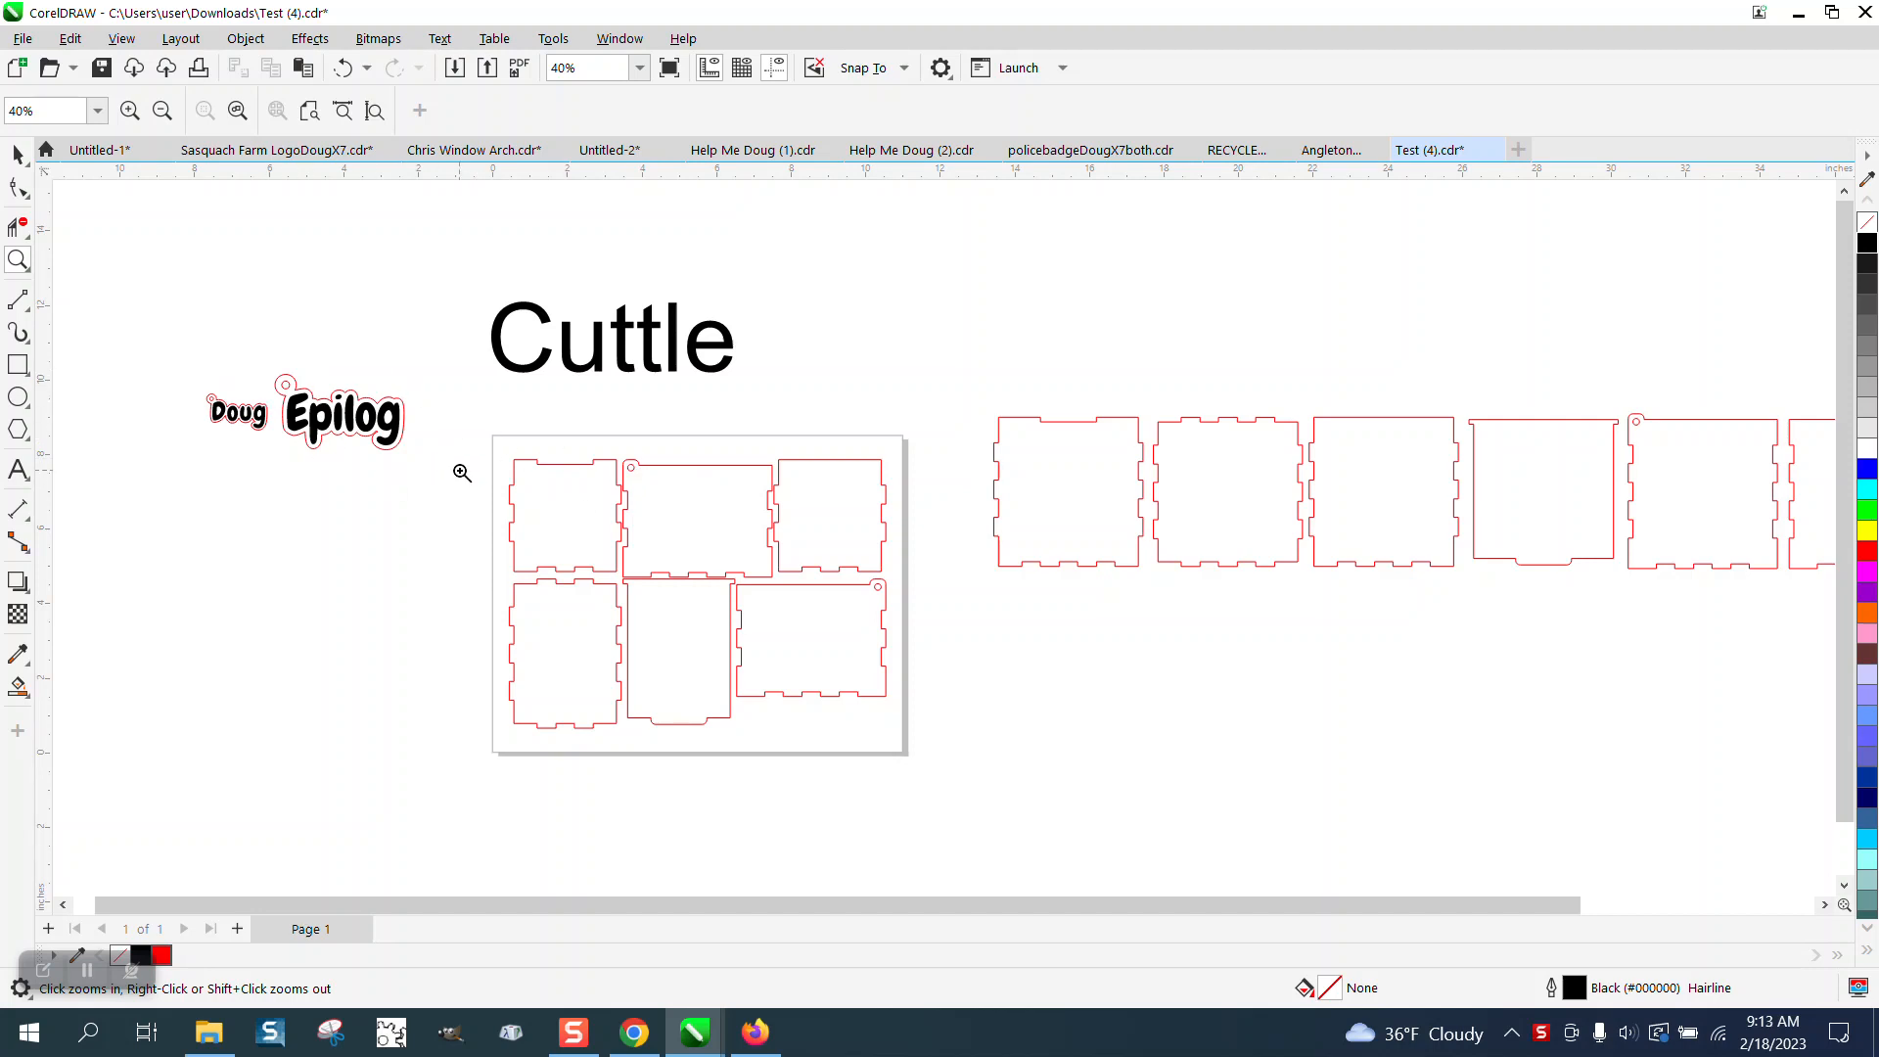
mouse_move(704, 976)
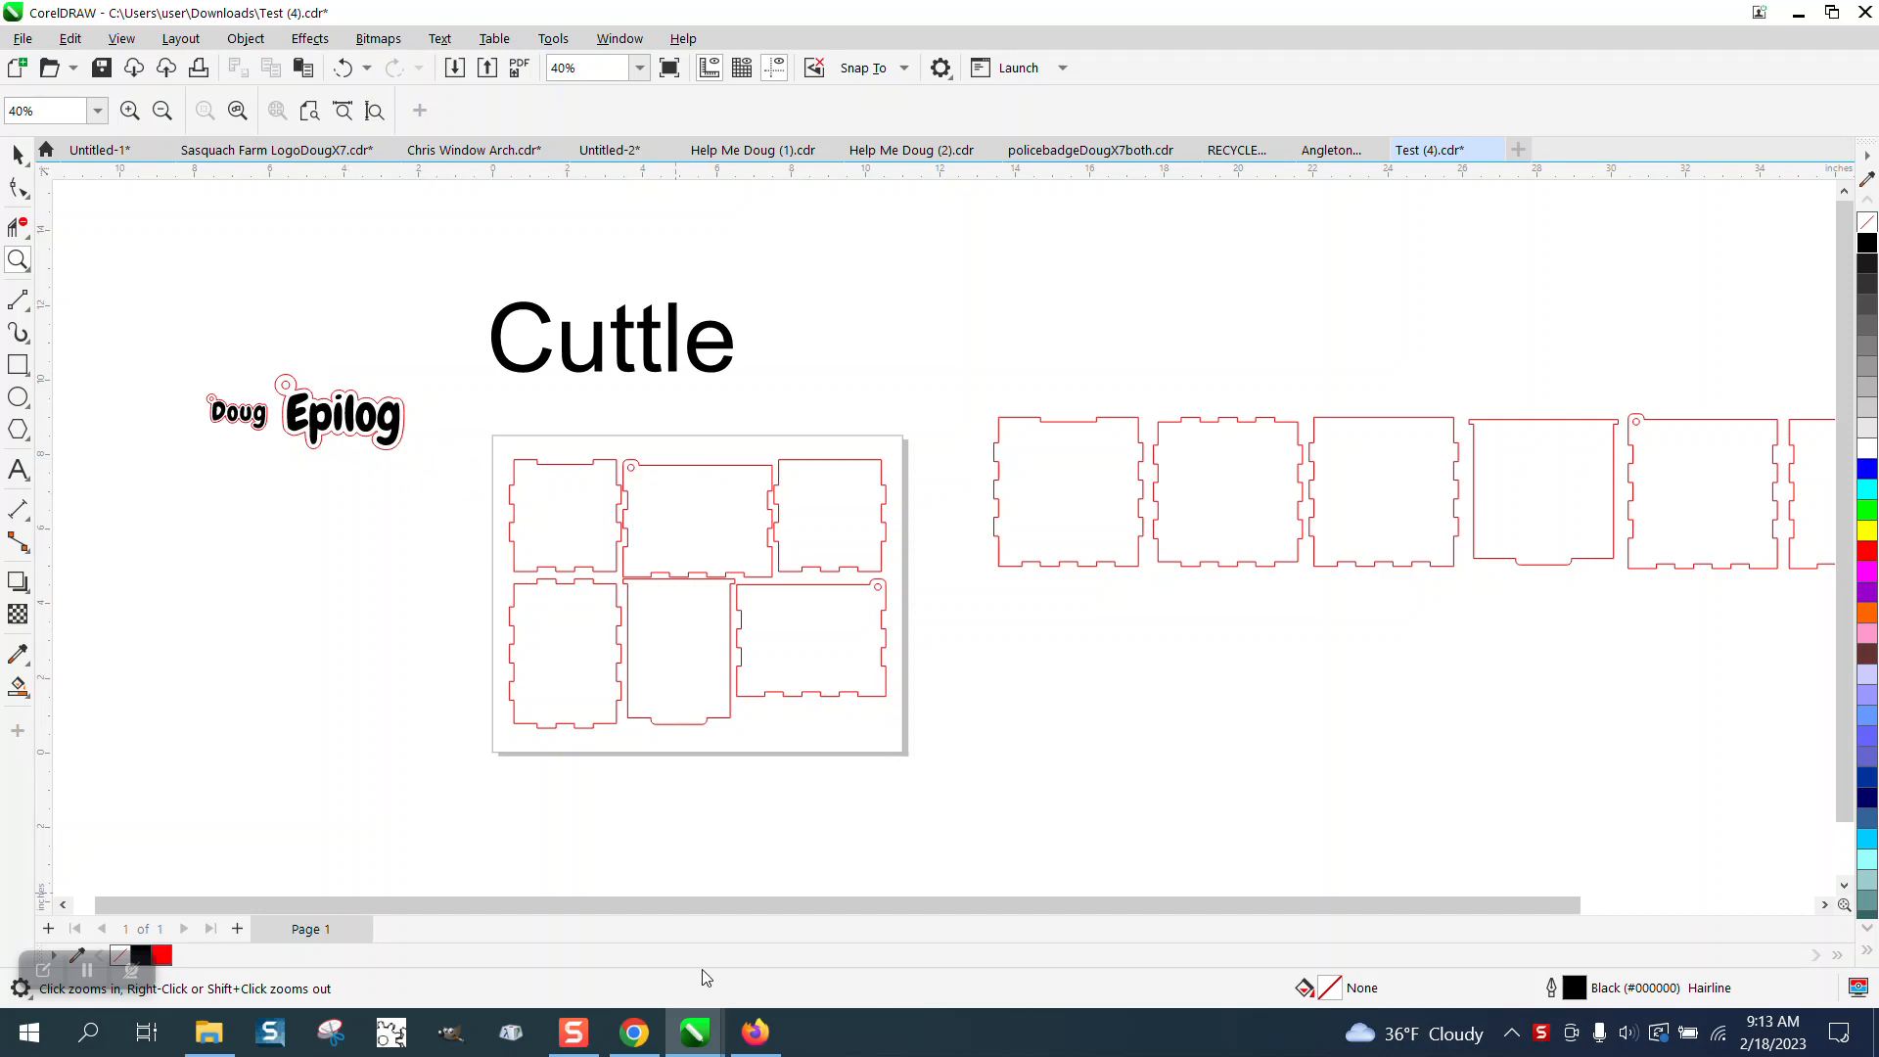
click(632, 1032)
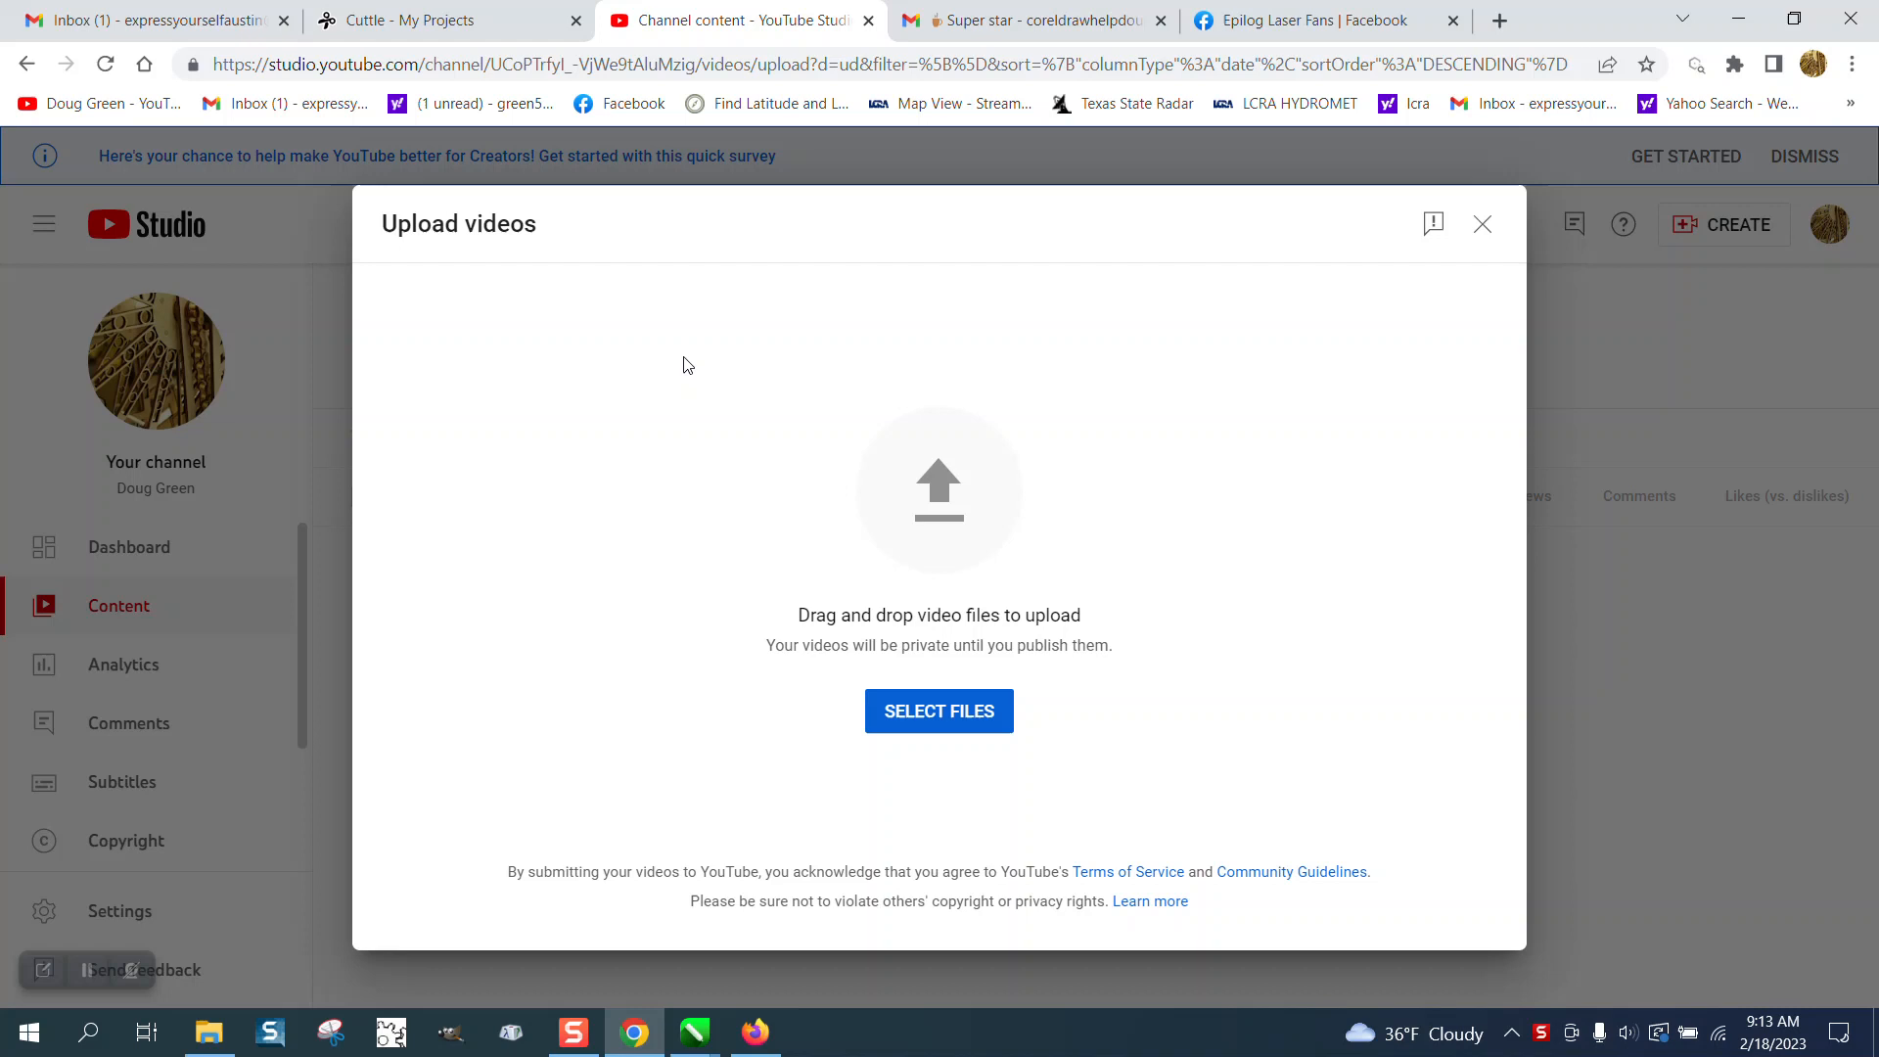
click(413, 20)
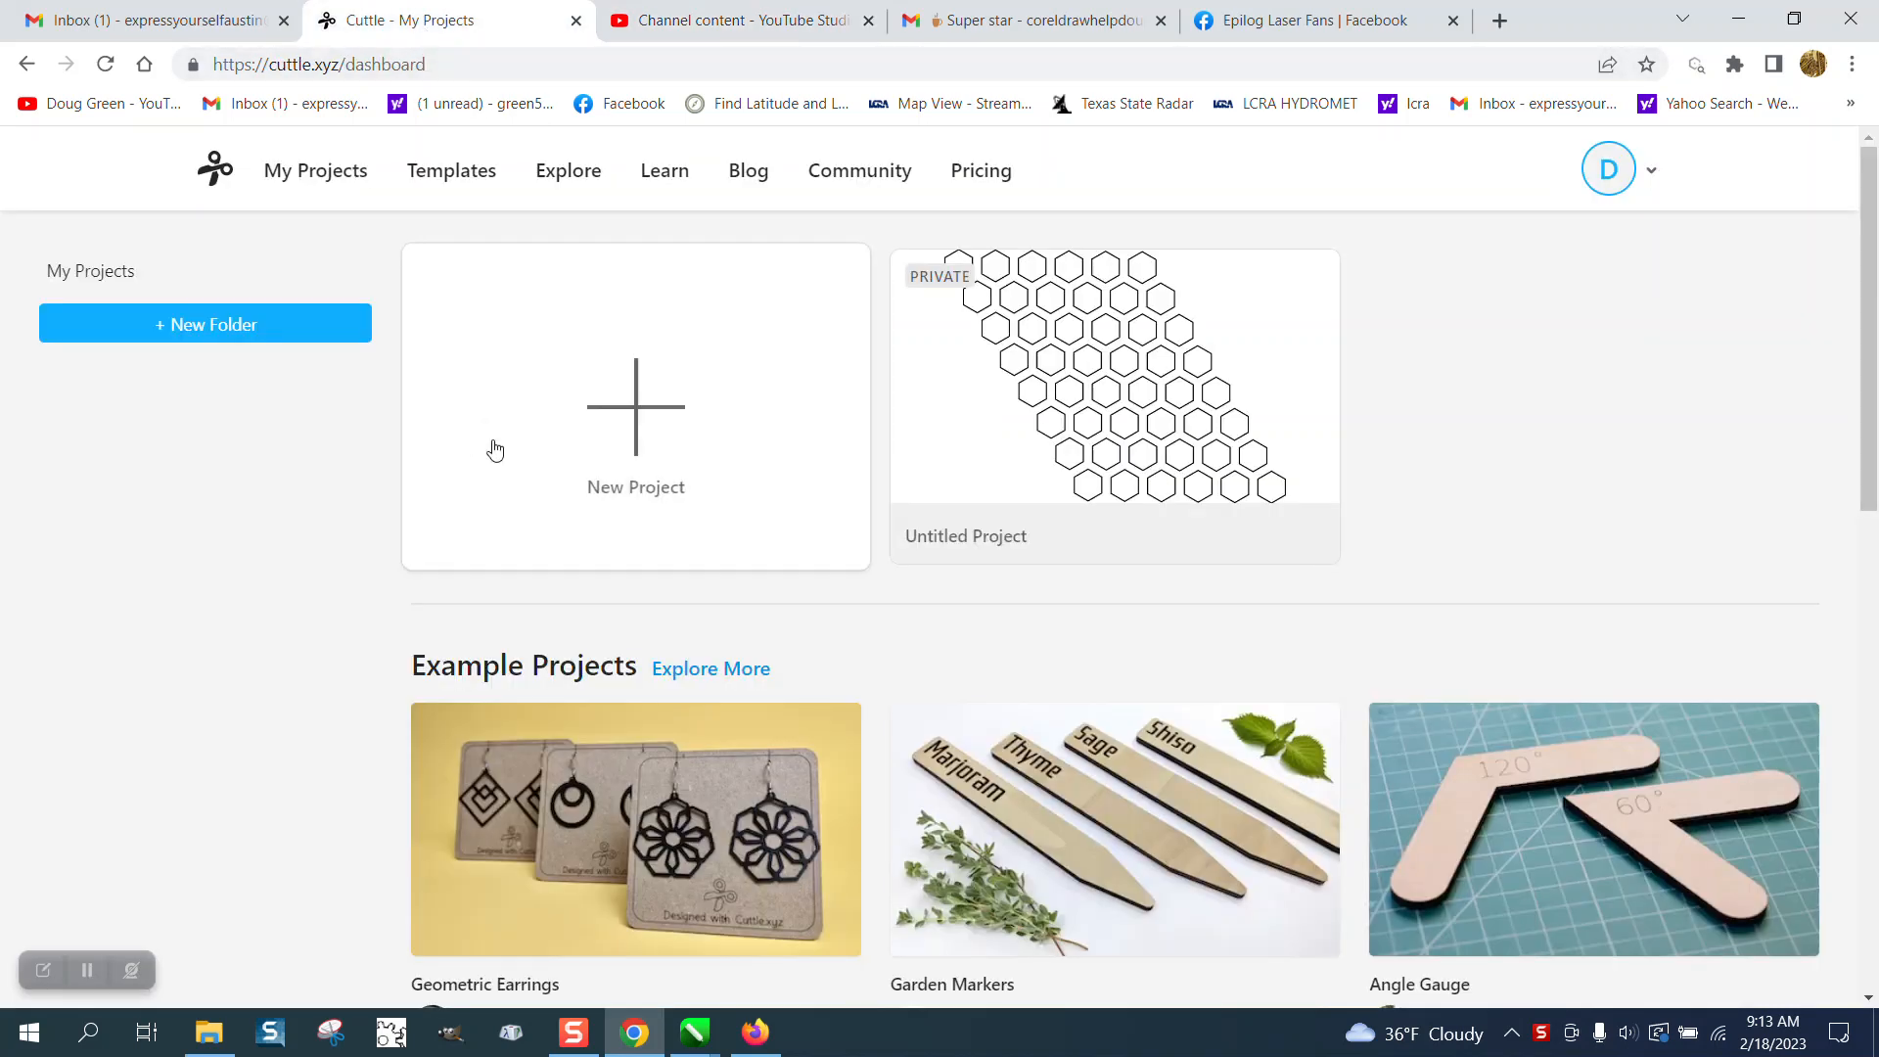
mouse_move(622, 405)
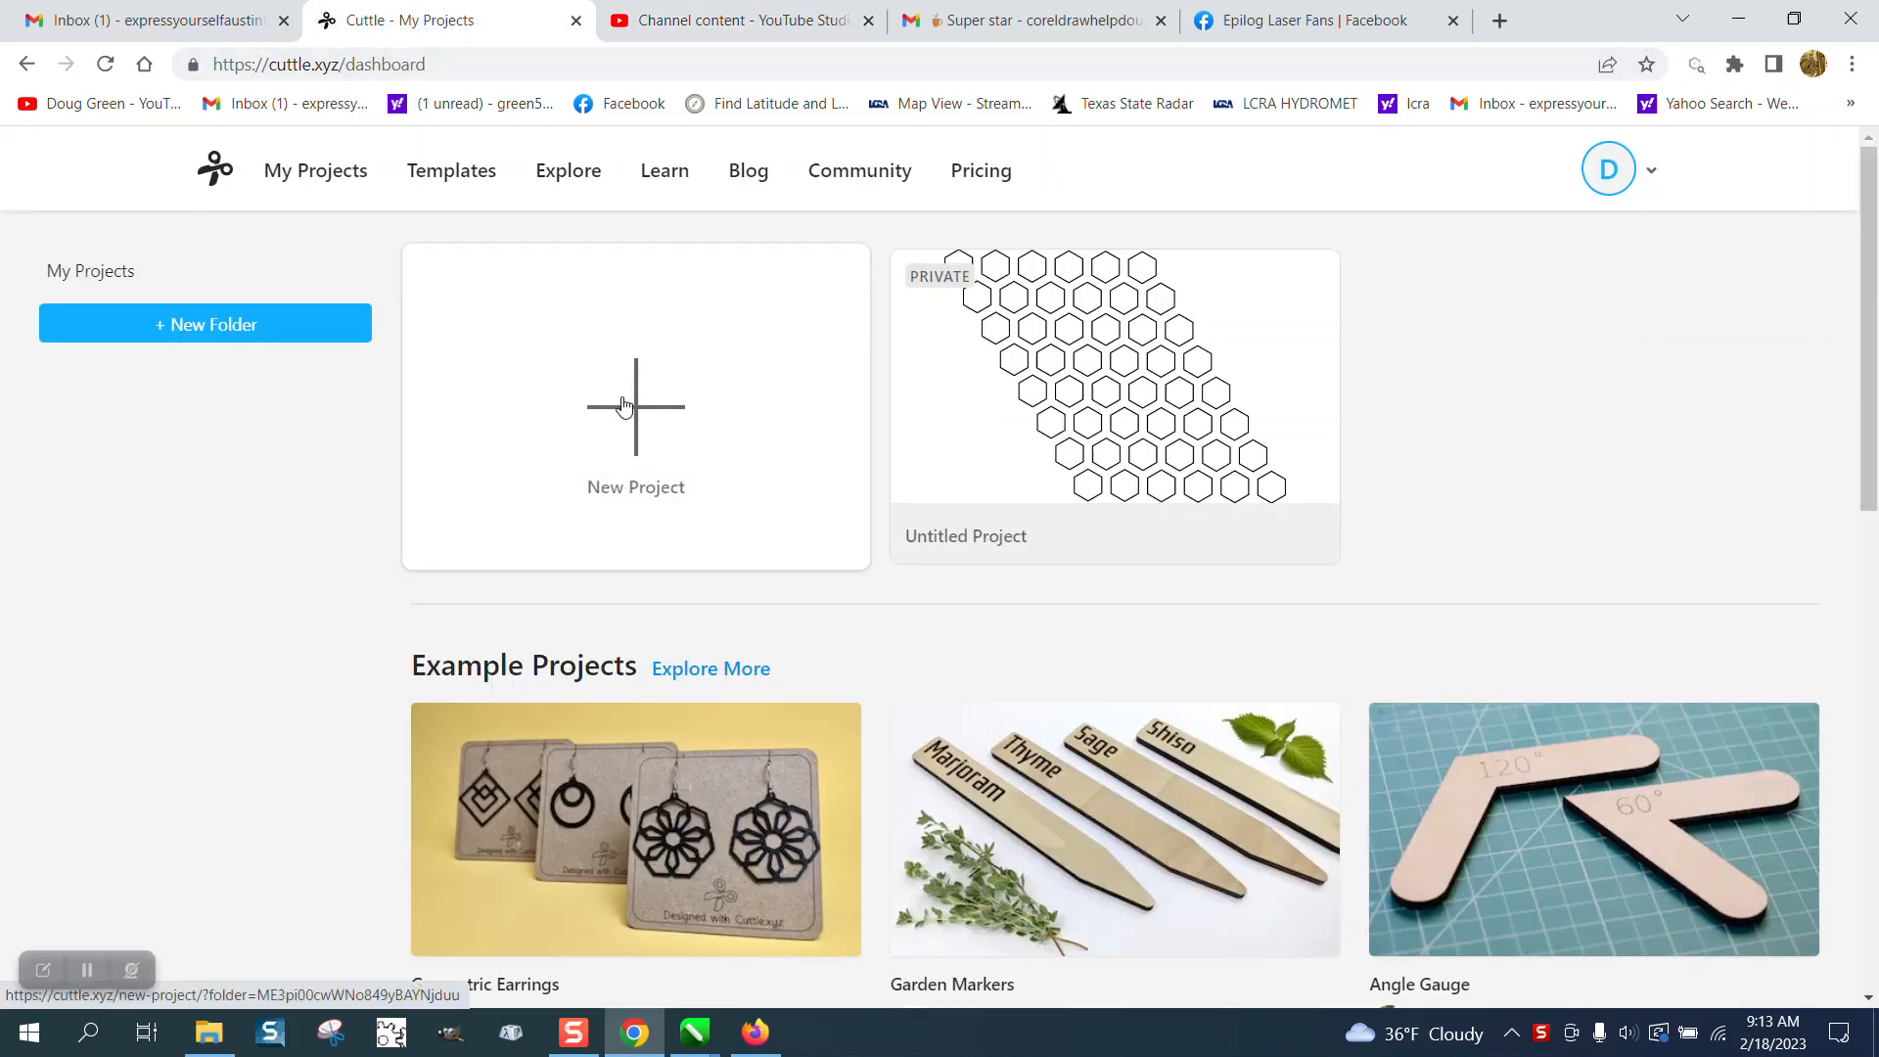
mouse_move(644, 403)
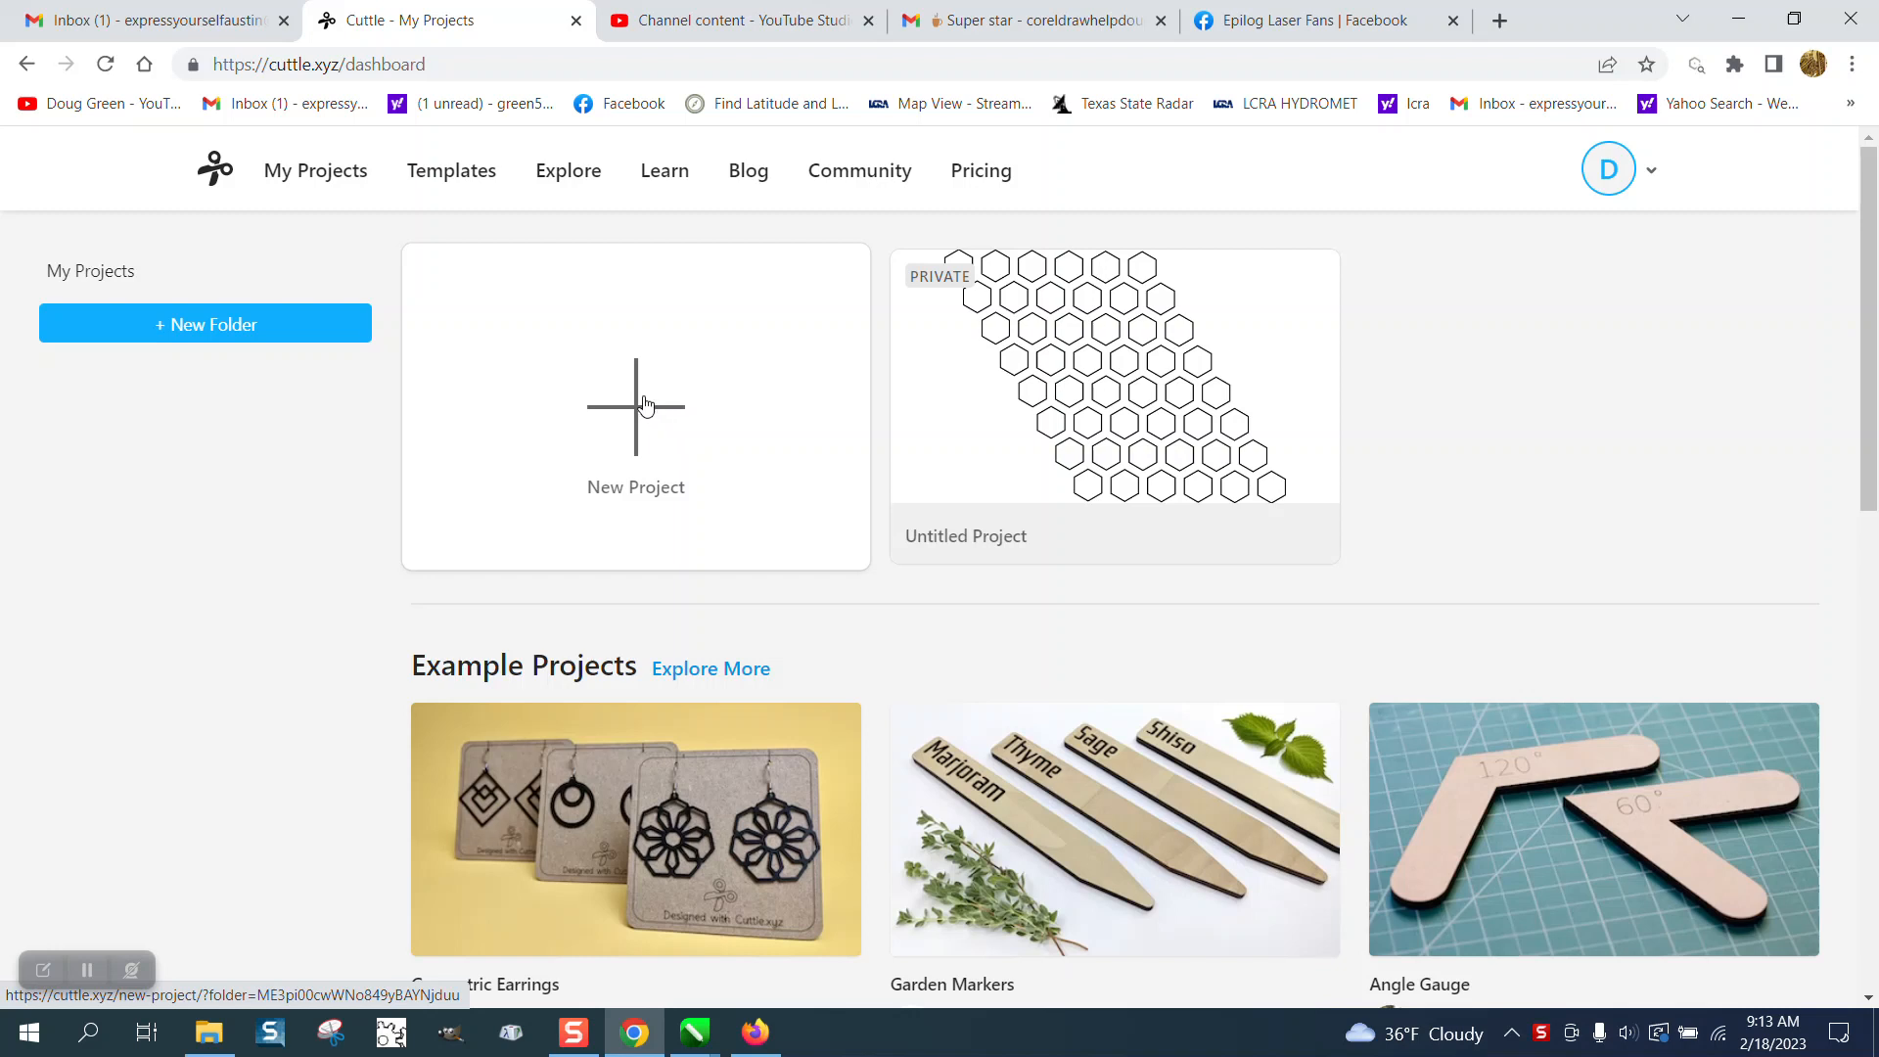
mouse_move(642, 407)
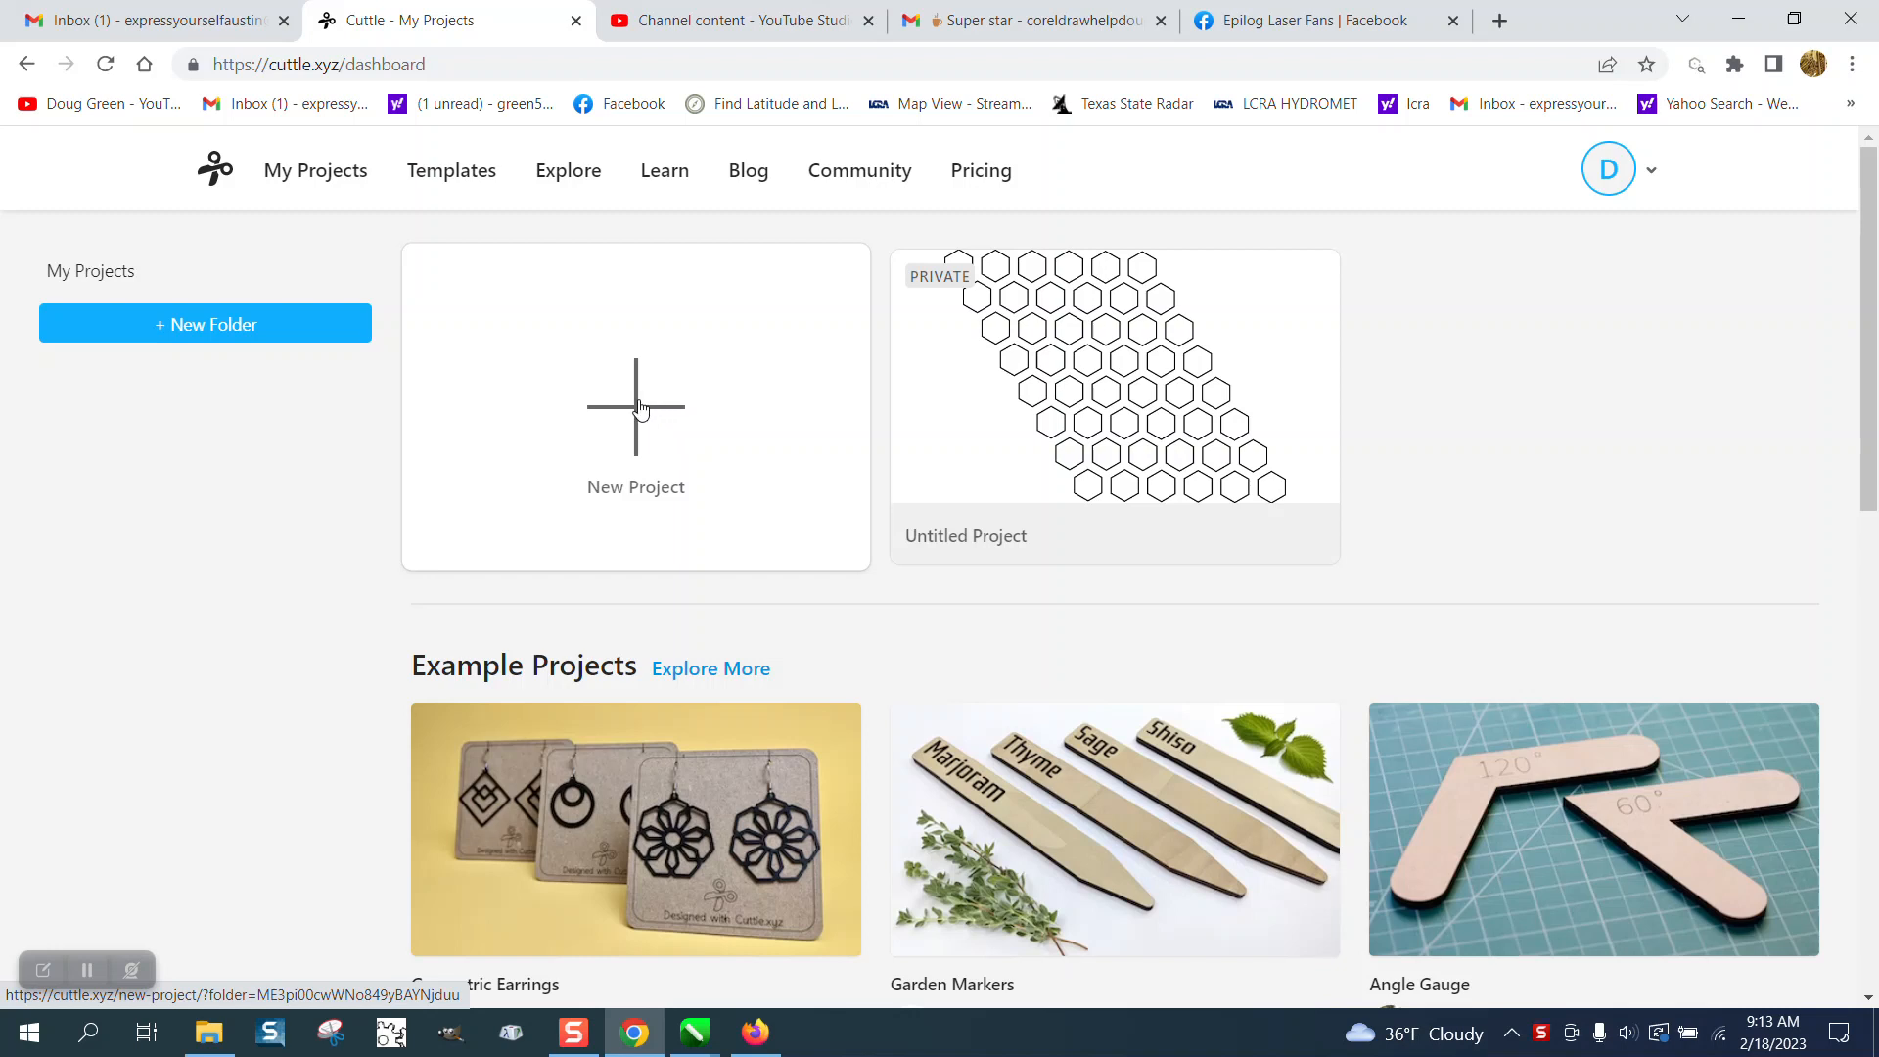
click(634, 407)
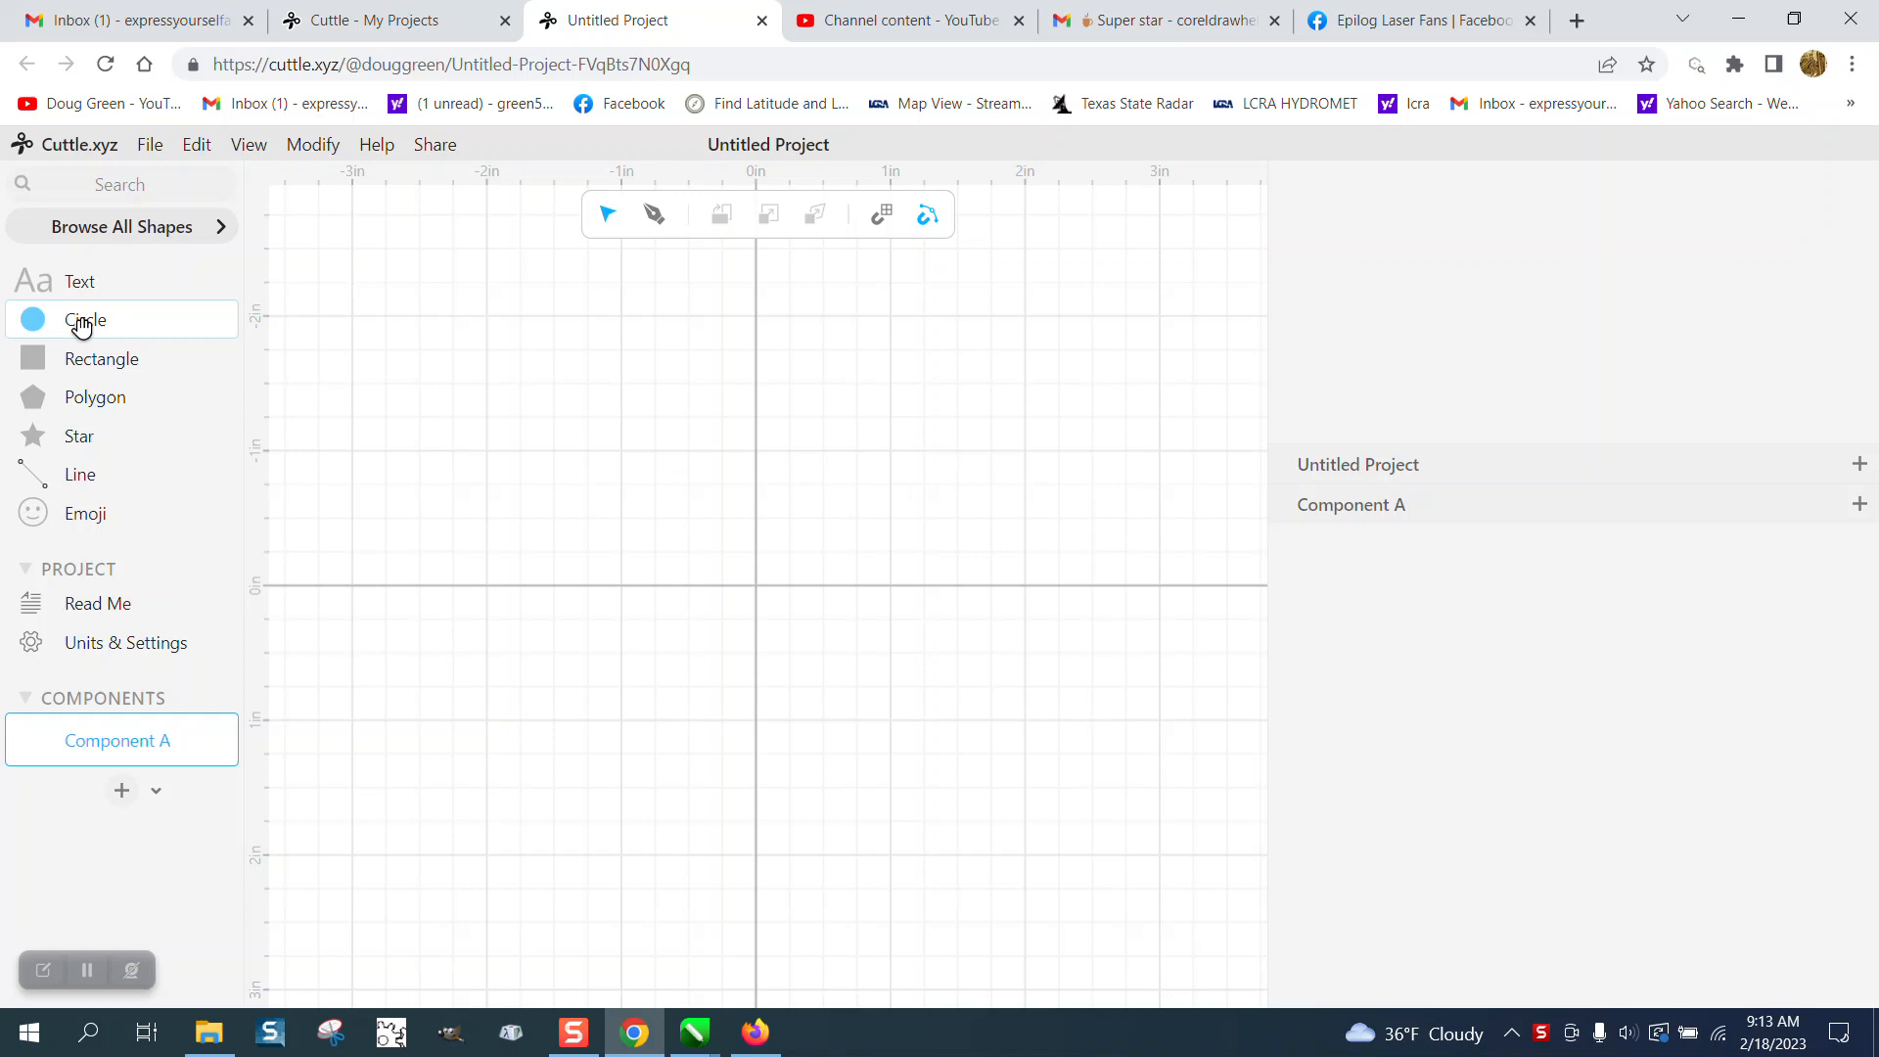
- Insert Circle 1, a 1.35 in circle centred at the origin of Component A
click(85, 319)
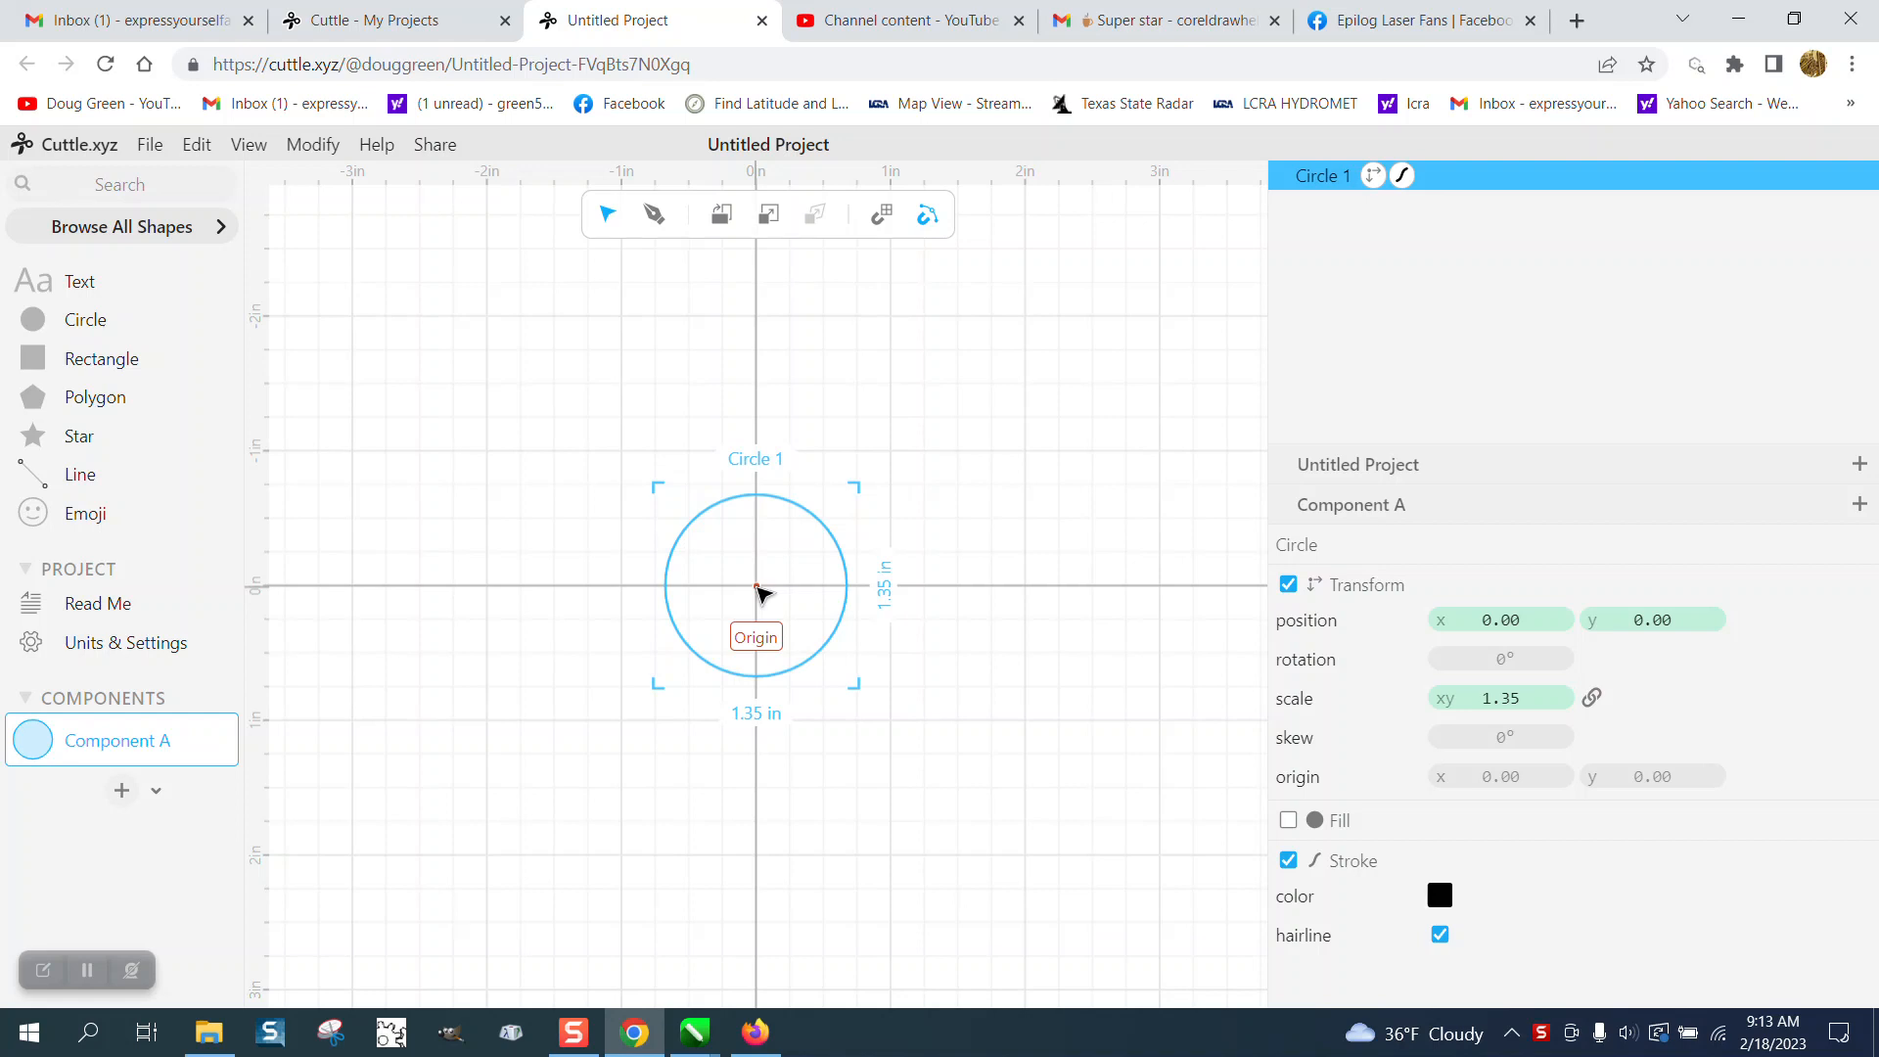
mouse_move(568, 243)
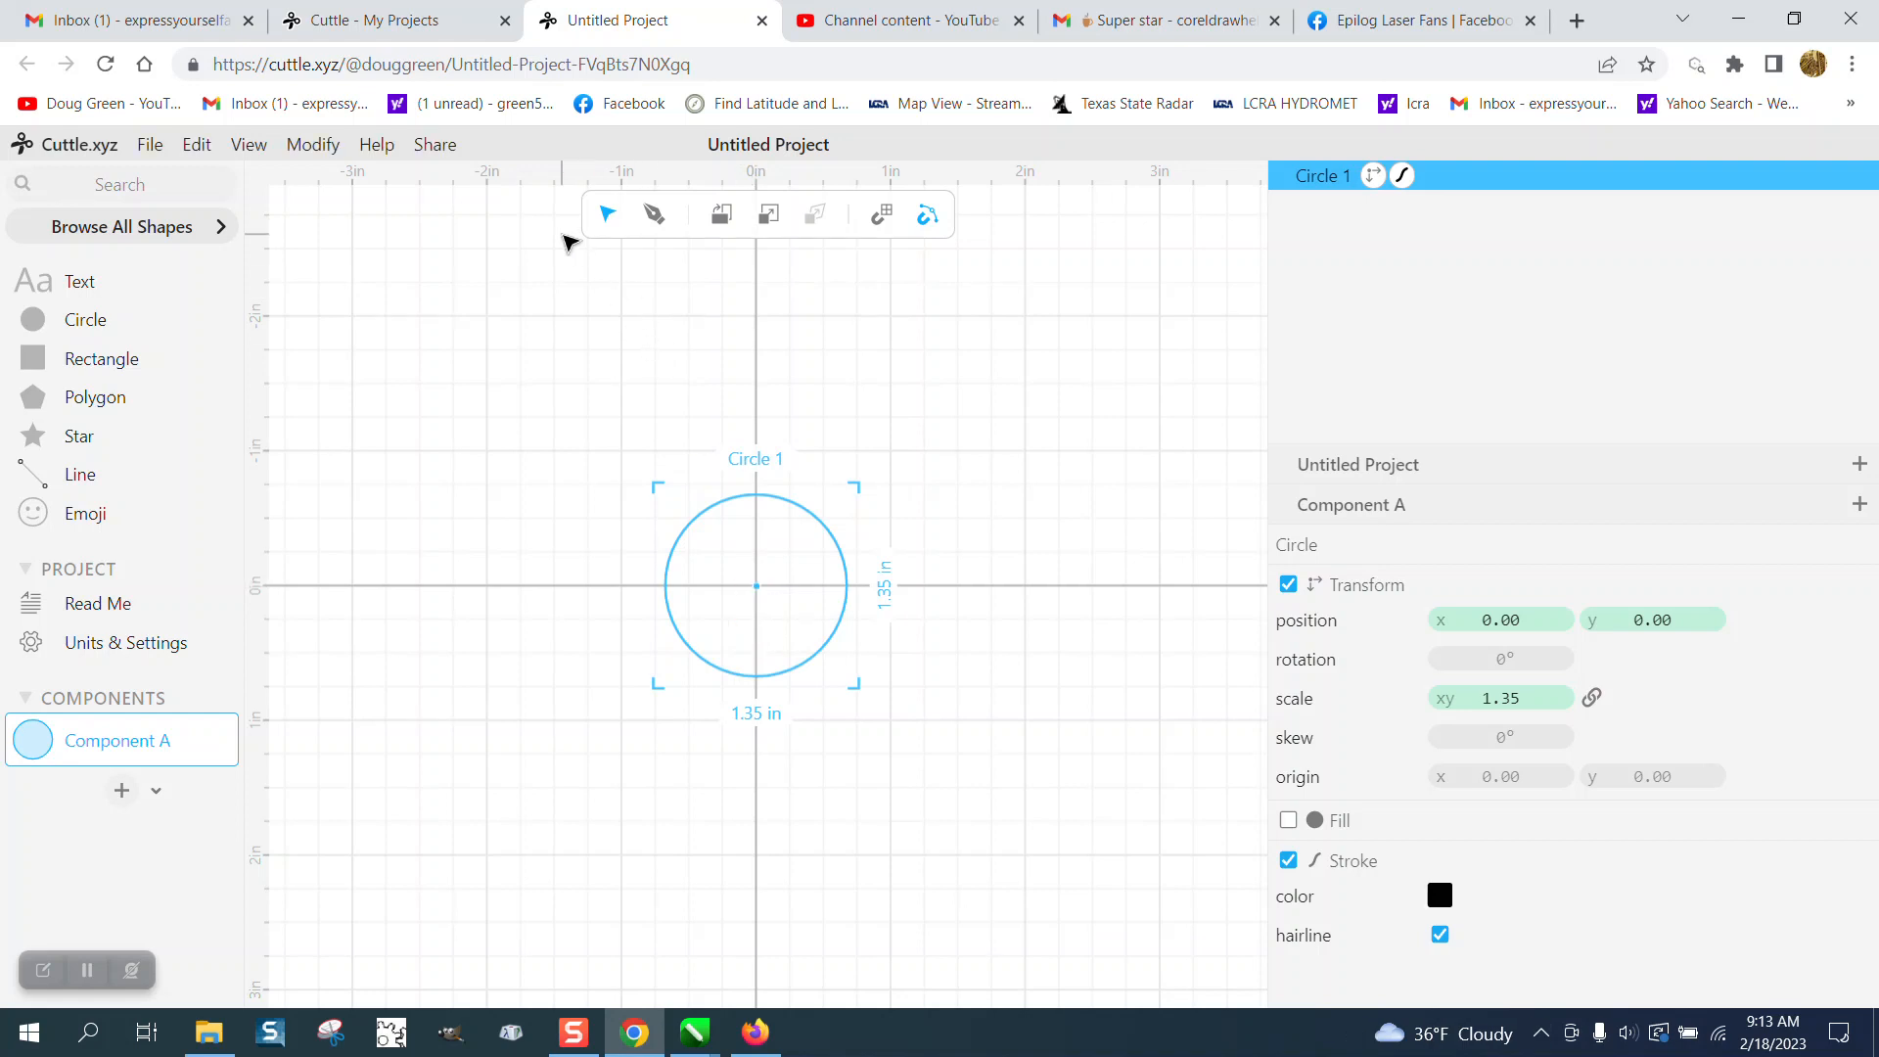
- Attach a Rotational Repeat modifier to Circle 1 with 6 repetitions over 360°
click(313, 143)
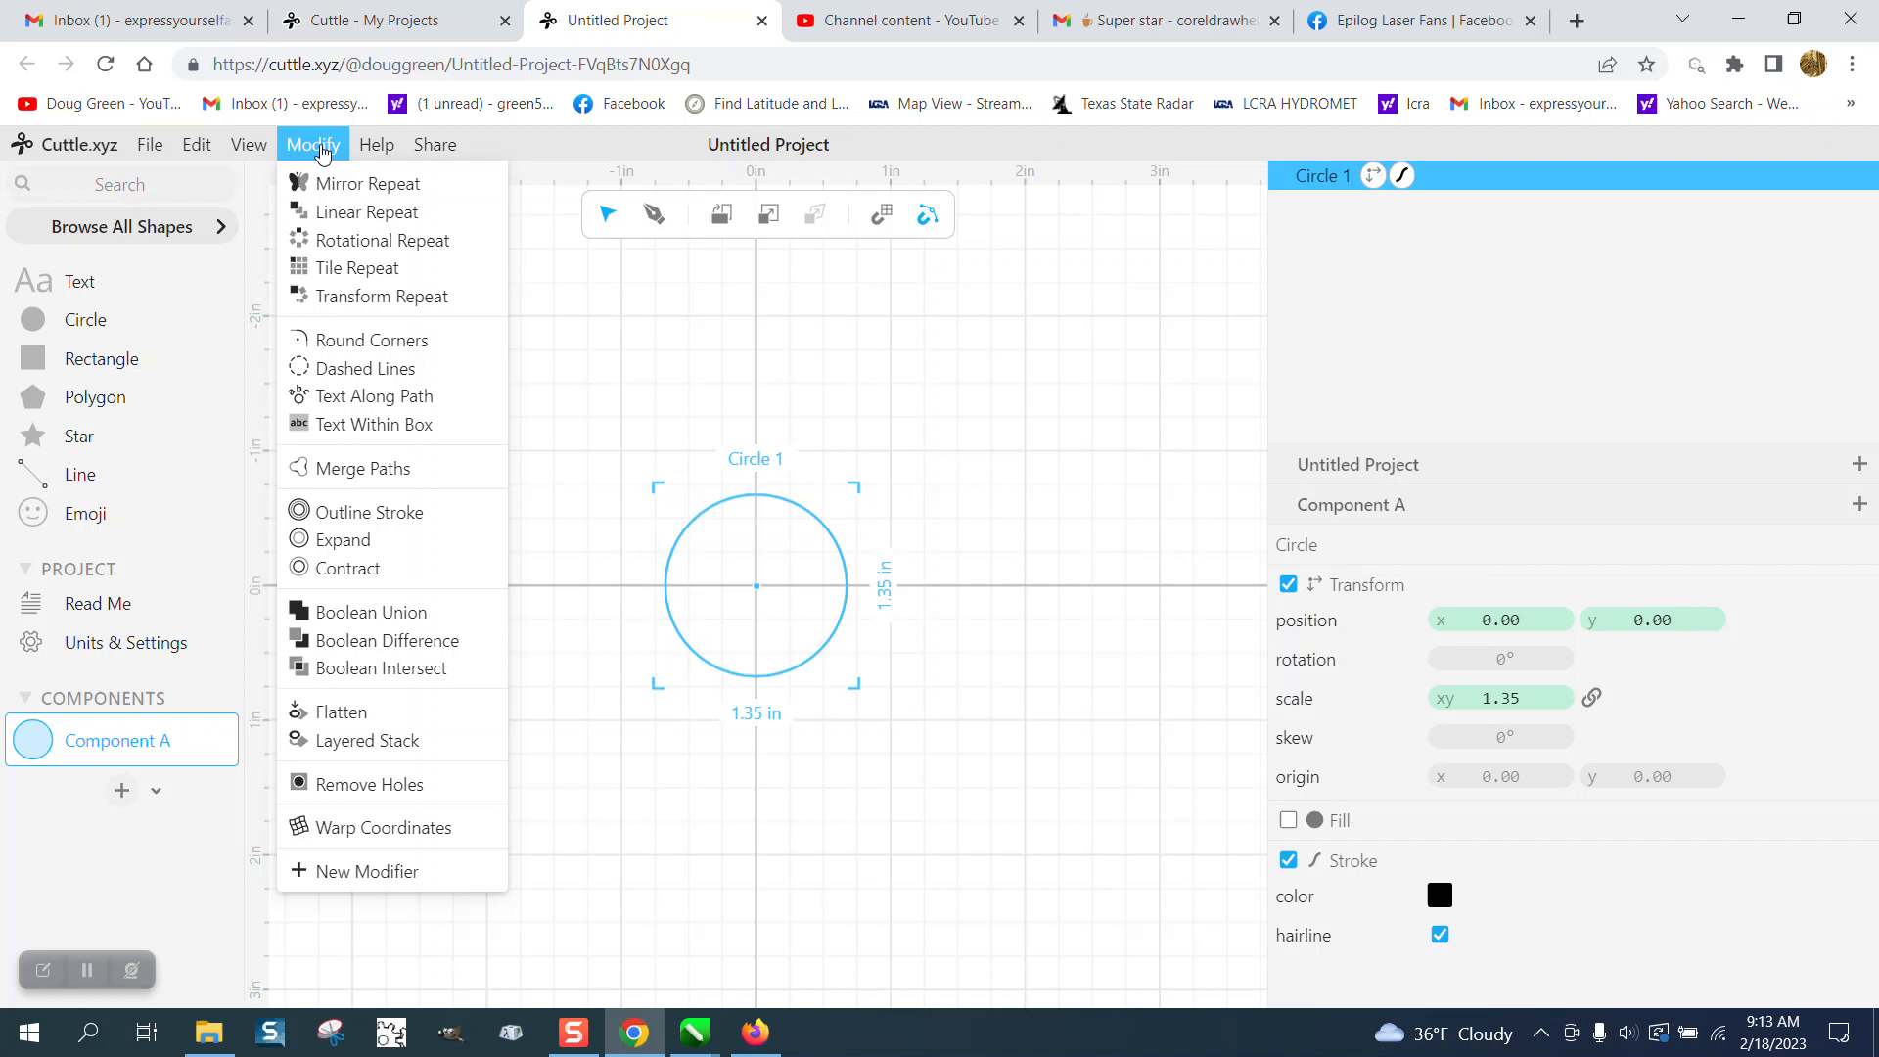
mouse_move(370, 211)
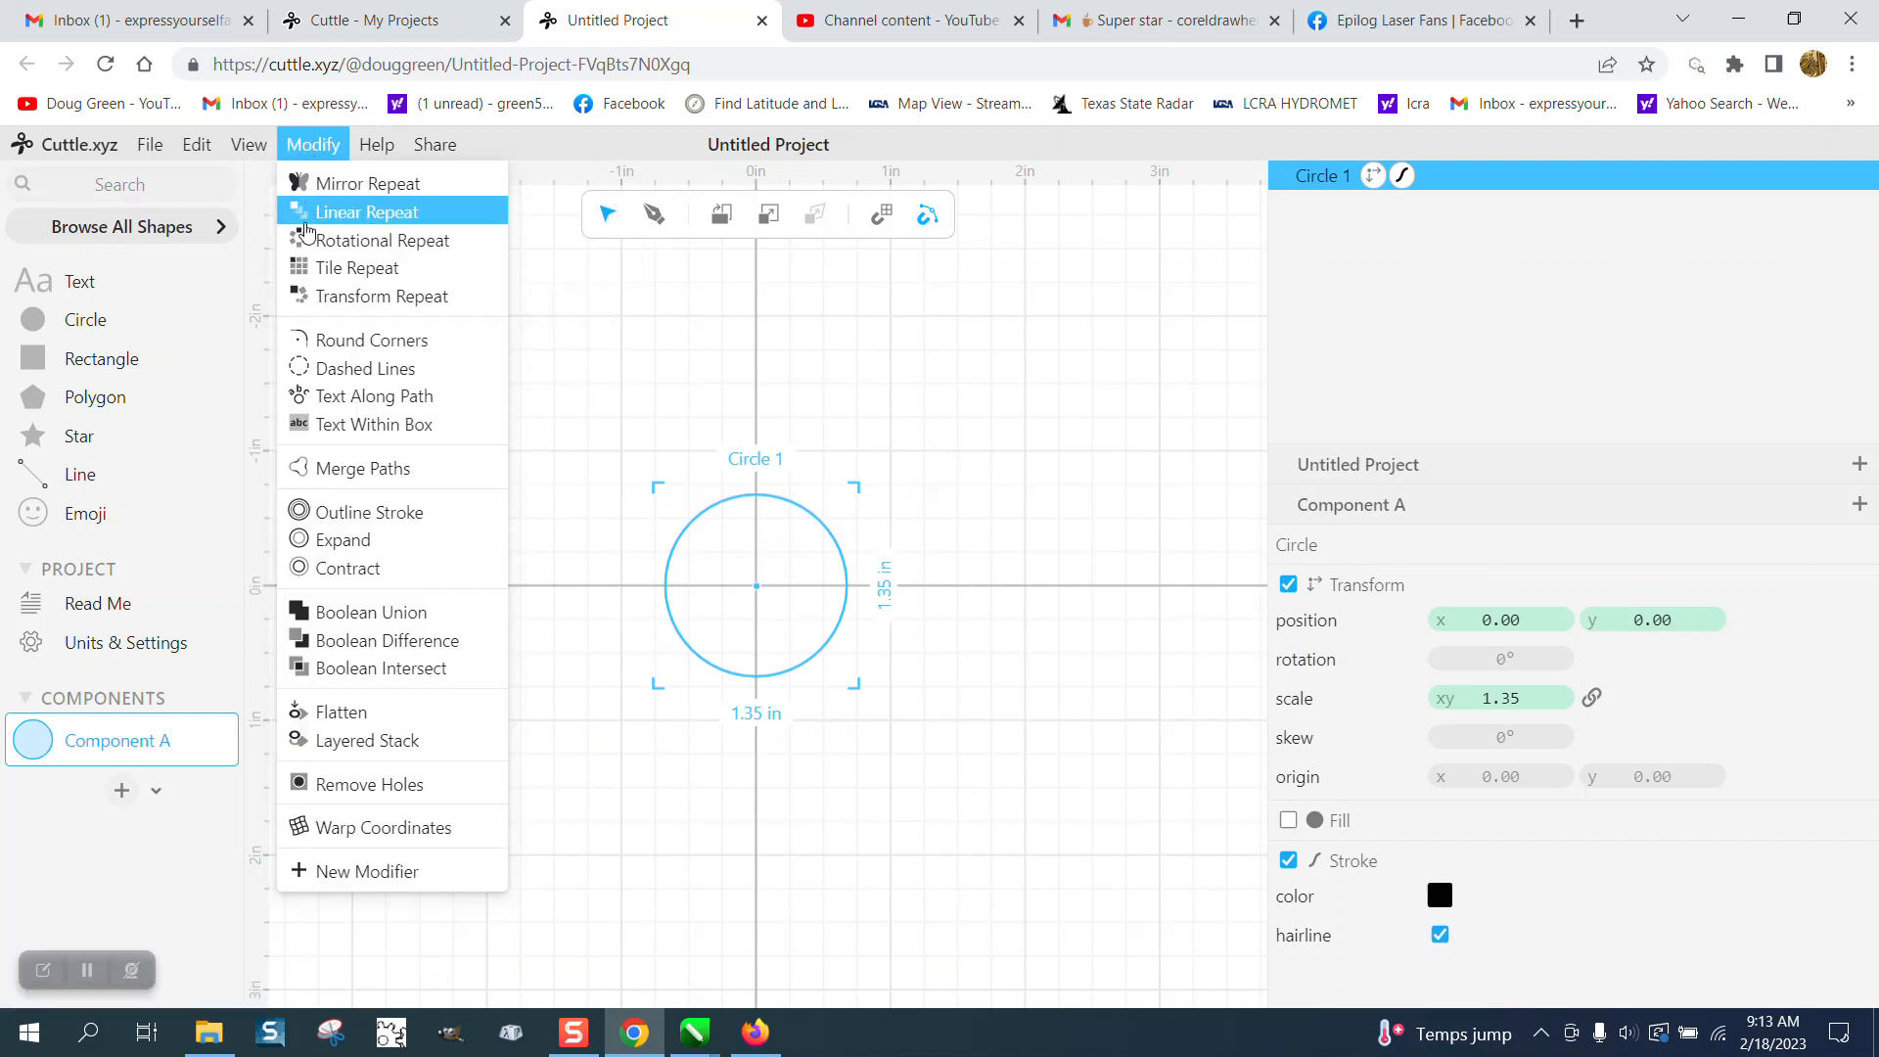
mouse_move(323, 266)
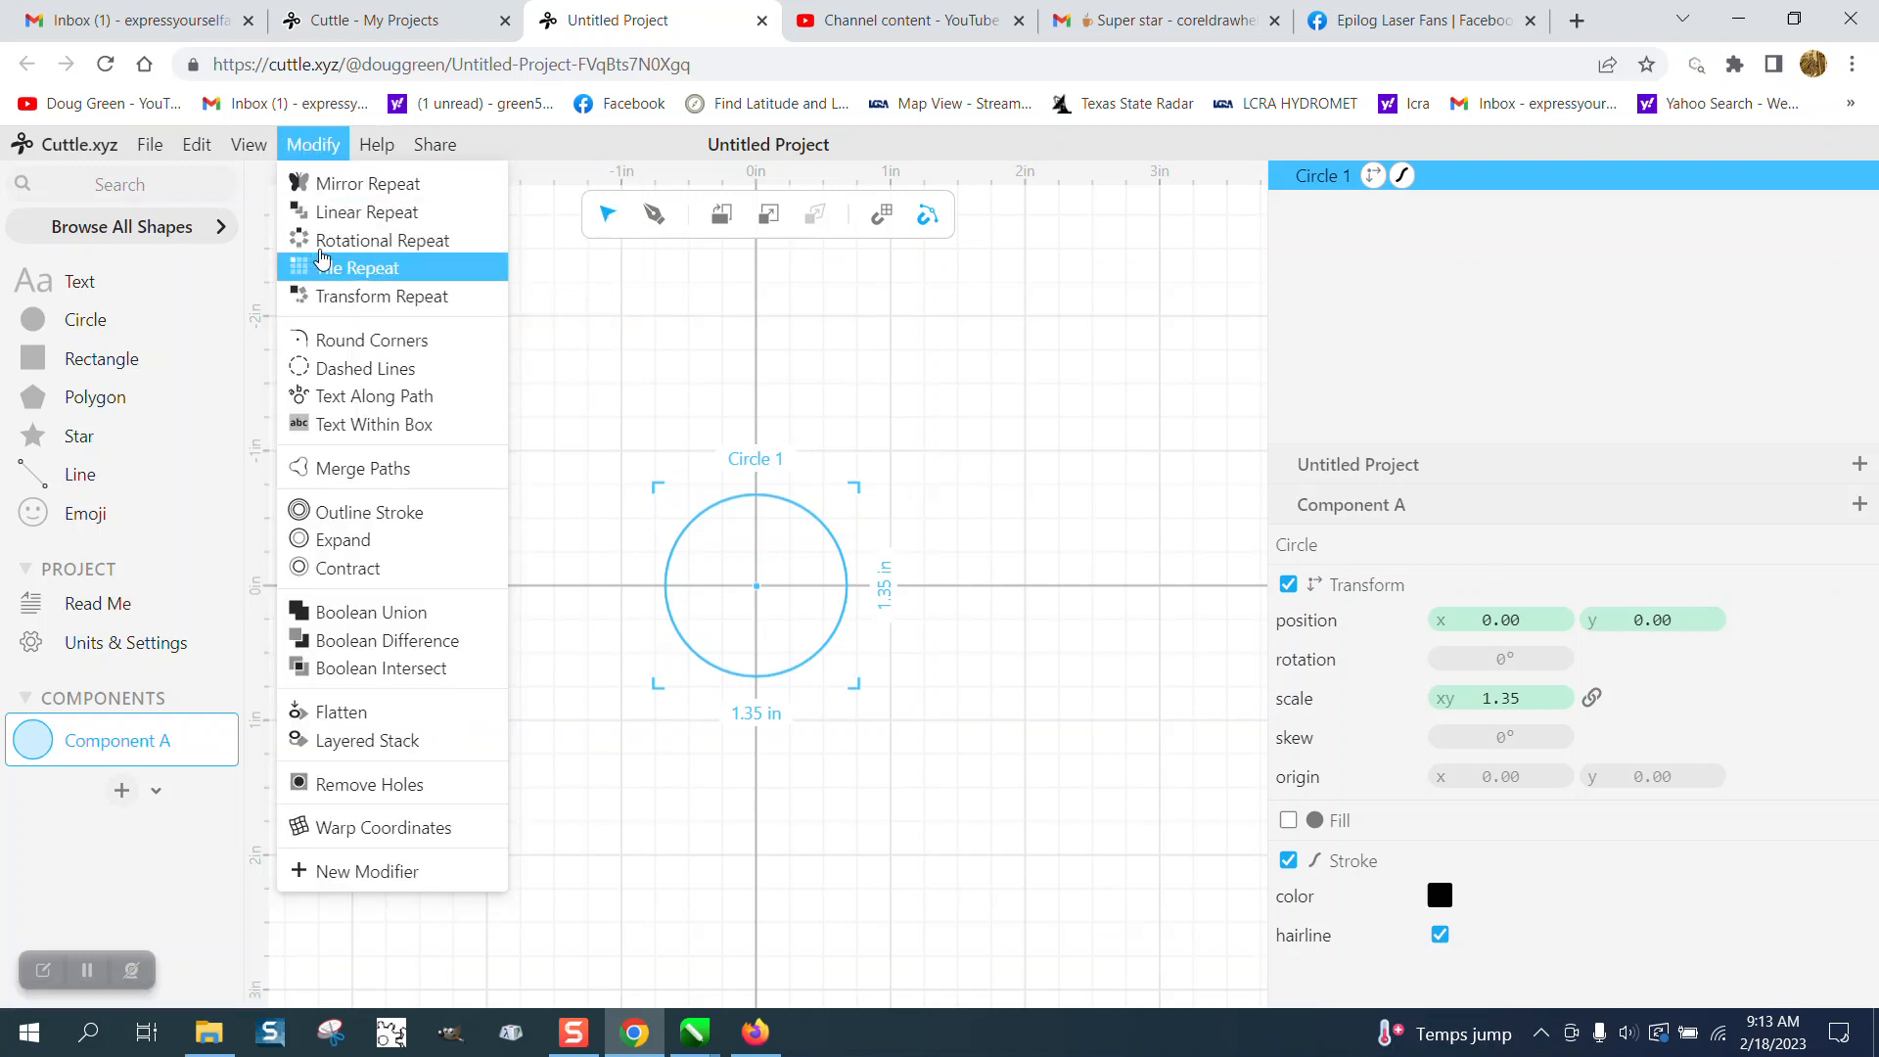
click(385, 239)
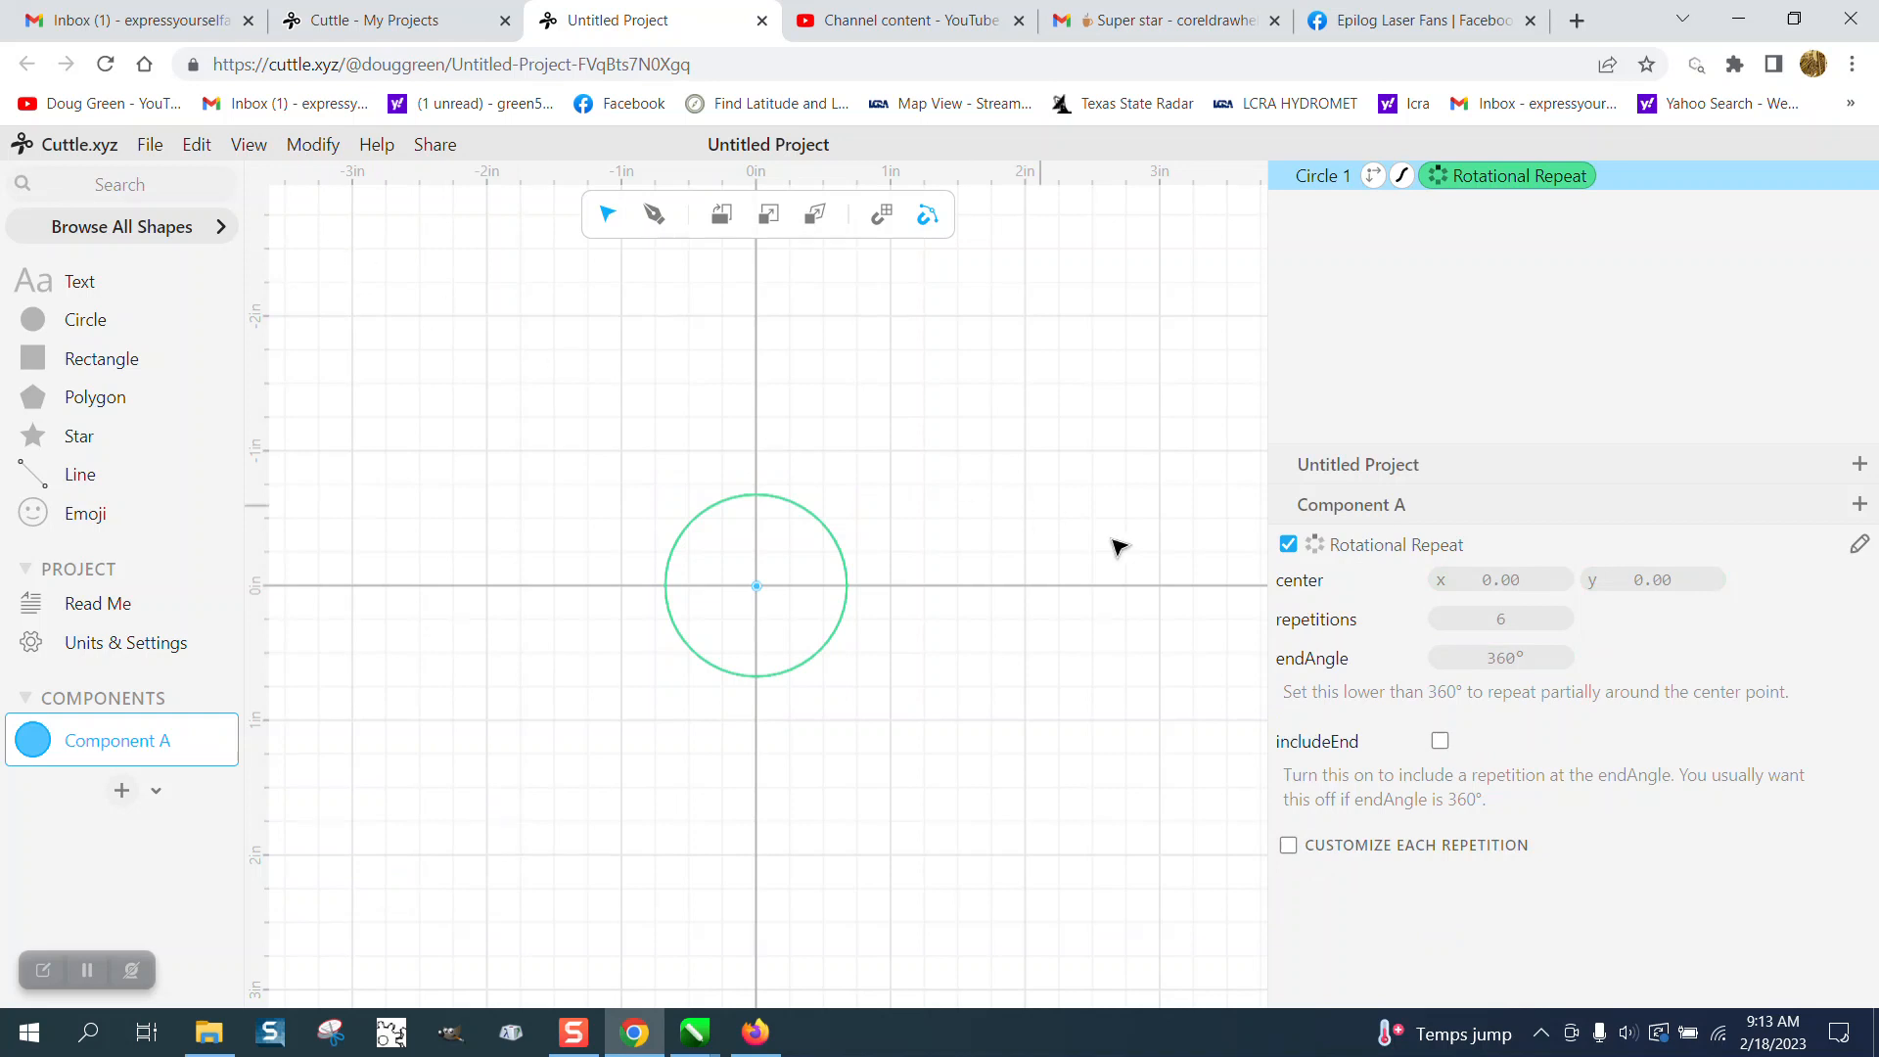
mouse_move(755, 588)
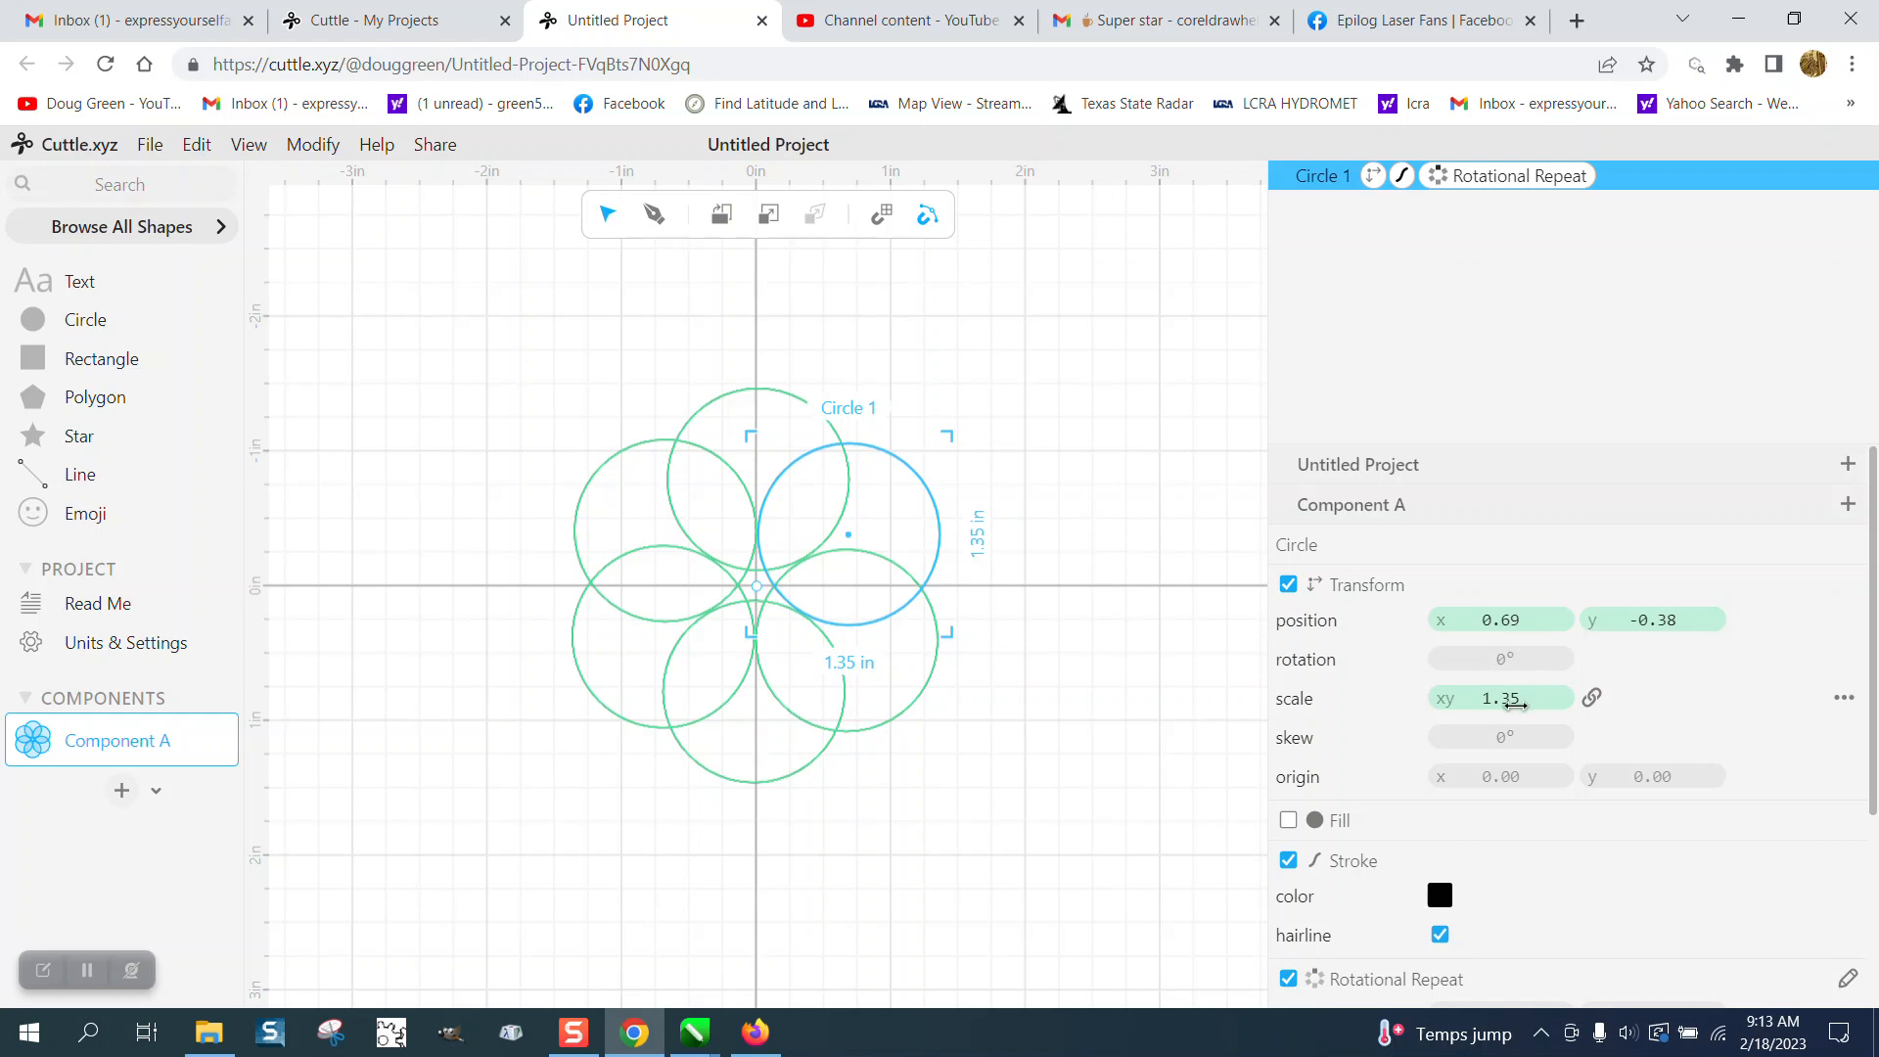
mouse_move(1609, 723)
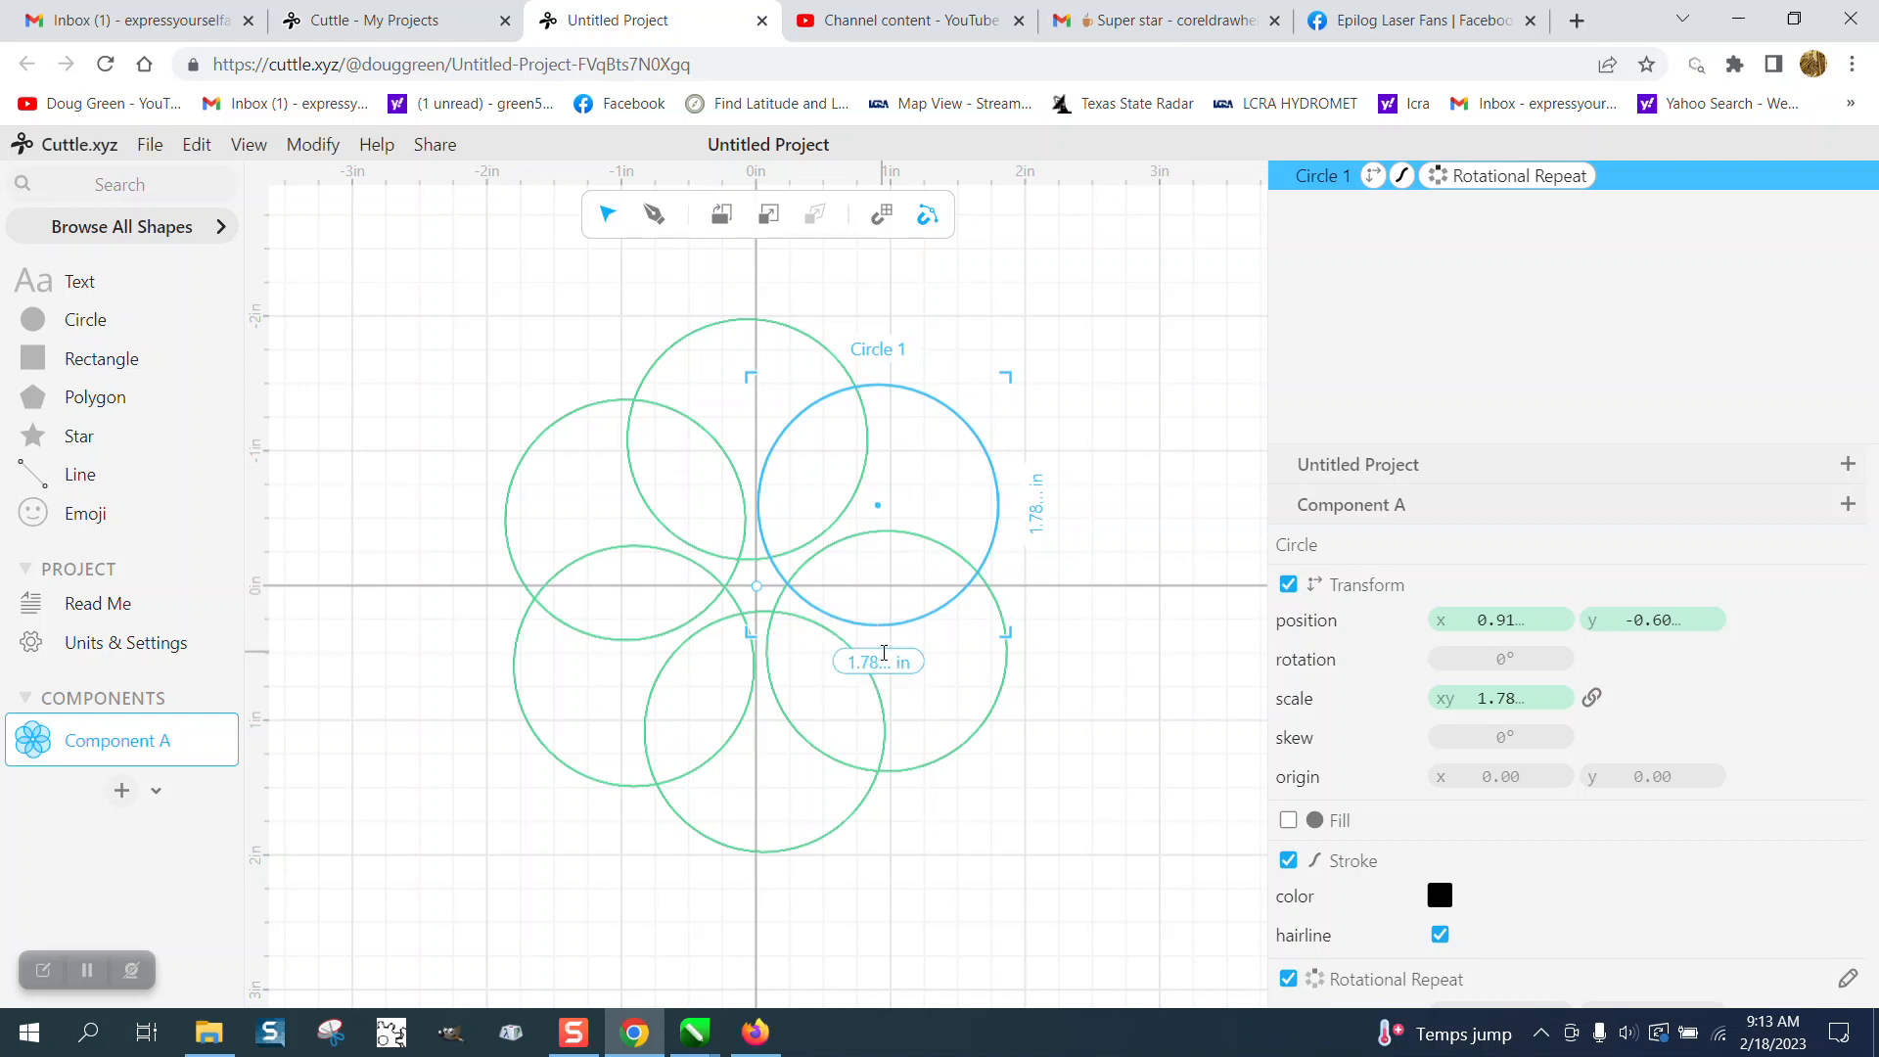
mouse_move(965, 450)
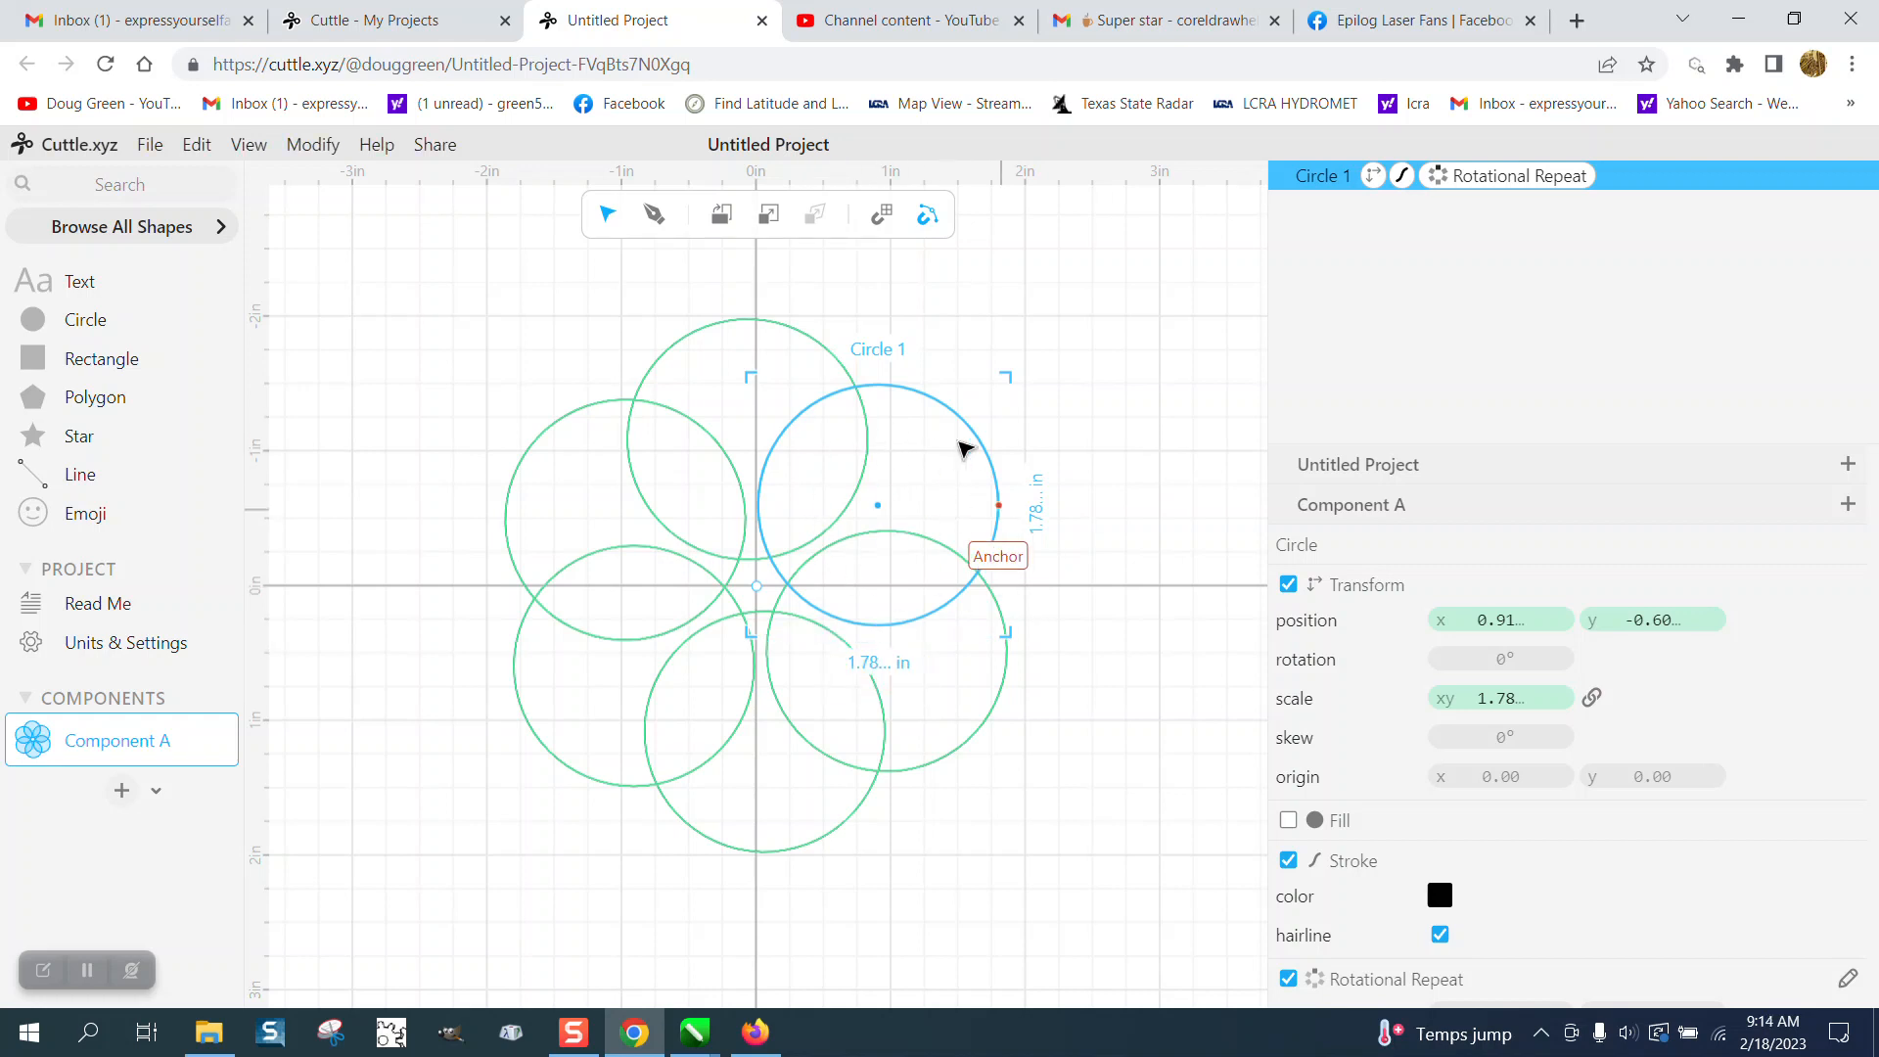
mouse_move(877, 635)
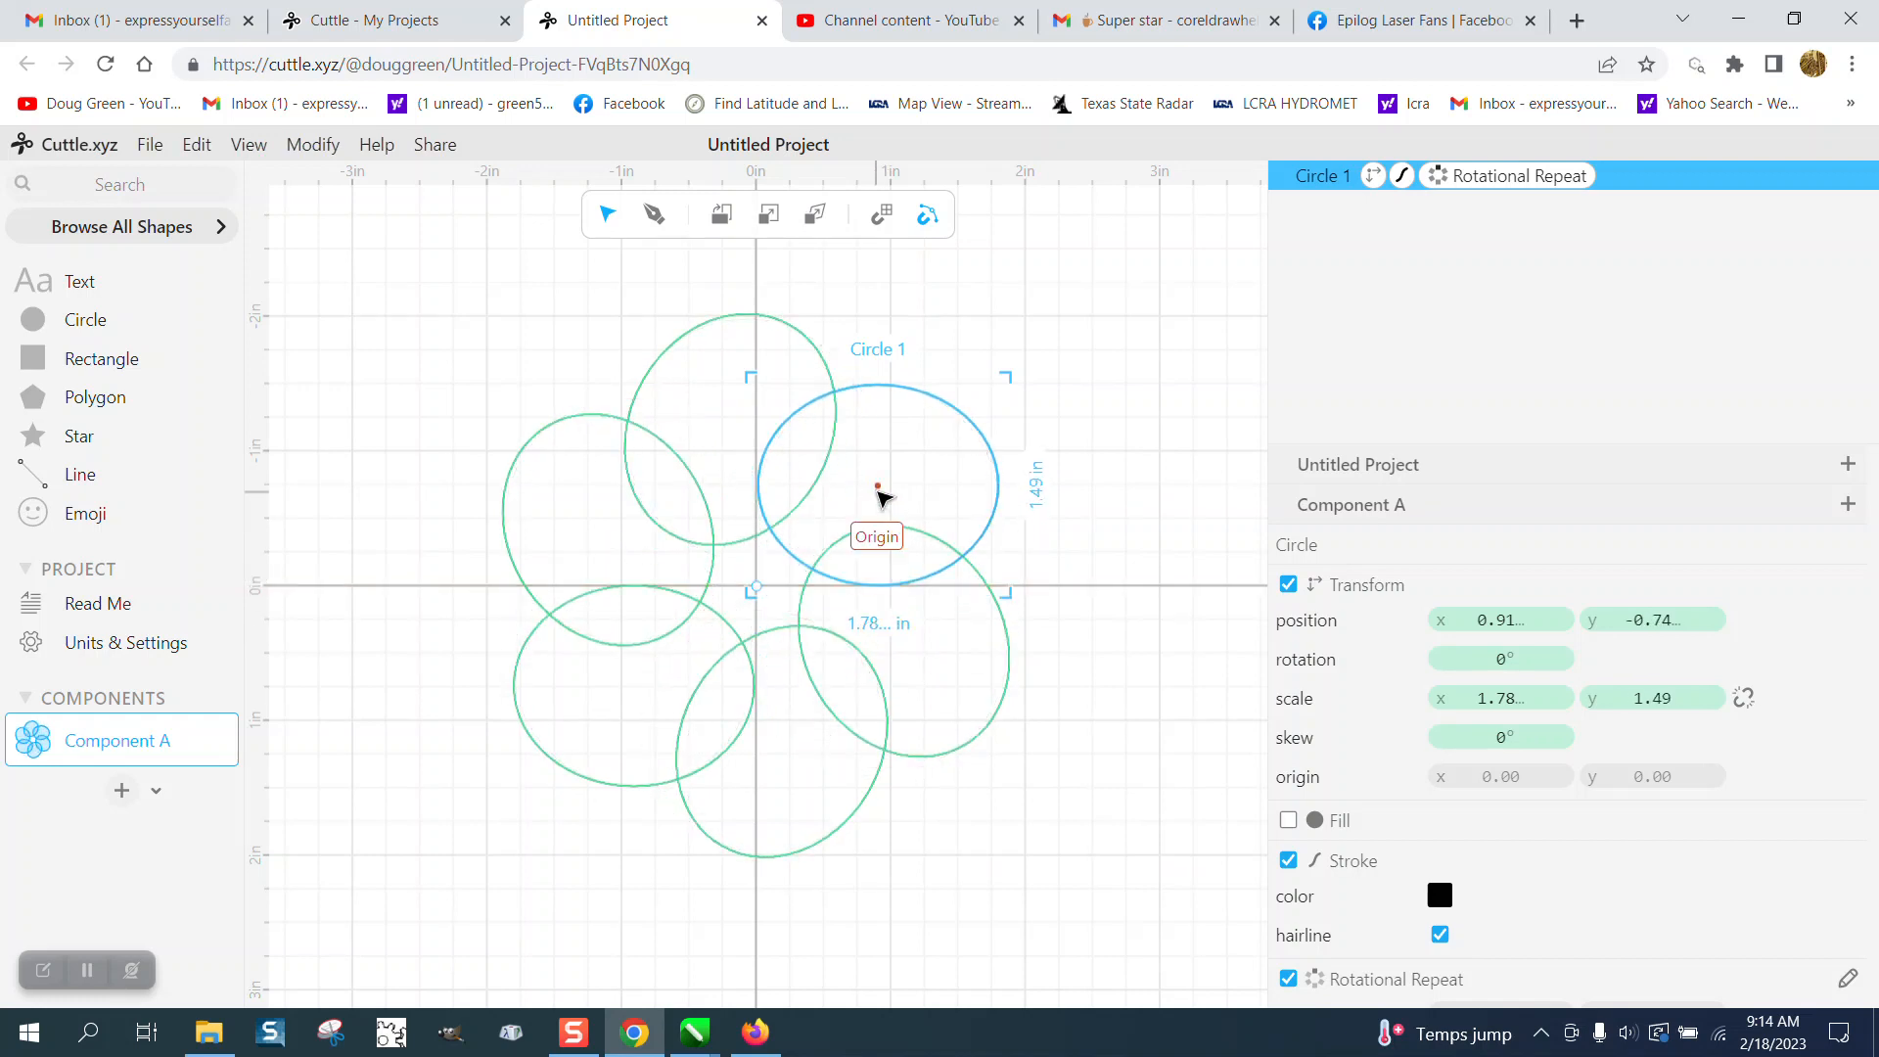
mouse_move(1004, 389)
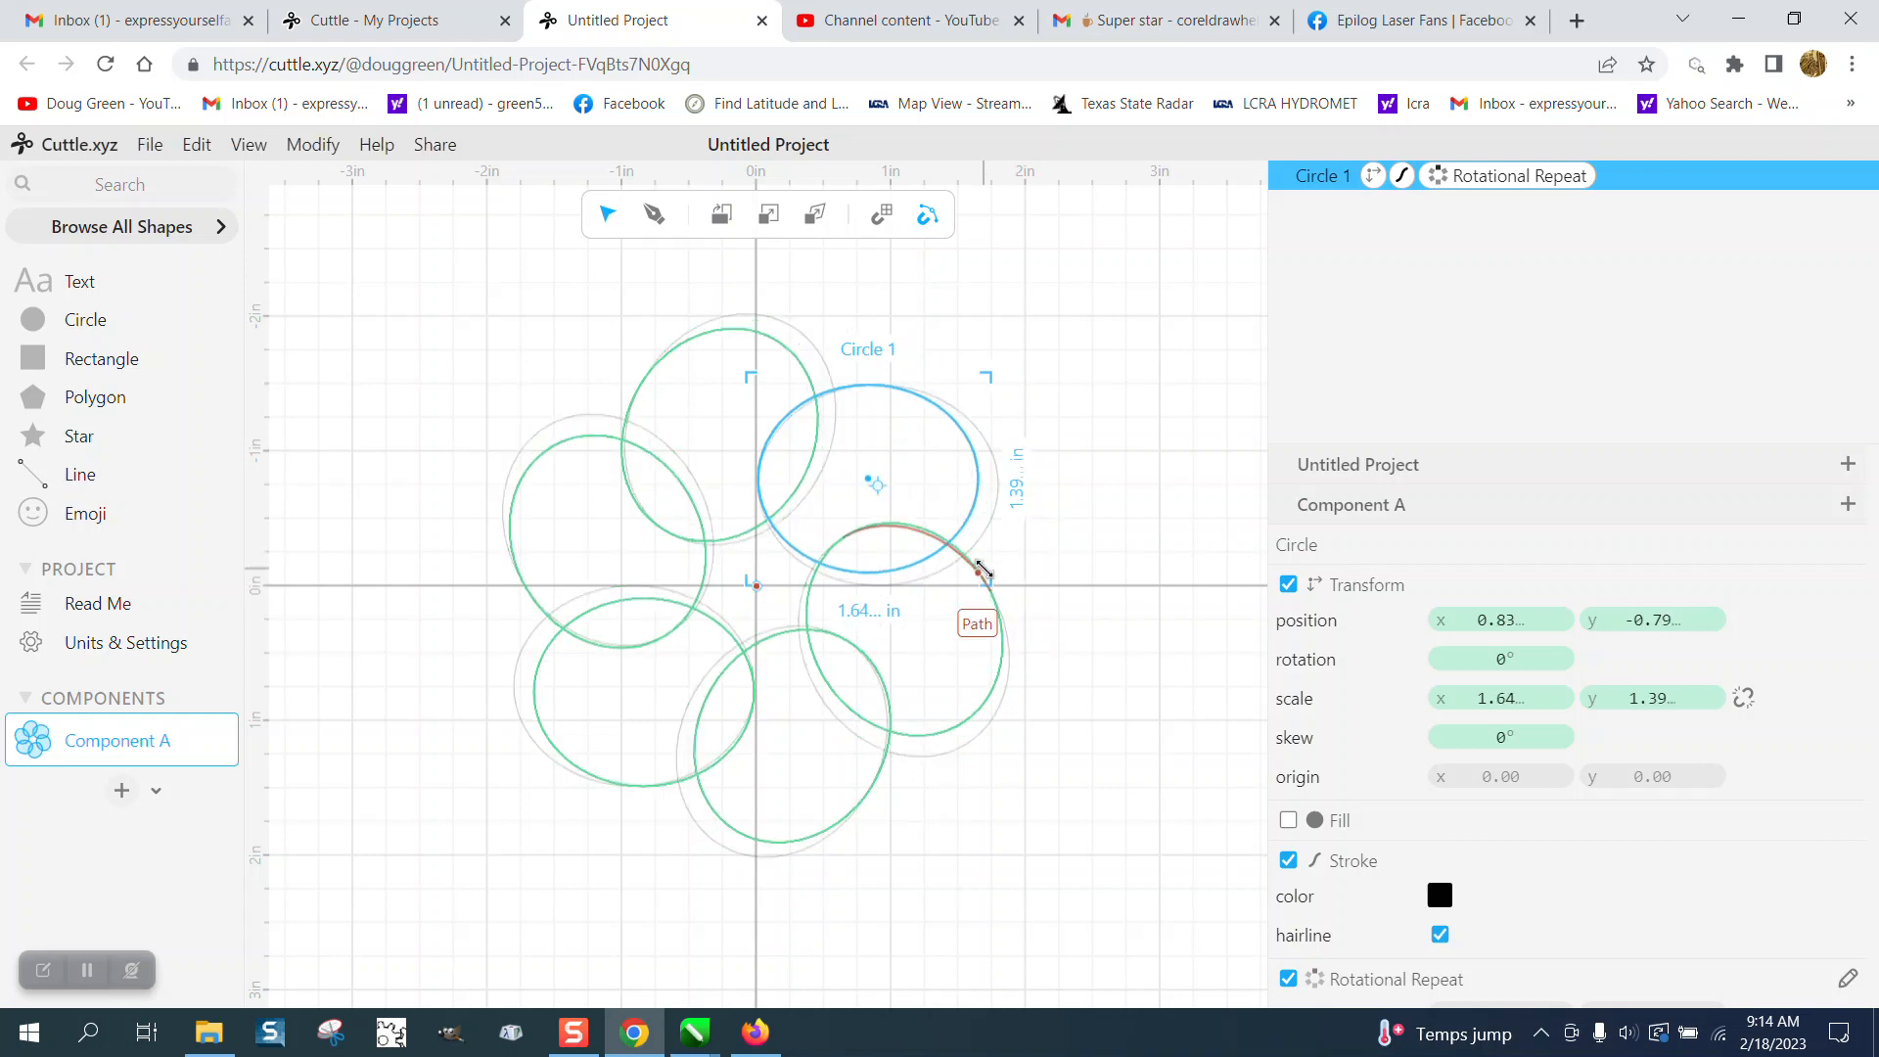
mouse_move(885, 497)
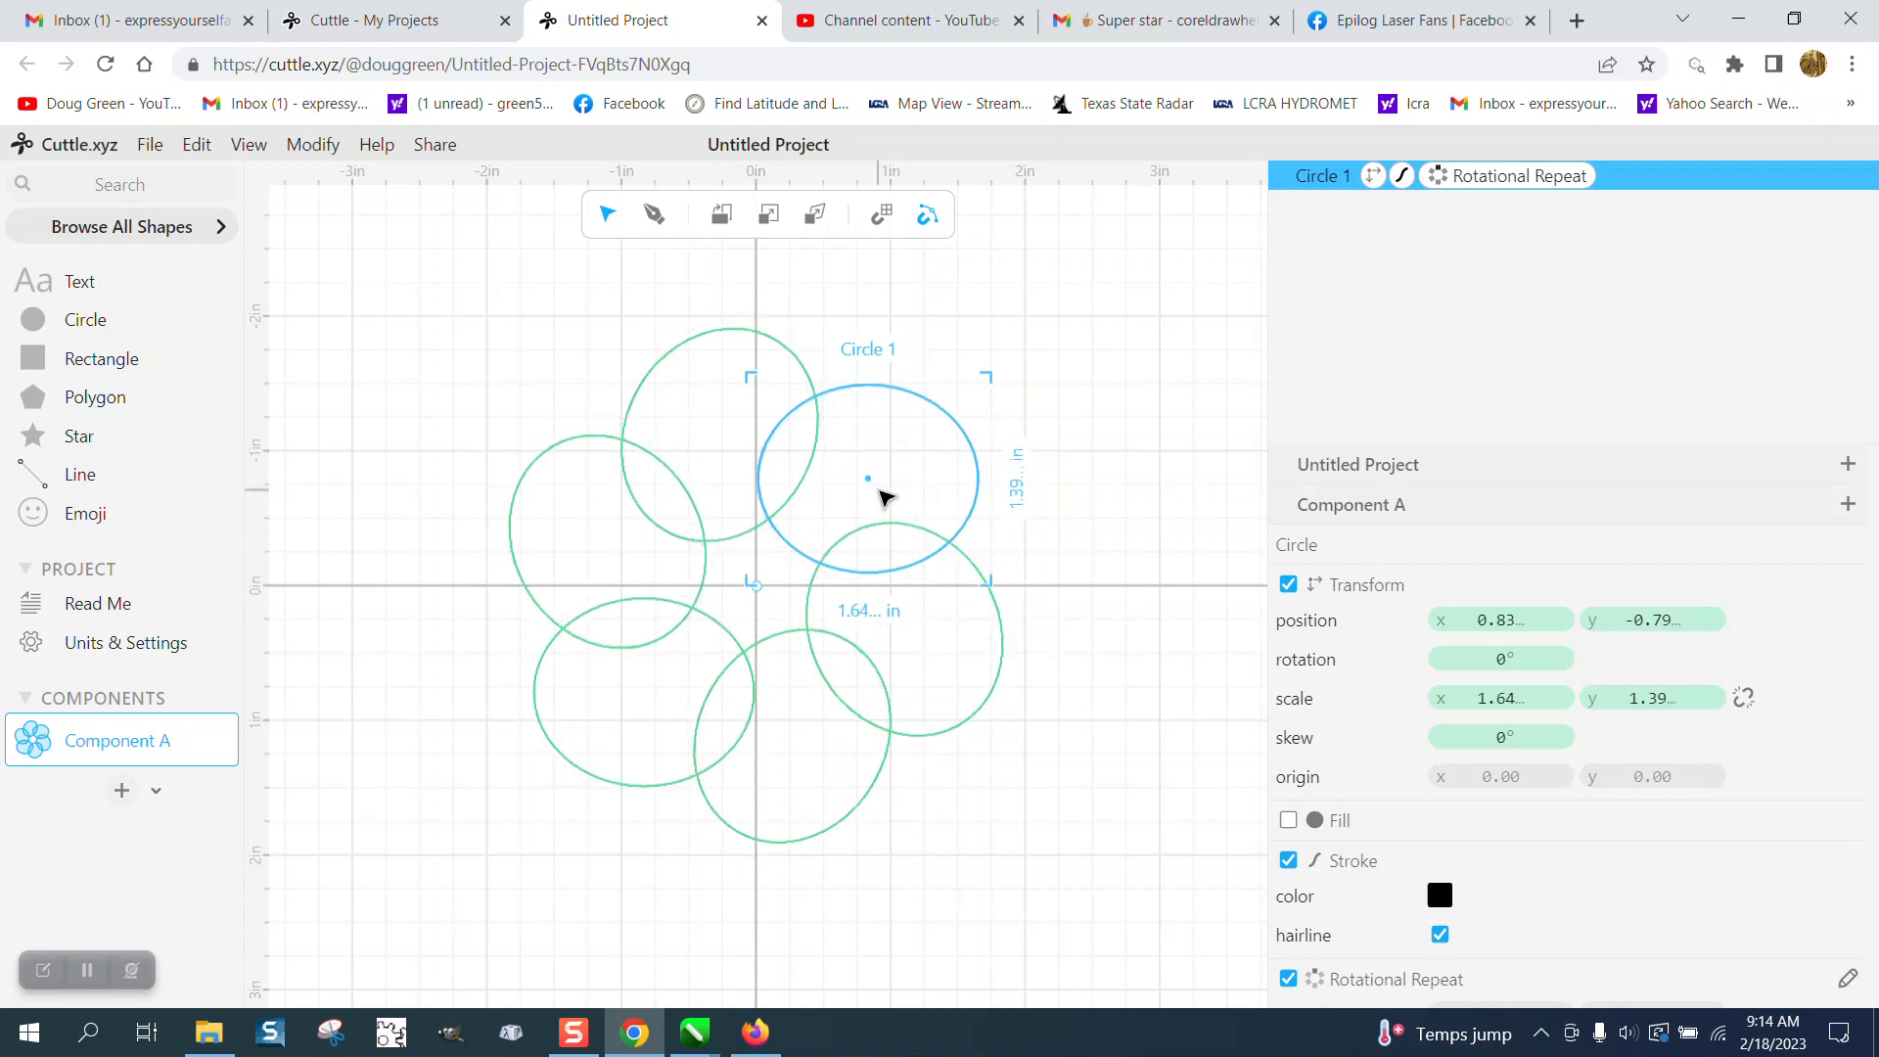
mouse_move(905, 479)
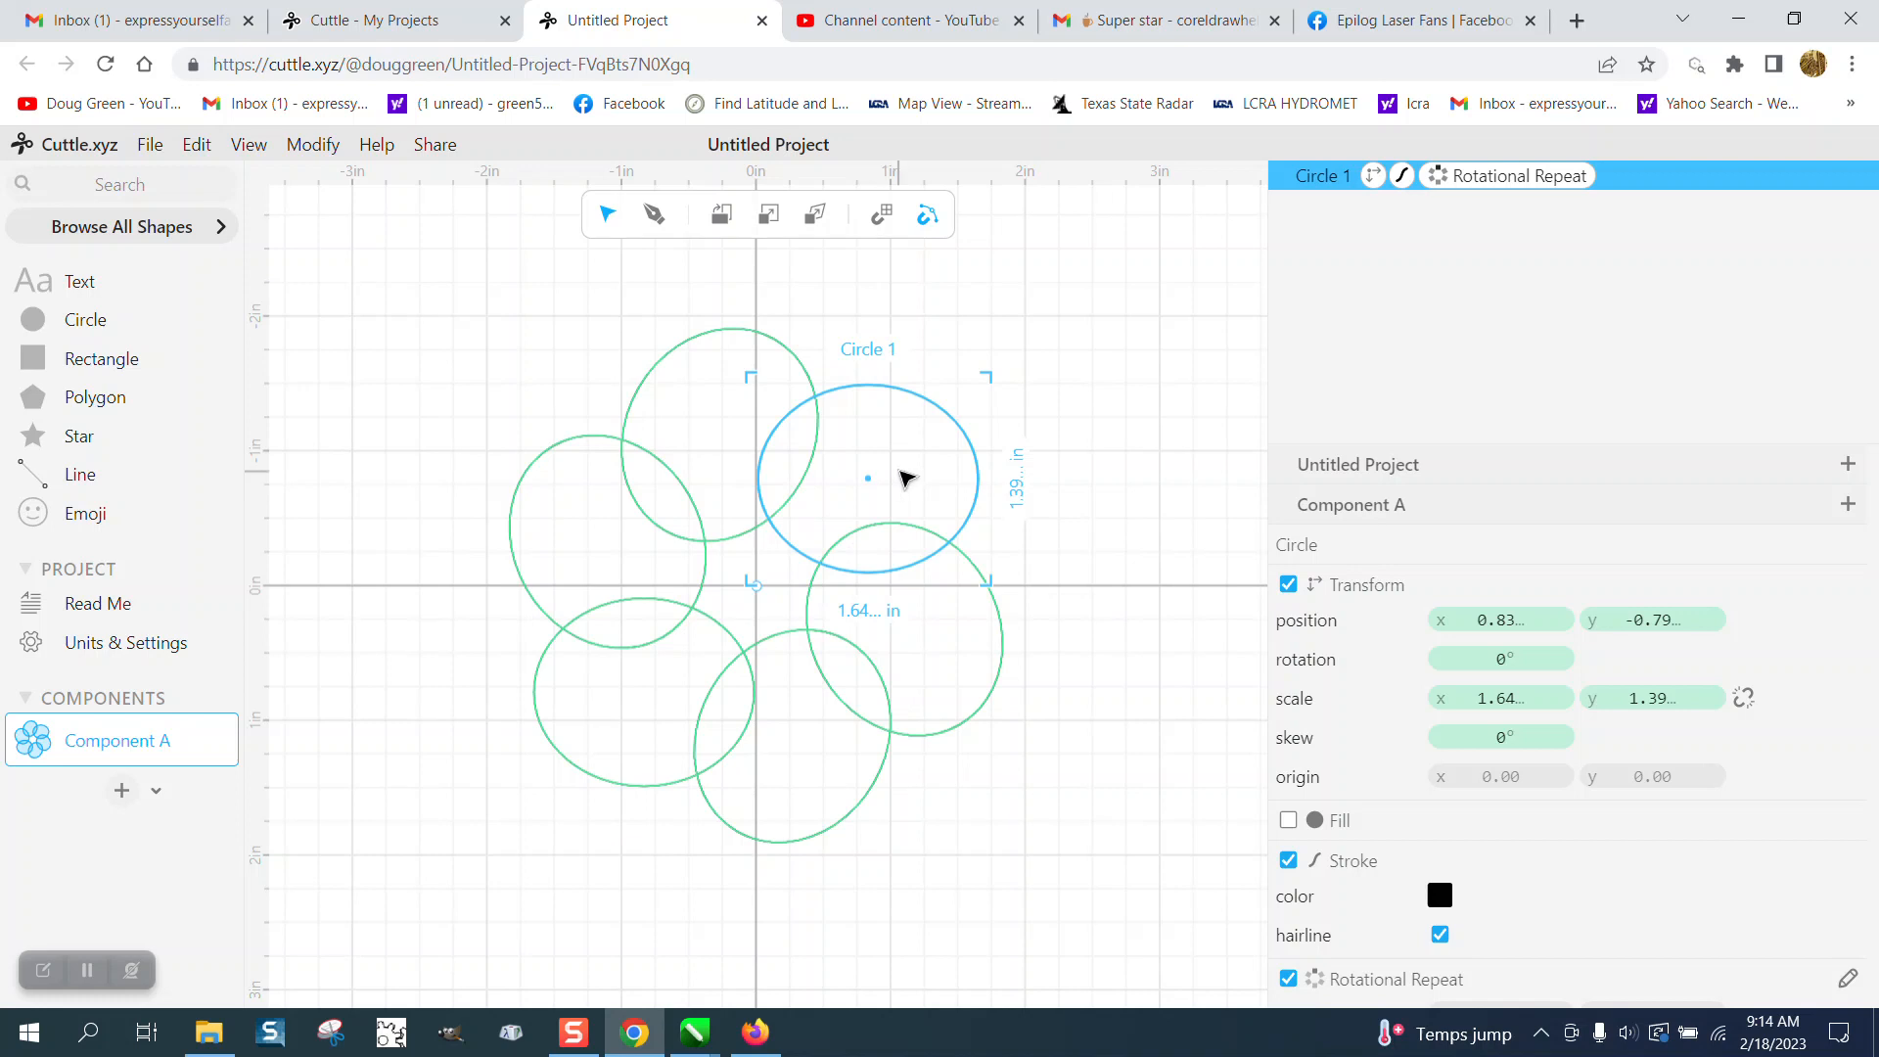
mouse_move(402, 213)
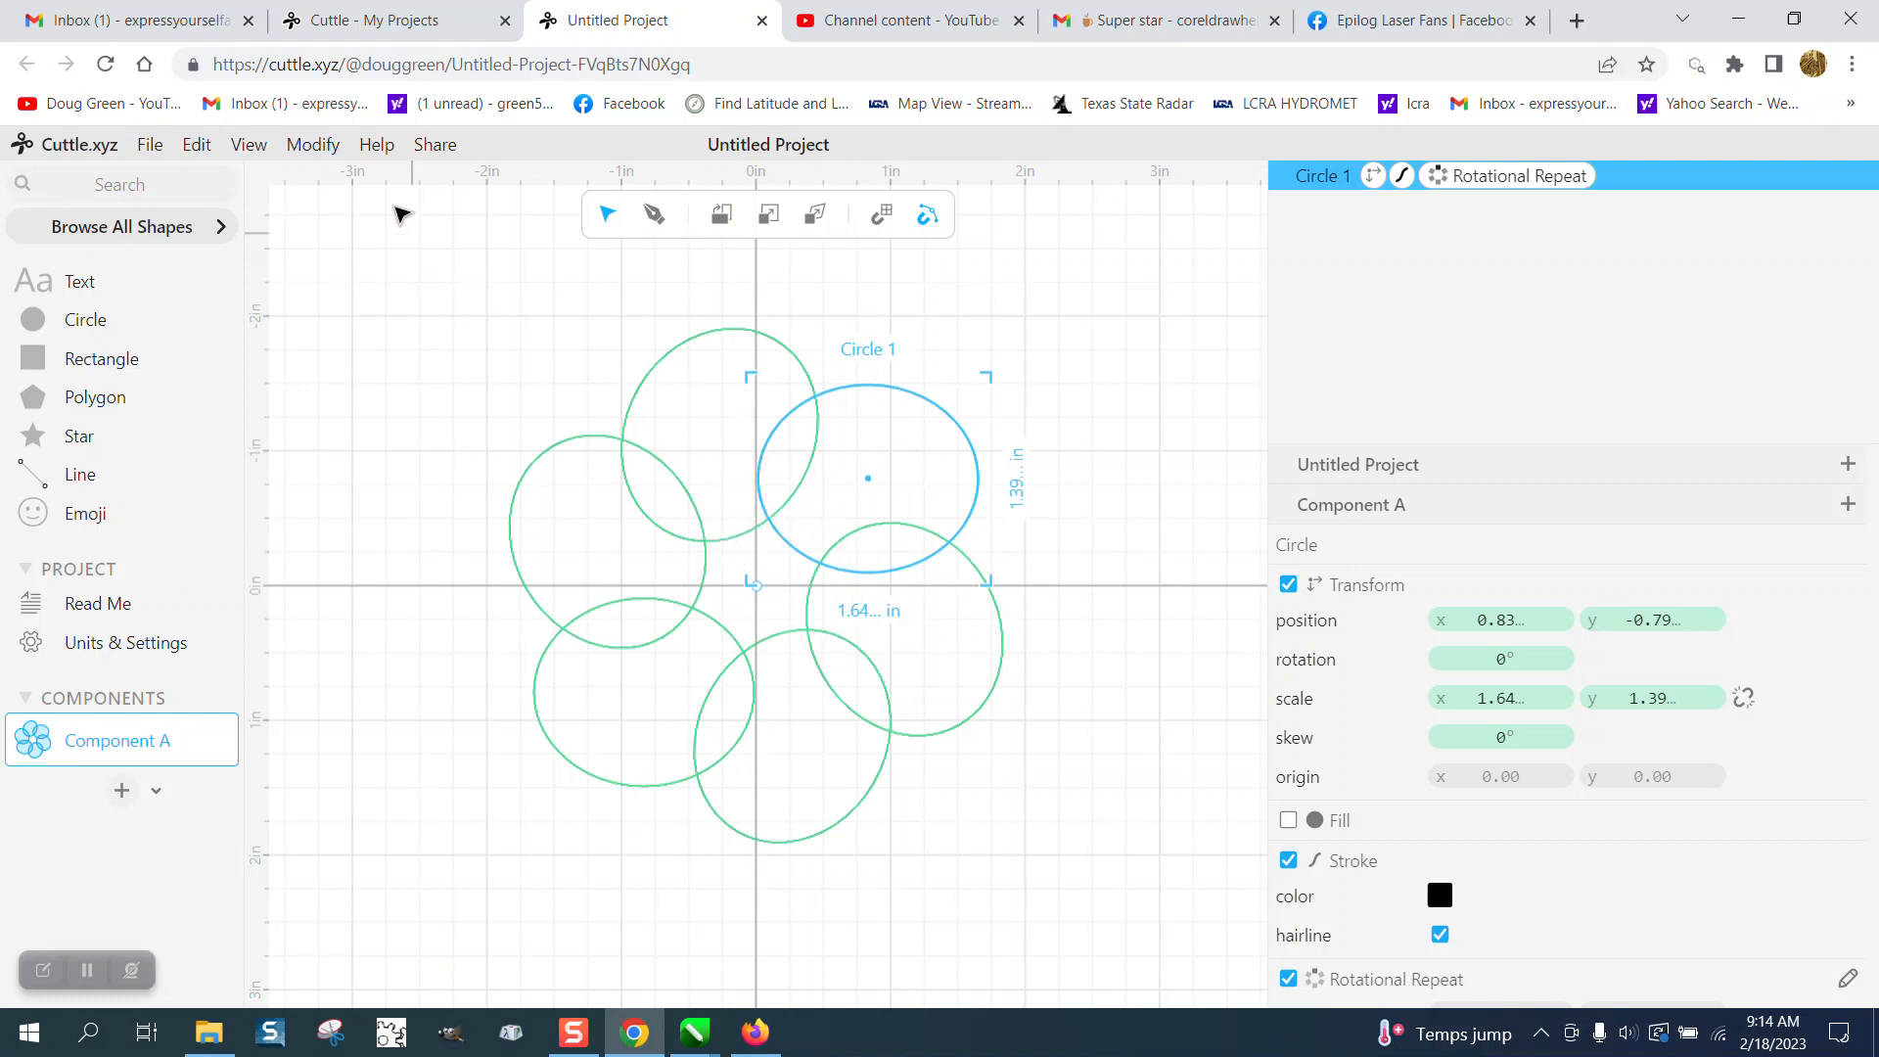
- With Circle 1 stretched to a 1.64 × 1.39 in oval, bring up the shape modifiers again
click(313, 143)
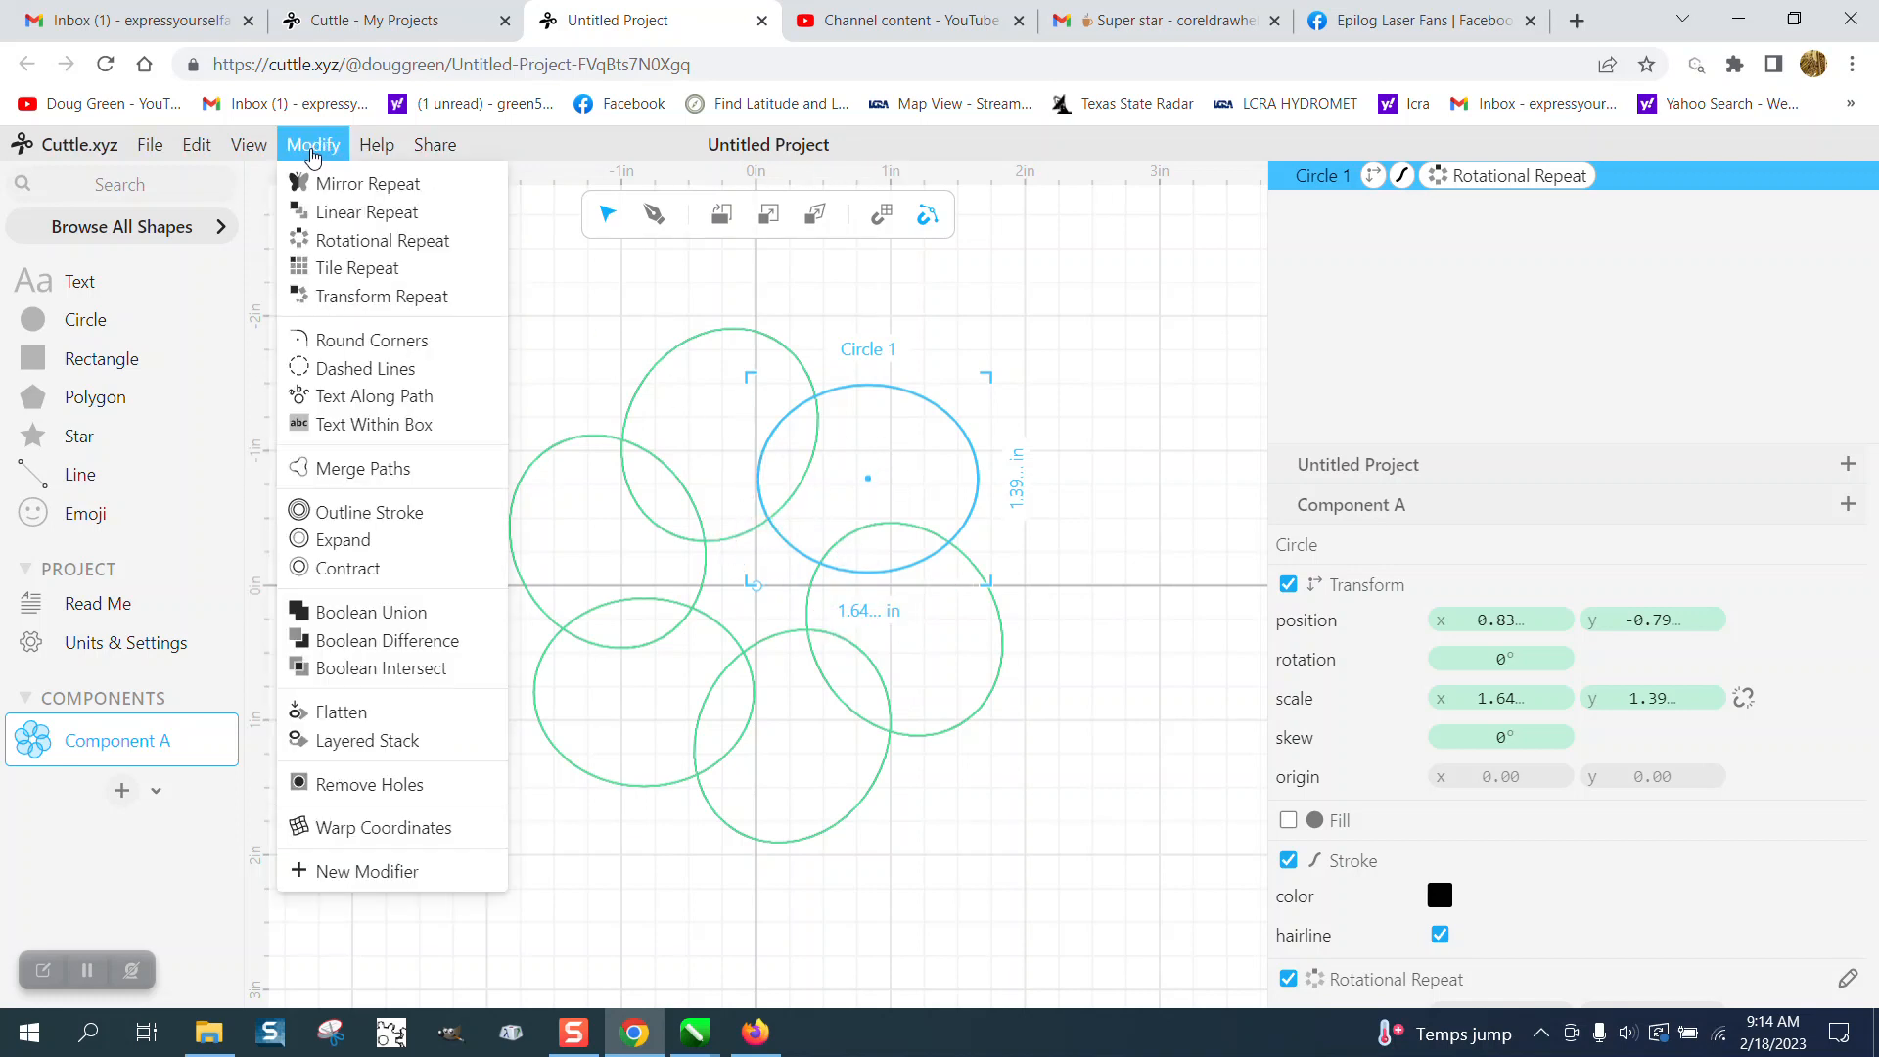
- Add an Outline Stroke modifier to the ovals, trying width .5 before settling on 0.10
click(370, 511)
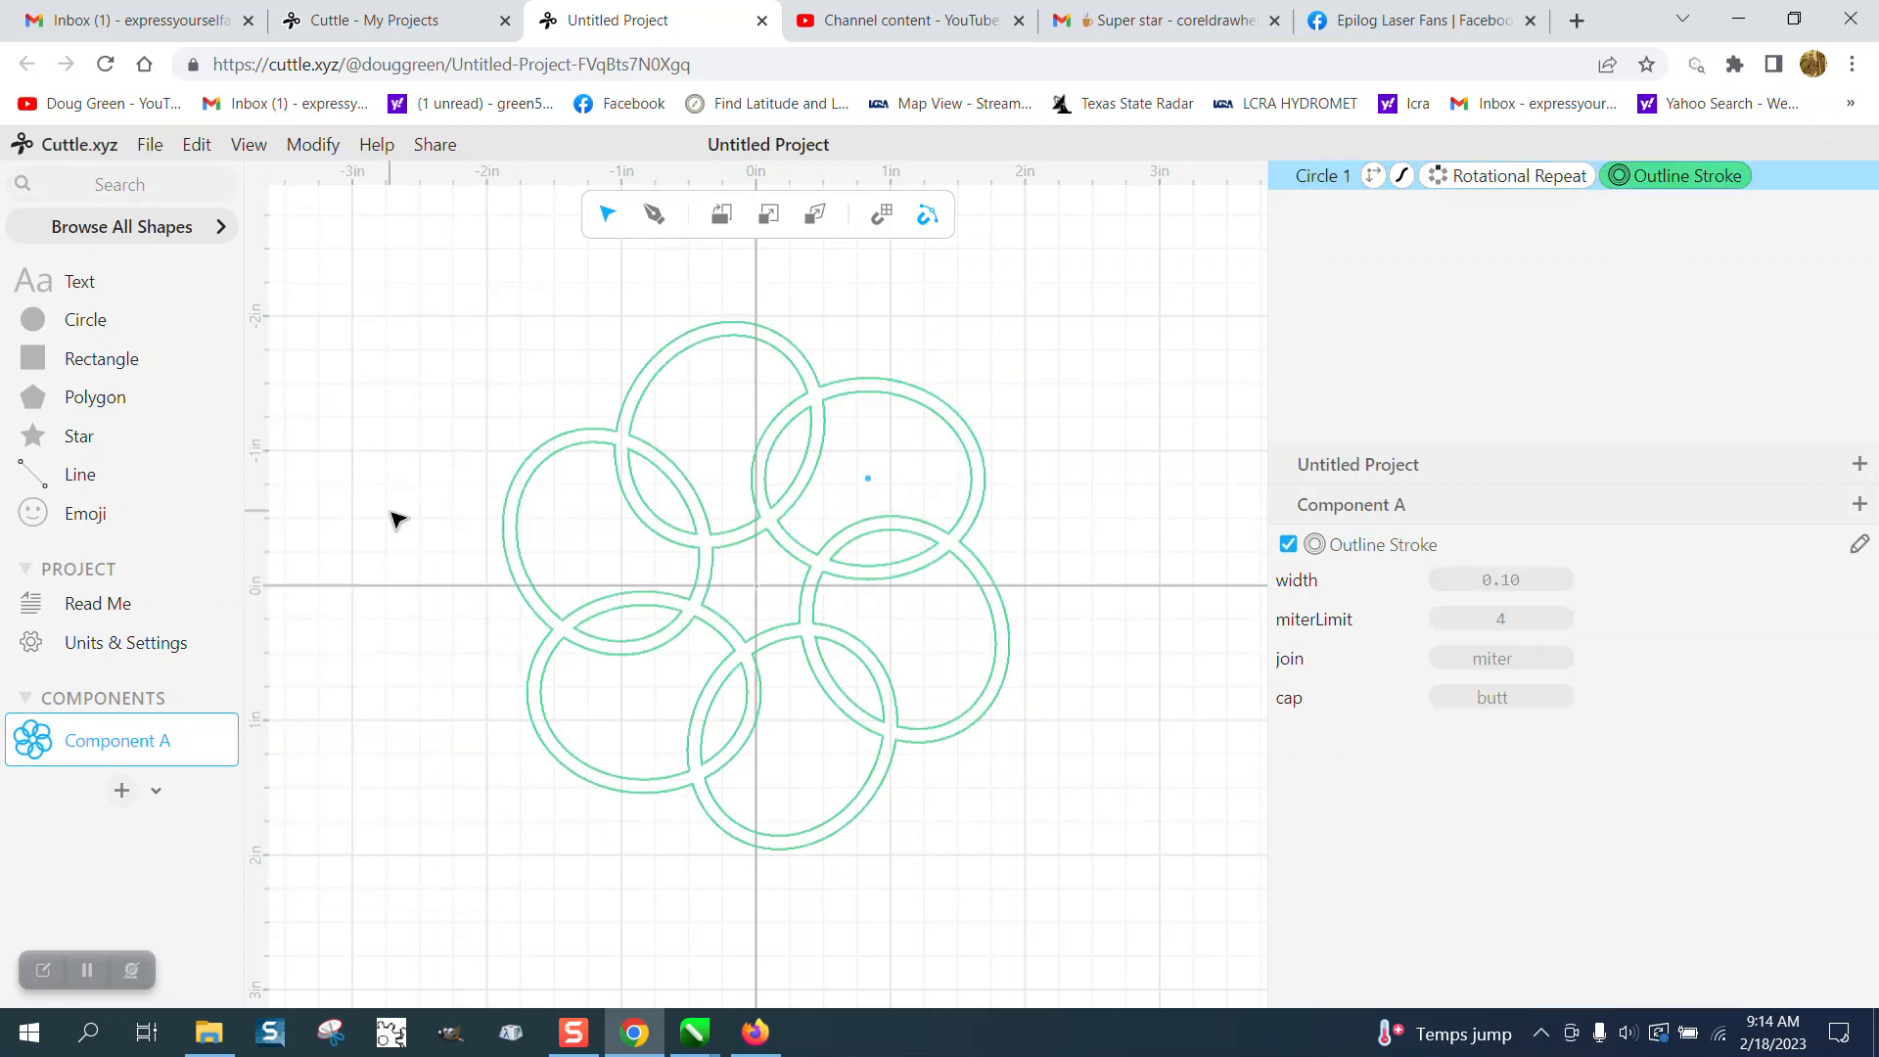
mouse_move(1161, 620)
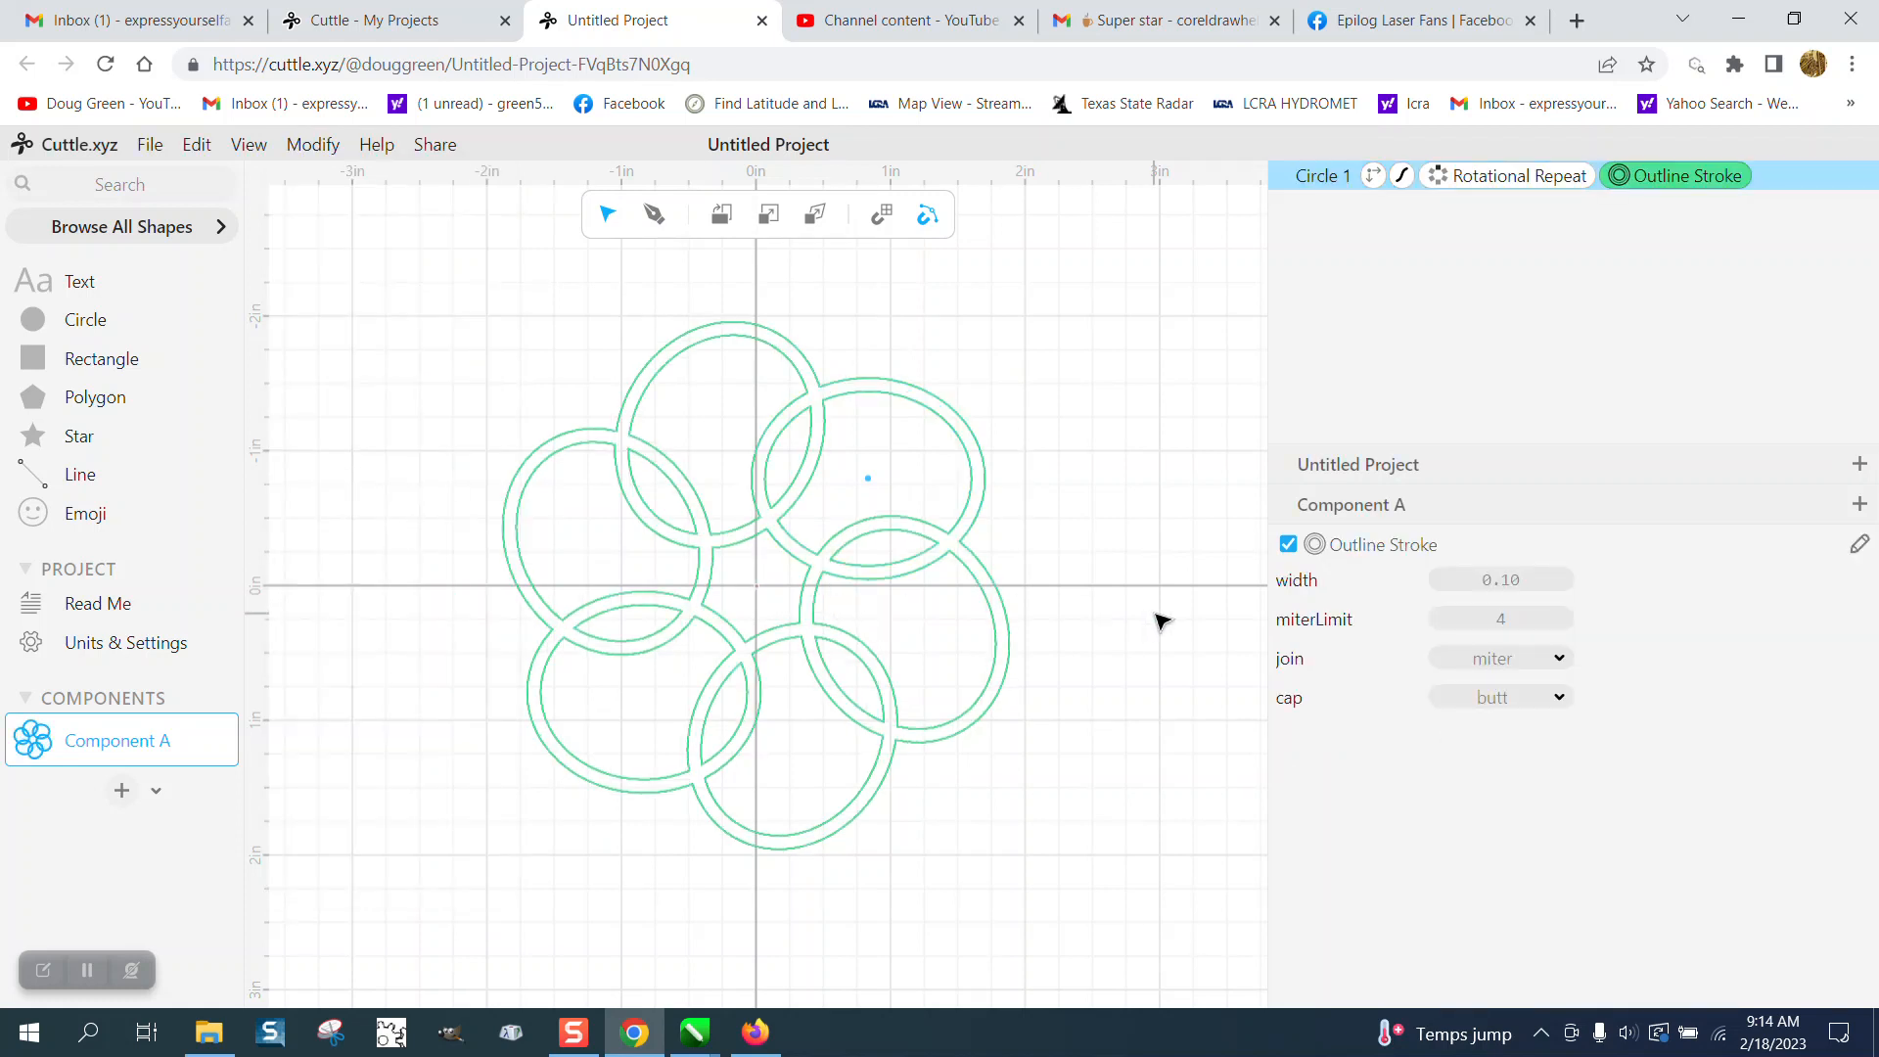
mouse_move(932, 511)
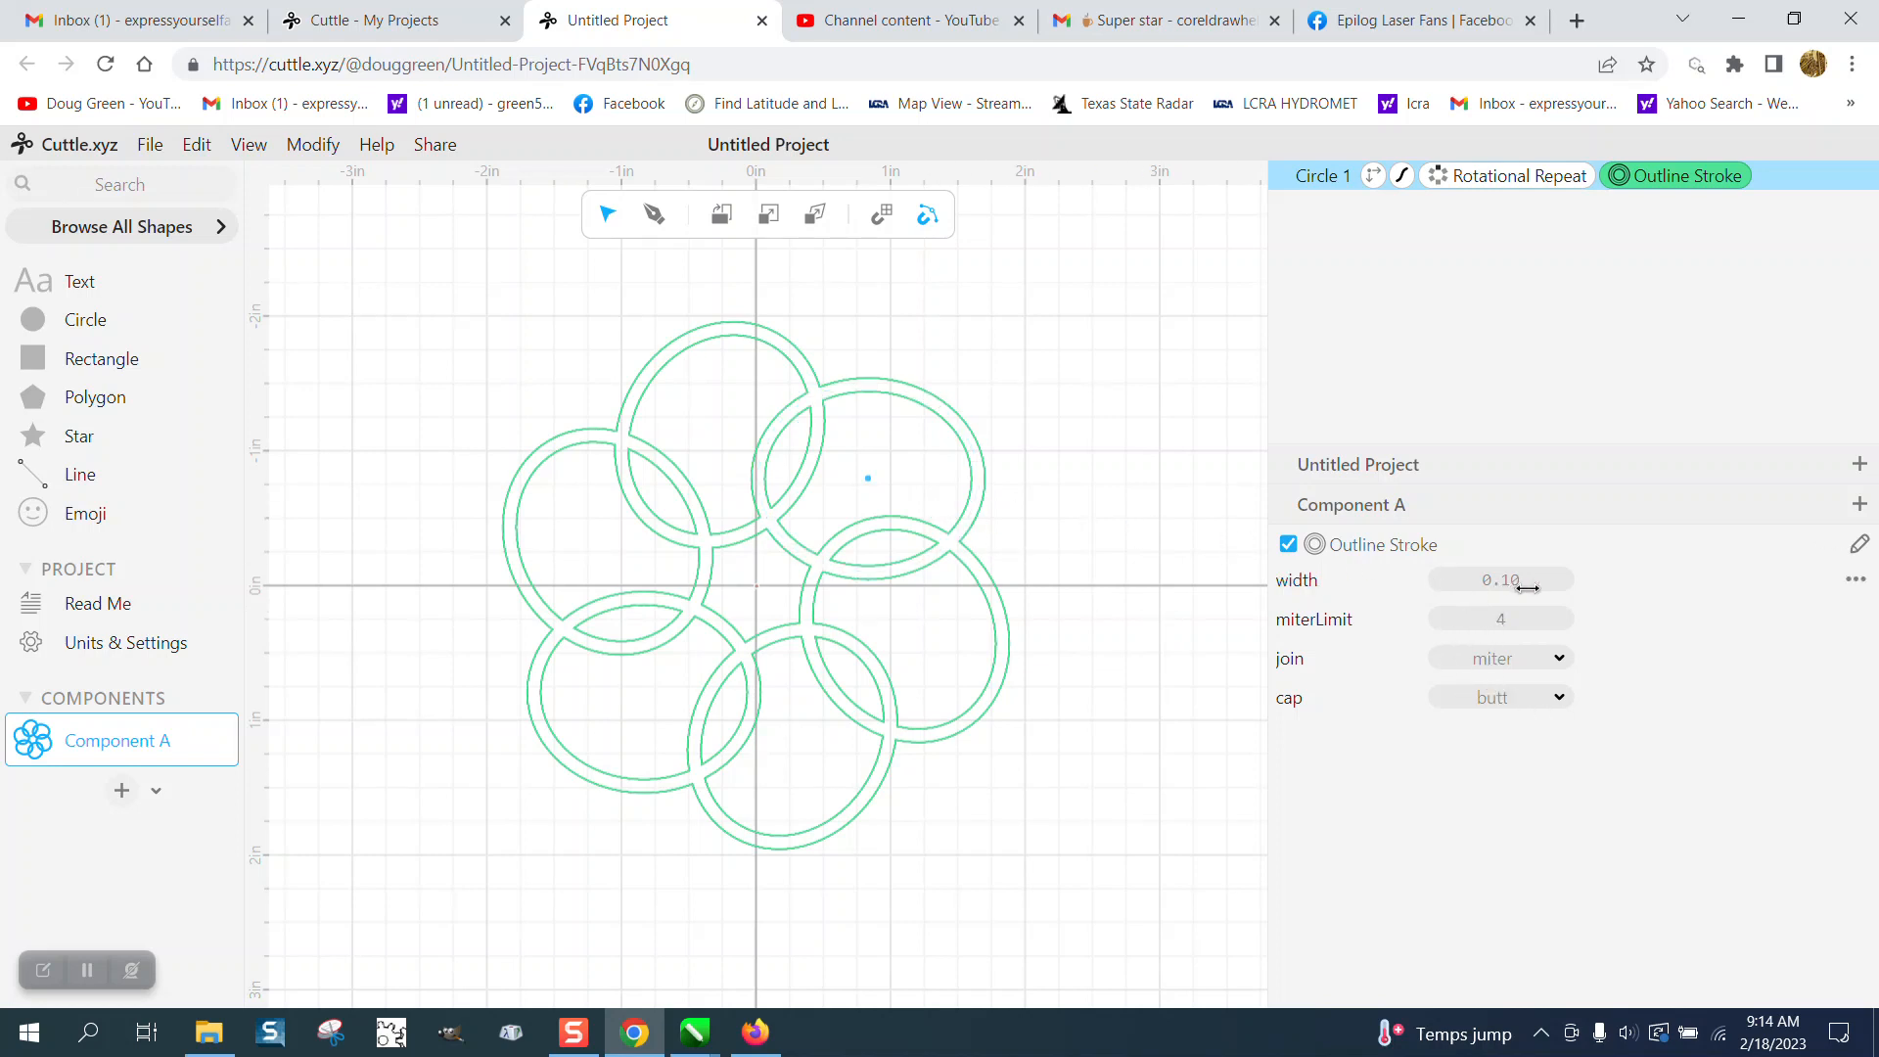
click(1499, 579)
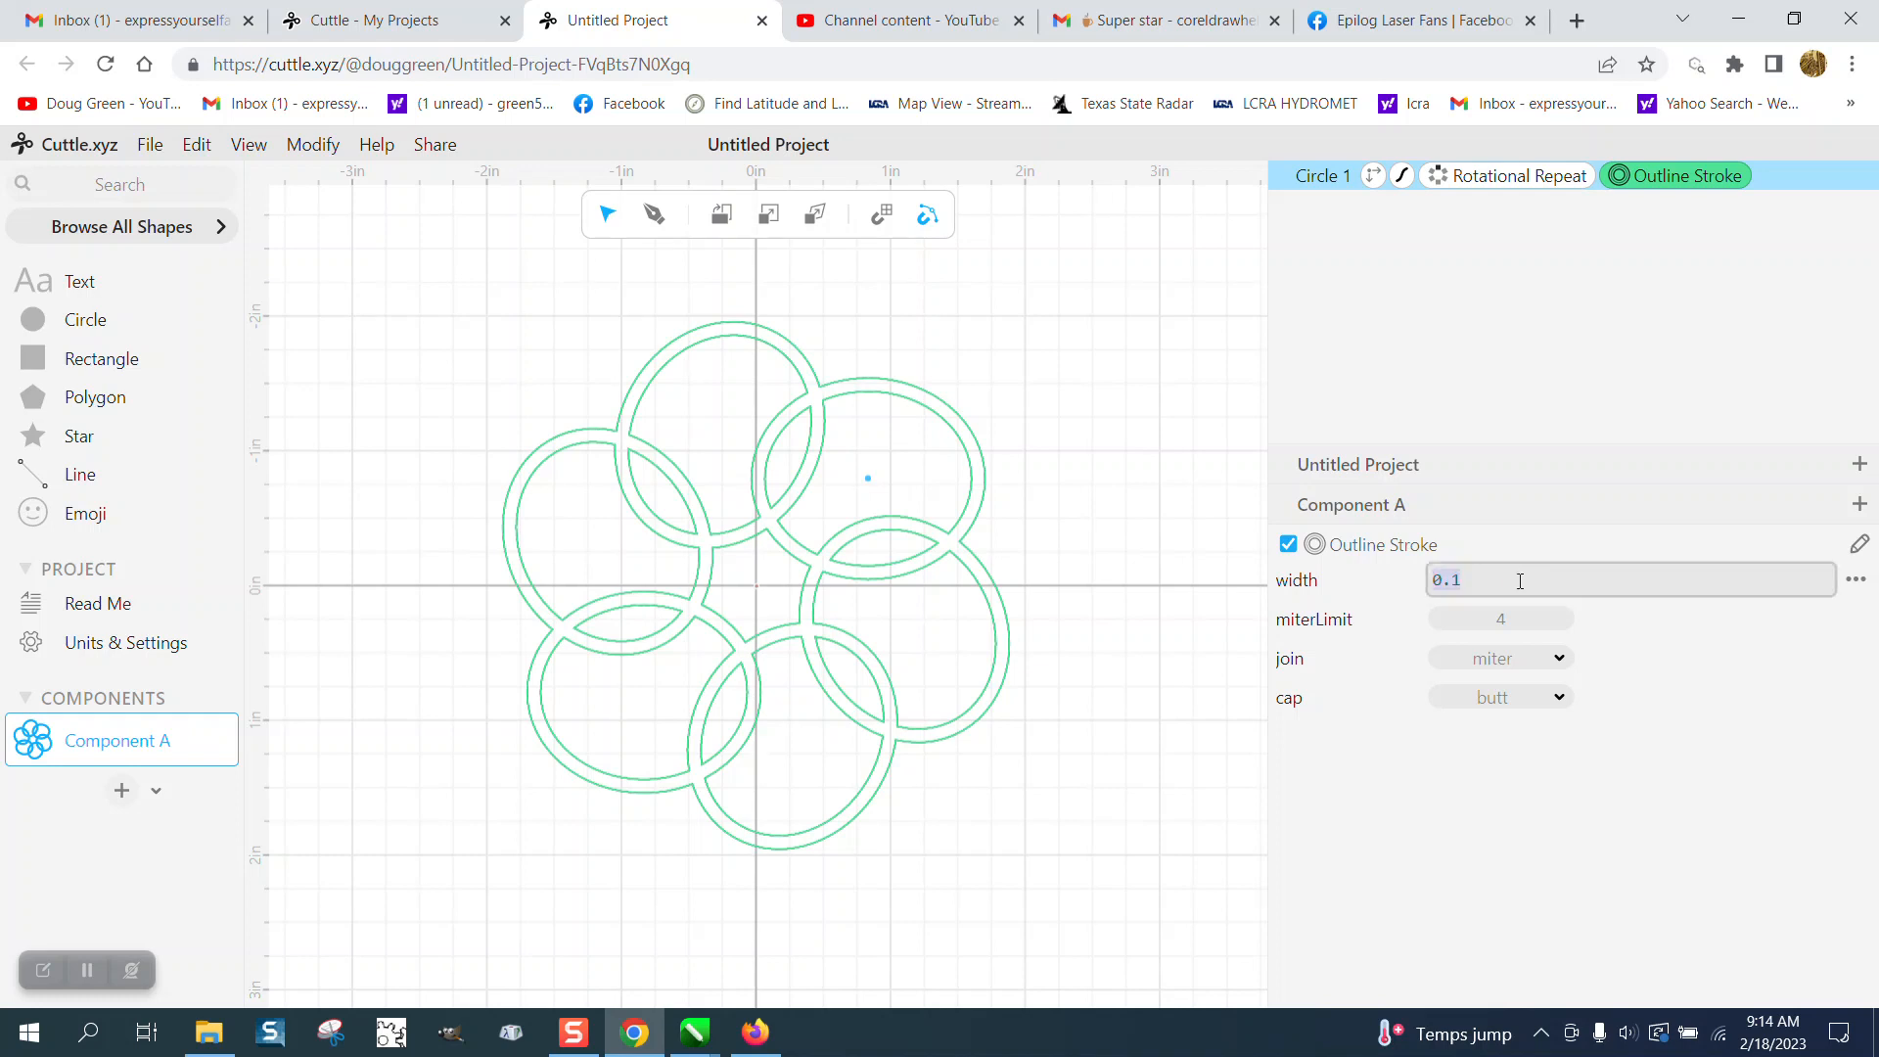
text(.5)
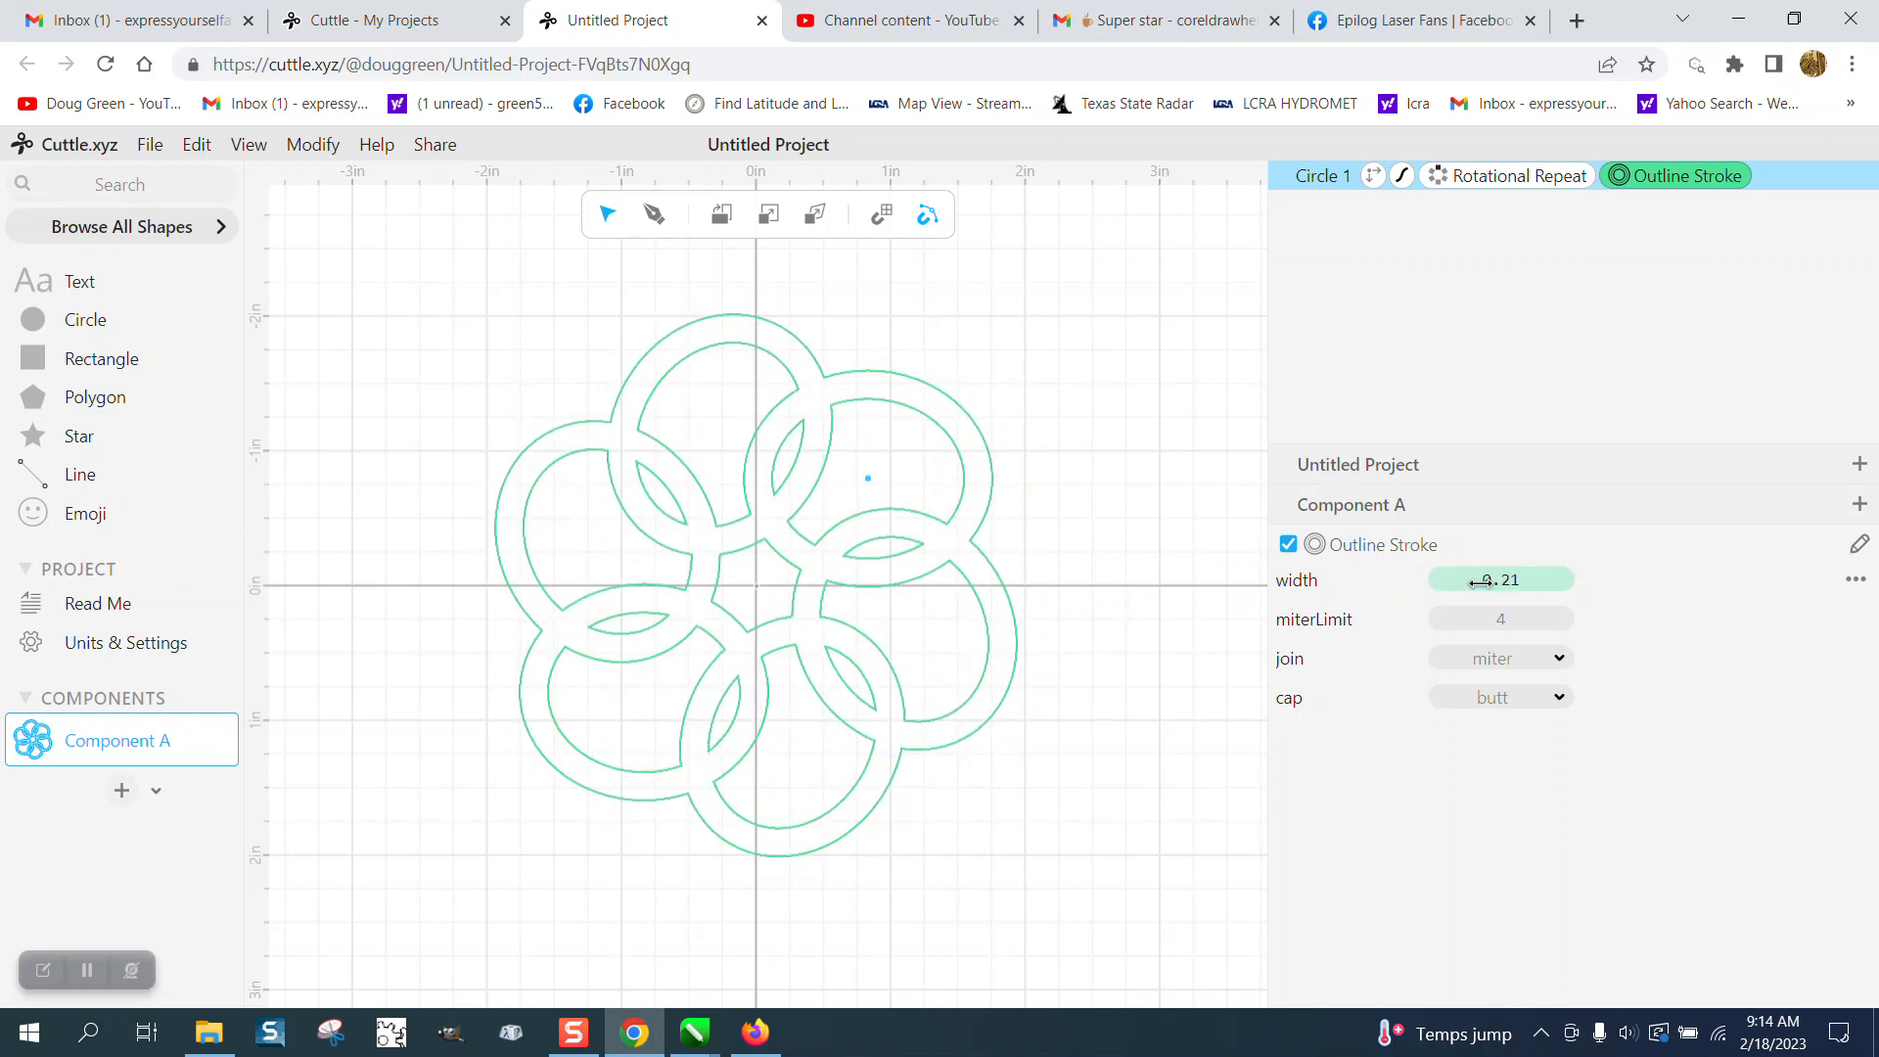
text(0.10)
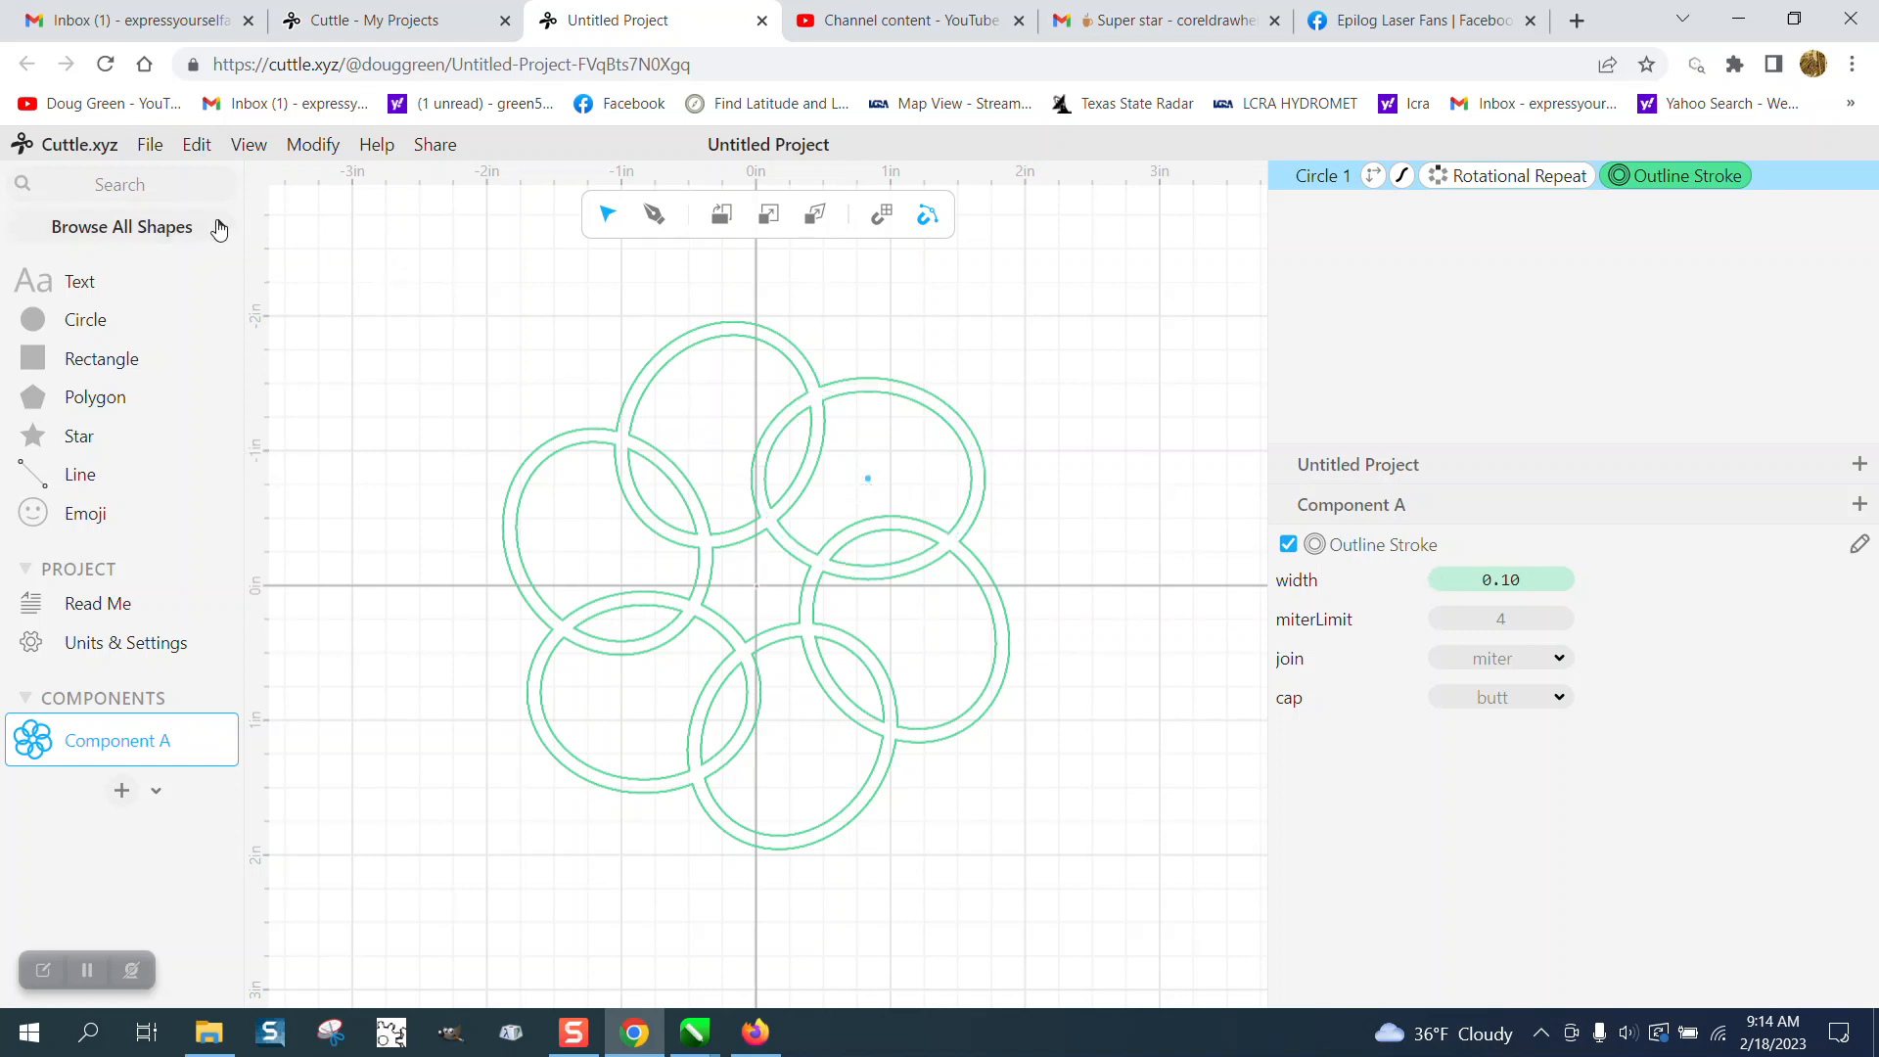
- Show the File menu with the Export SVG option for the finished flower design
click(149, 143)
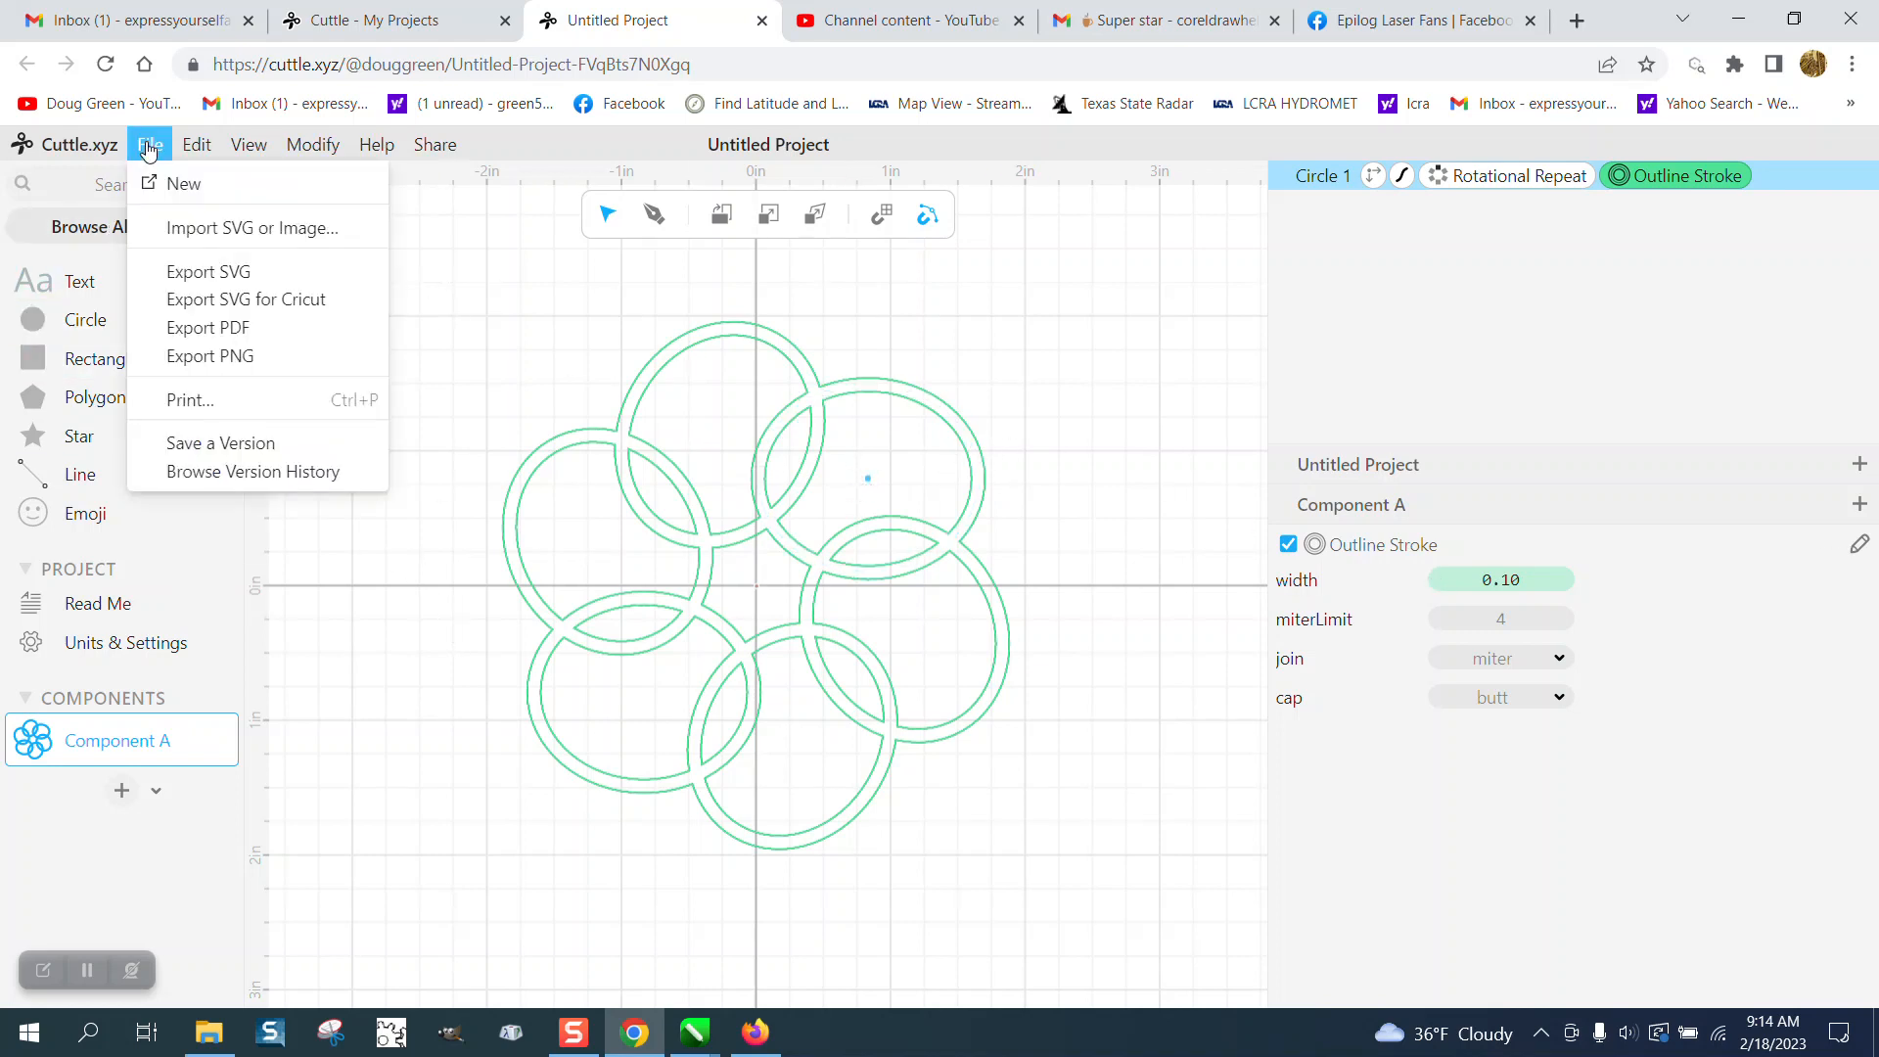
mouse_move(207, 270)
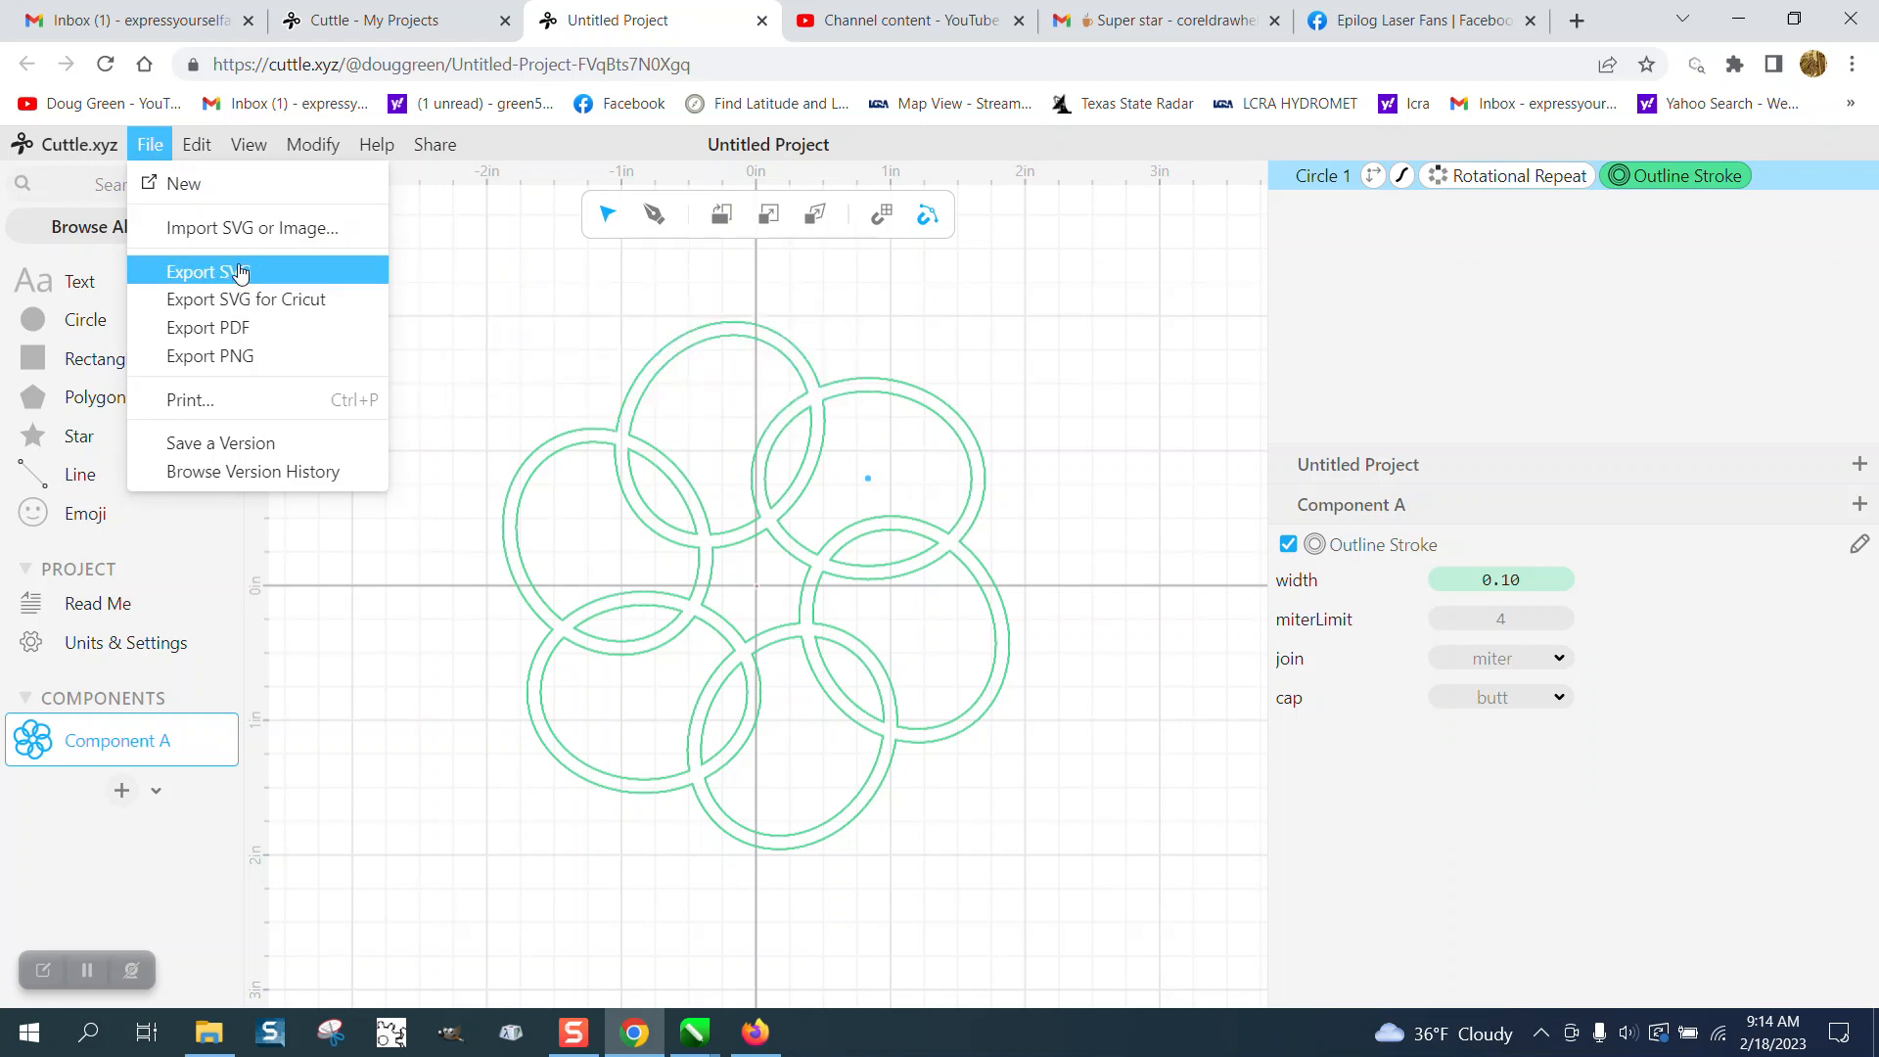
mouse_move(777, 419)
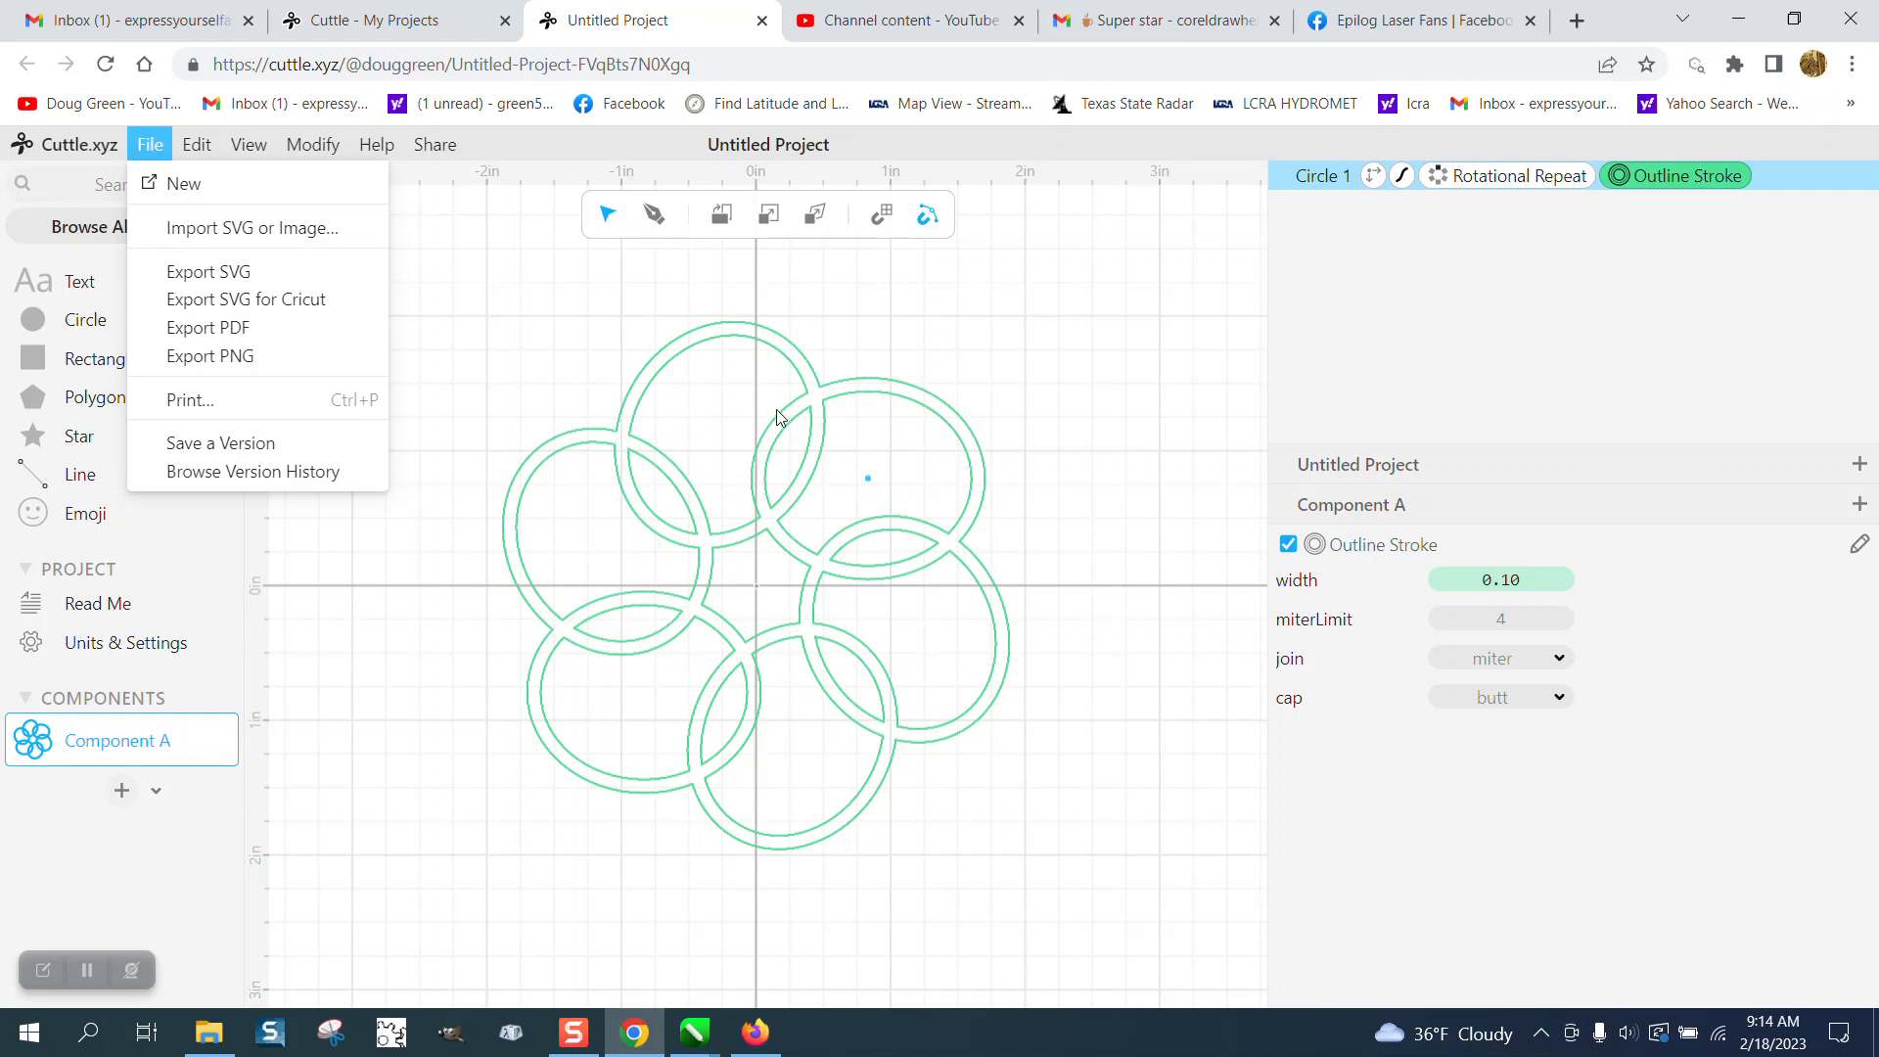
mouse_move(840, 531)
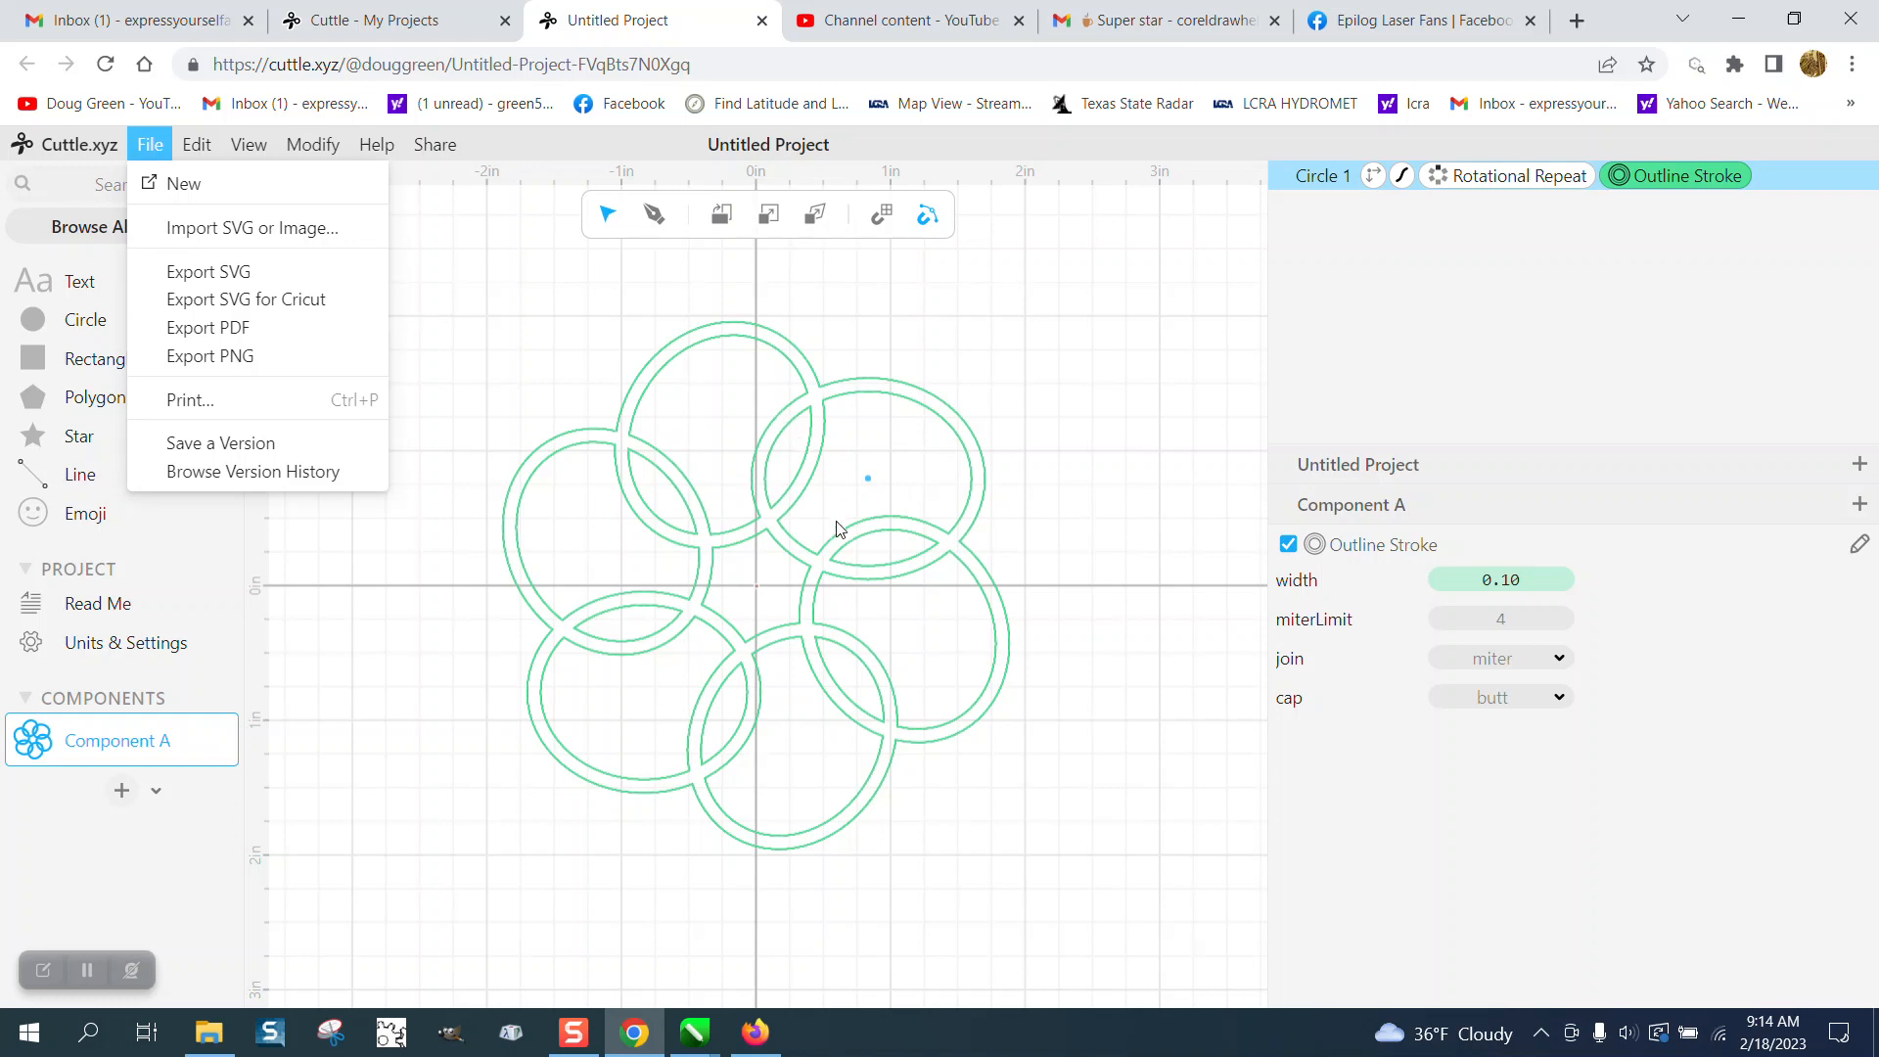
mouse_move(826, 435)
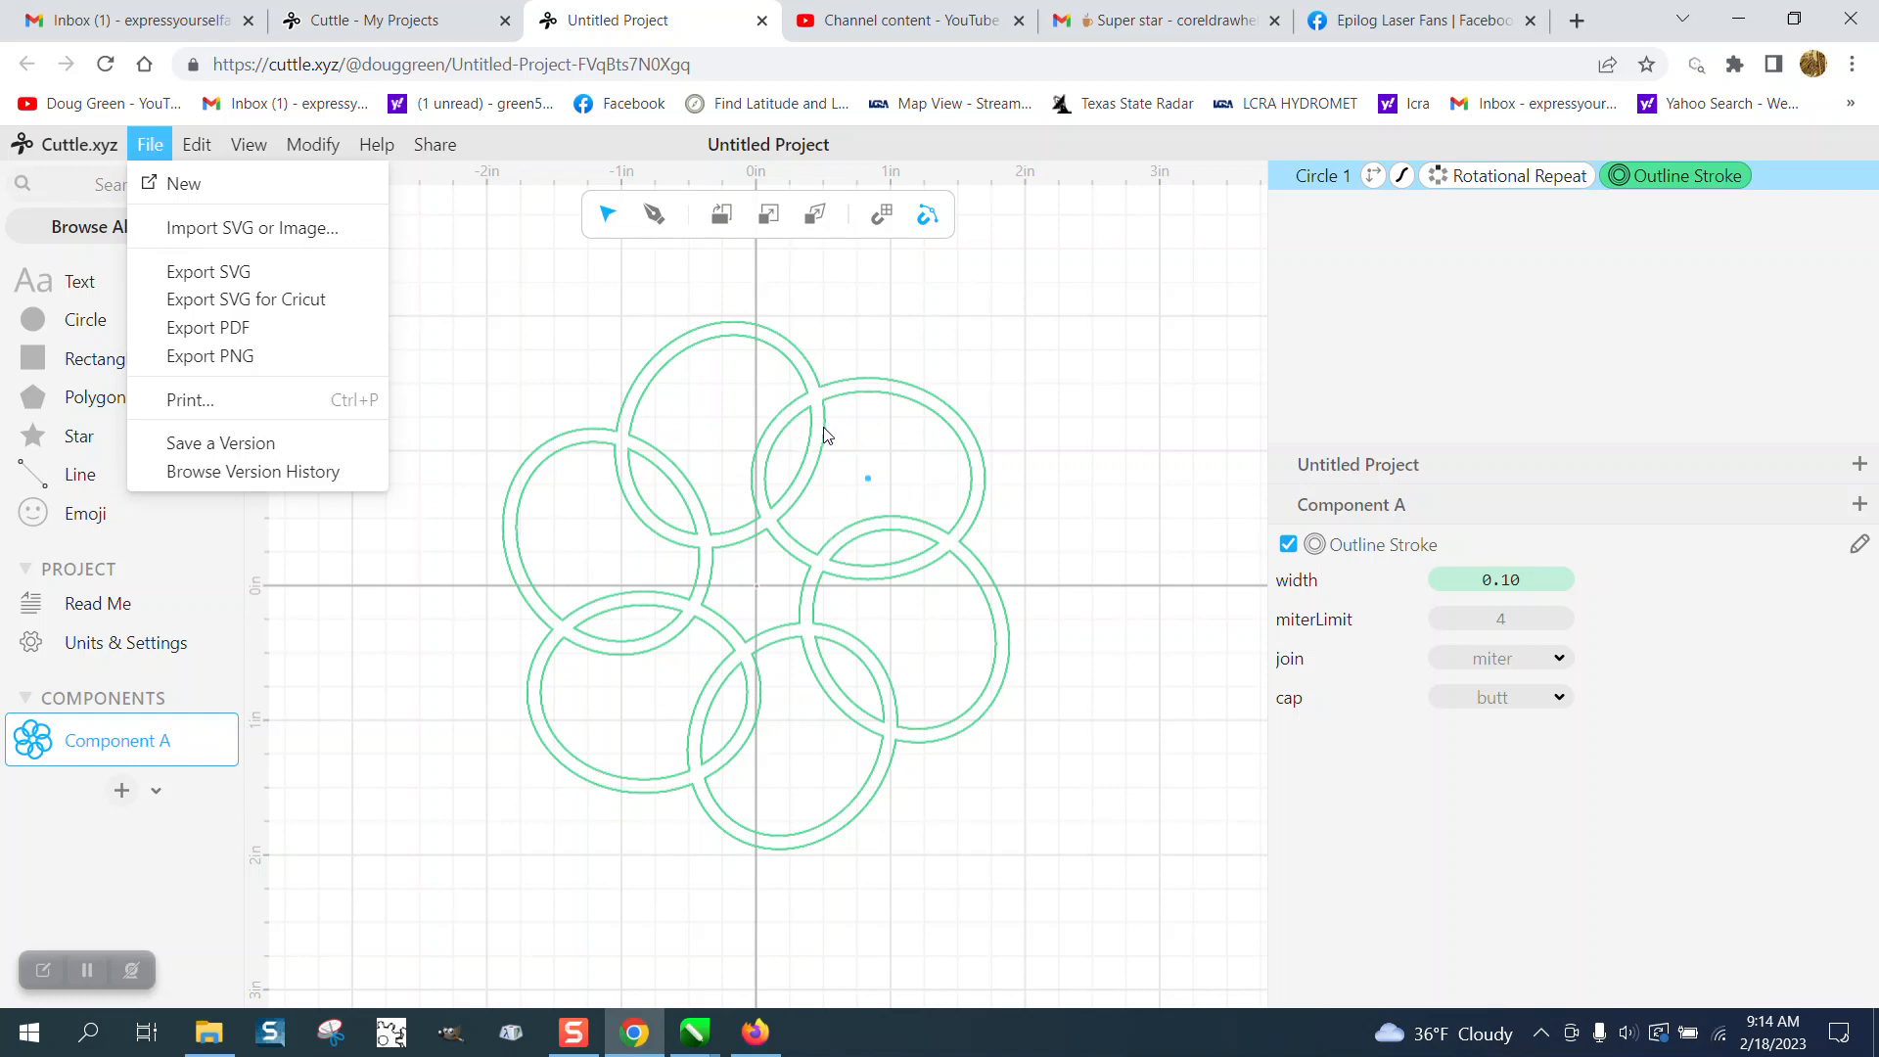
mouse_move(809, 407)
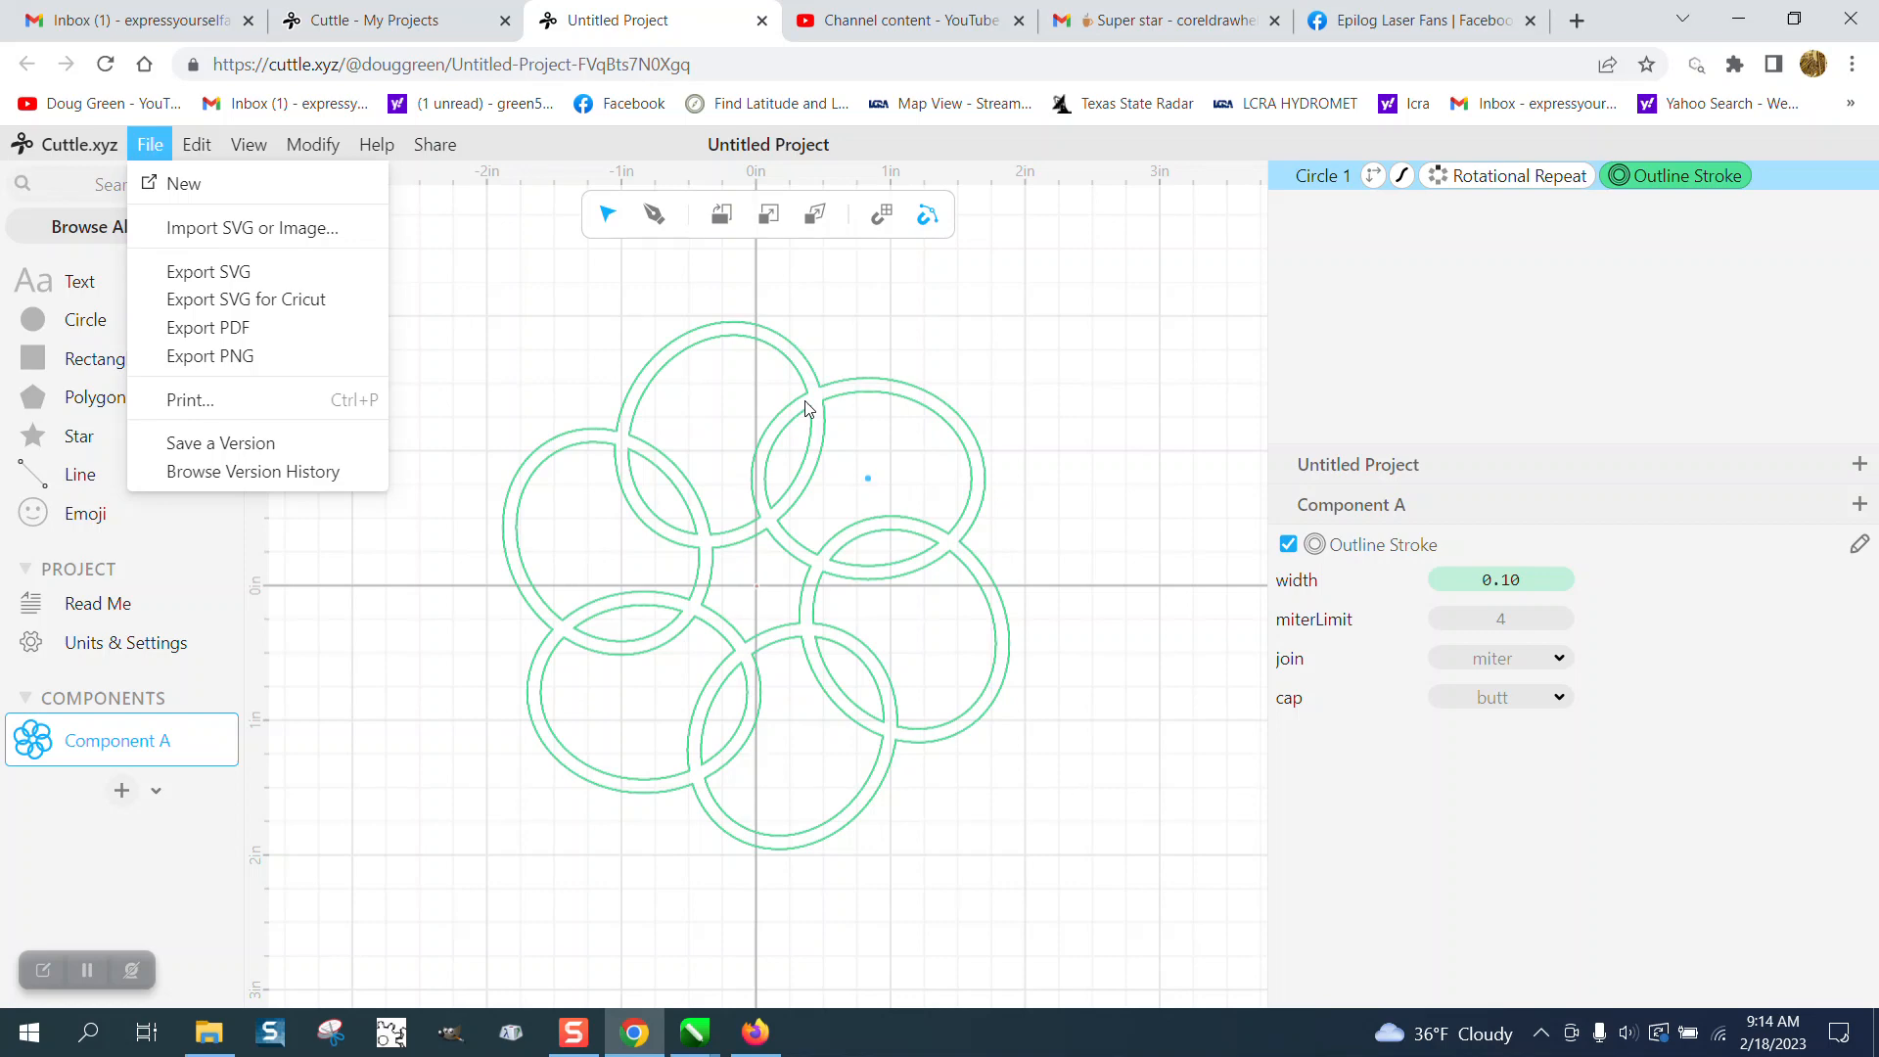